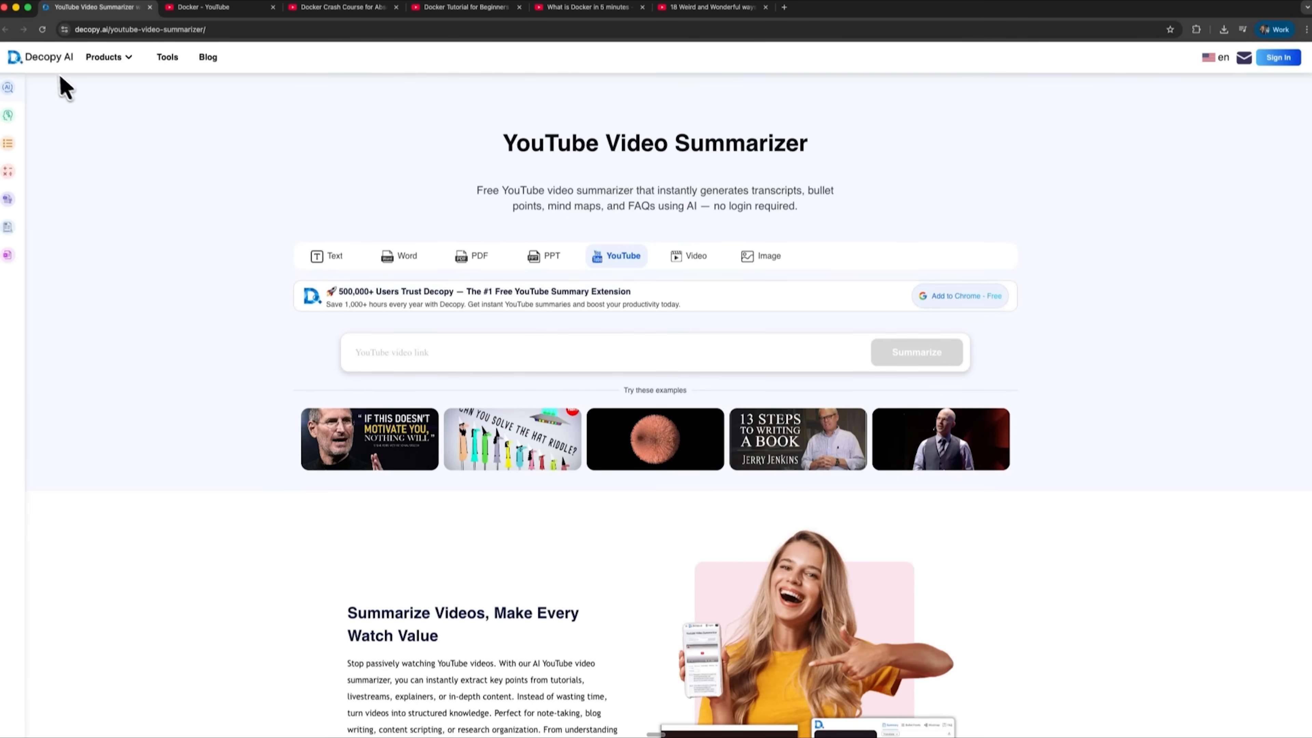
mouse_move(925, 297)
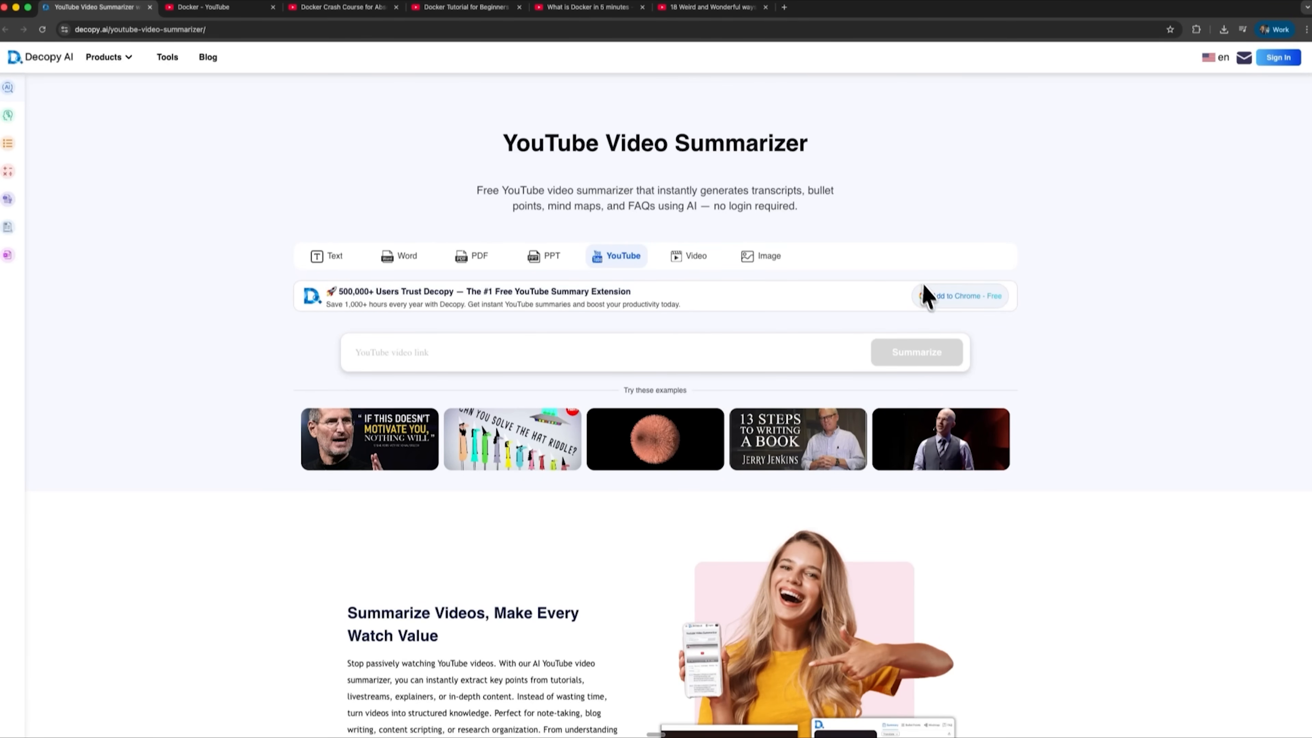
mouse_move(701, 237)
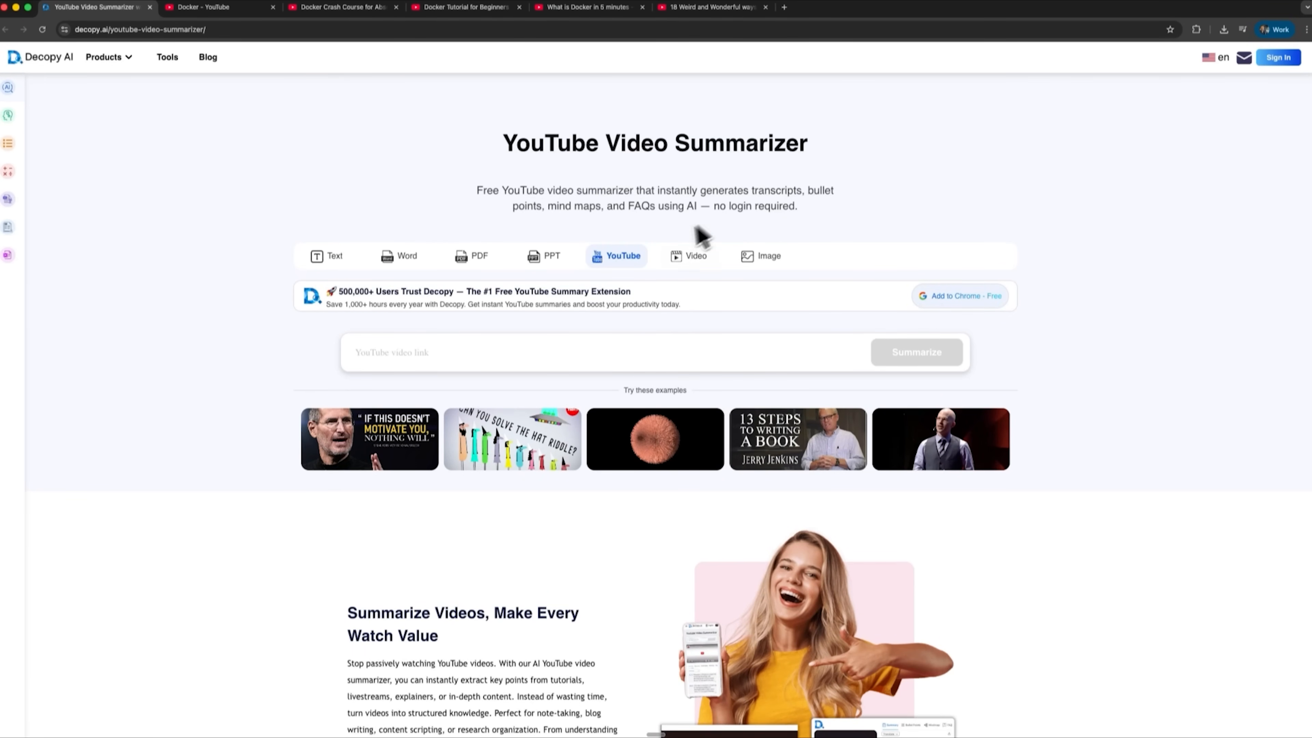
Step: Read and copy Decopy AI's summary of the Docker video, then show its captions with TXT and PDF download formats
click(711, 6)
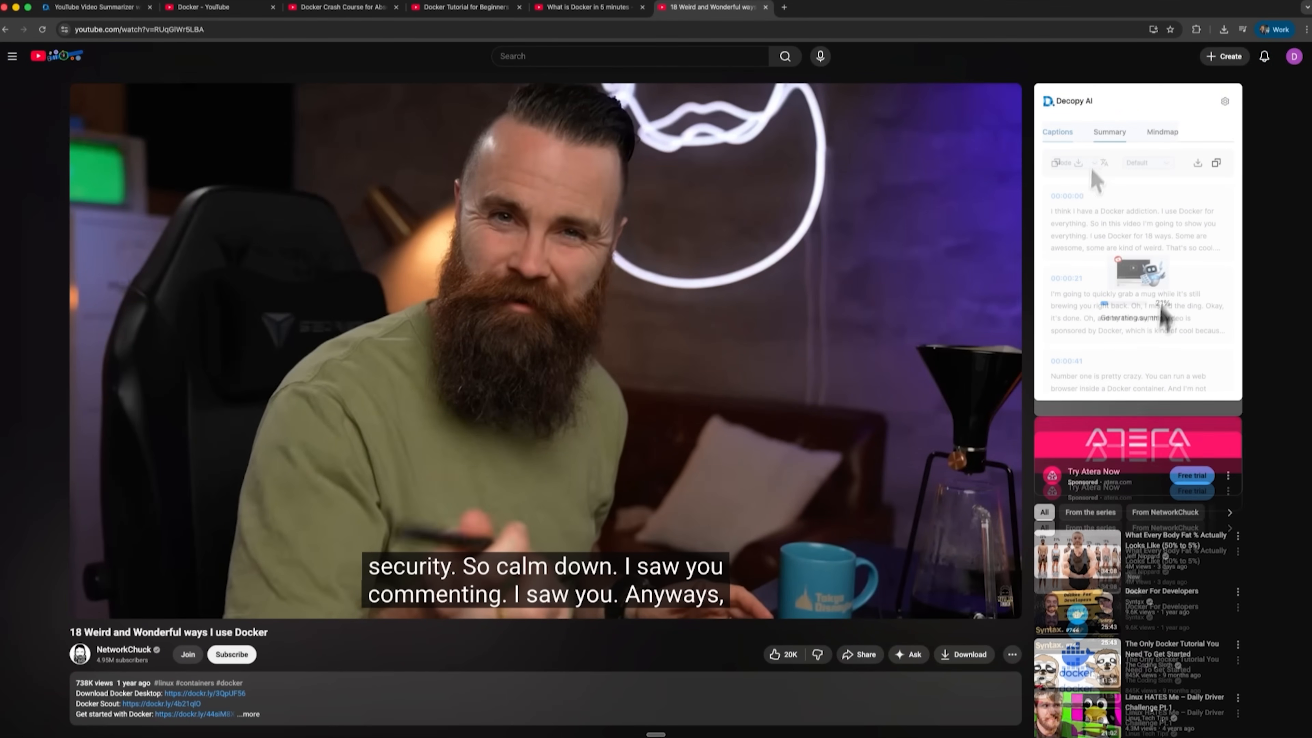
click(1109, 131)
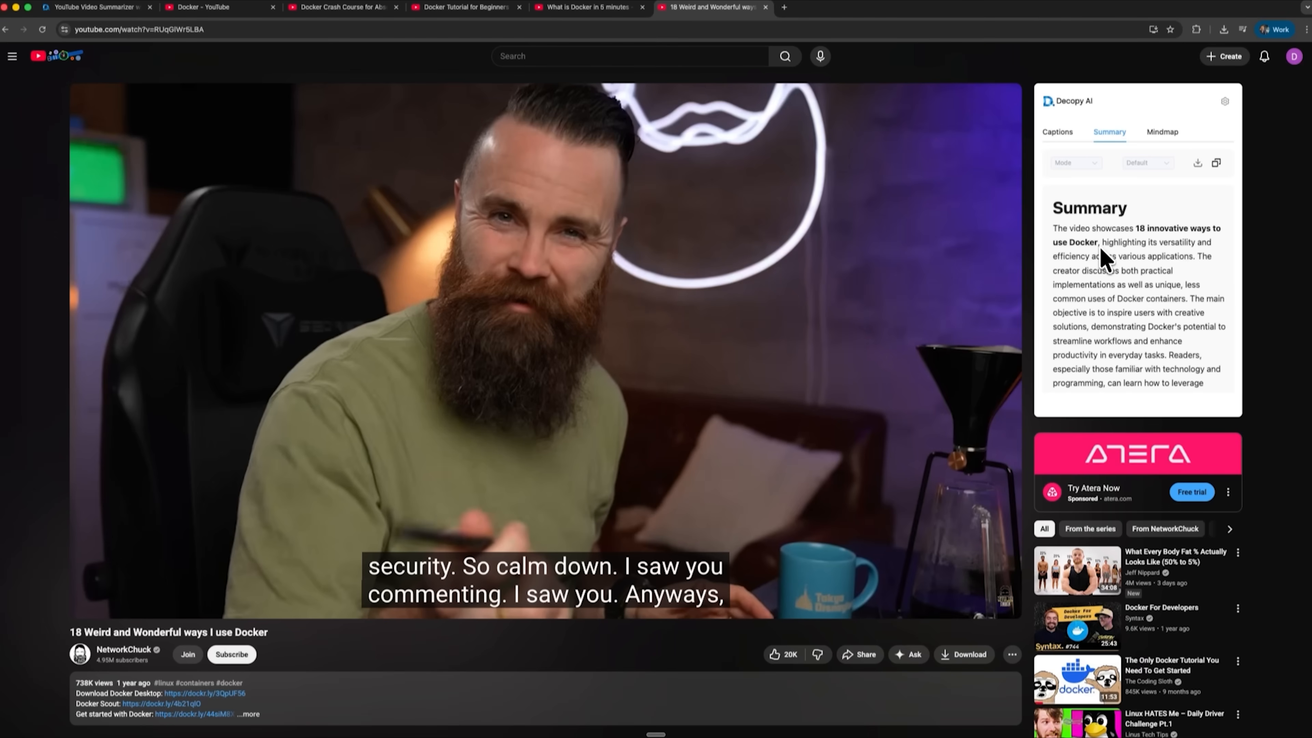
click(1196, 162)
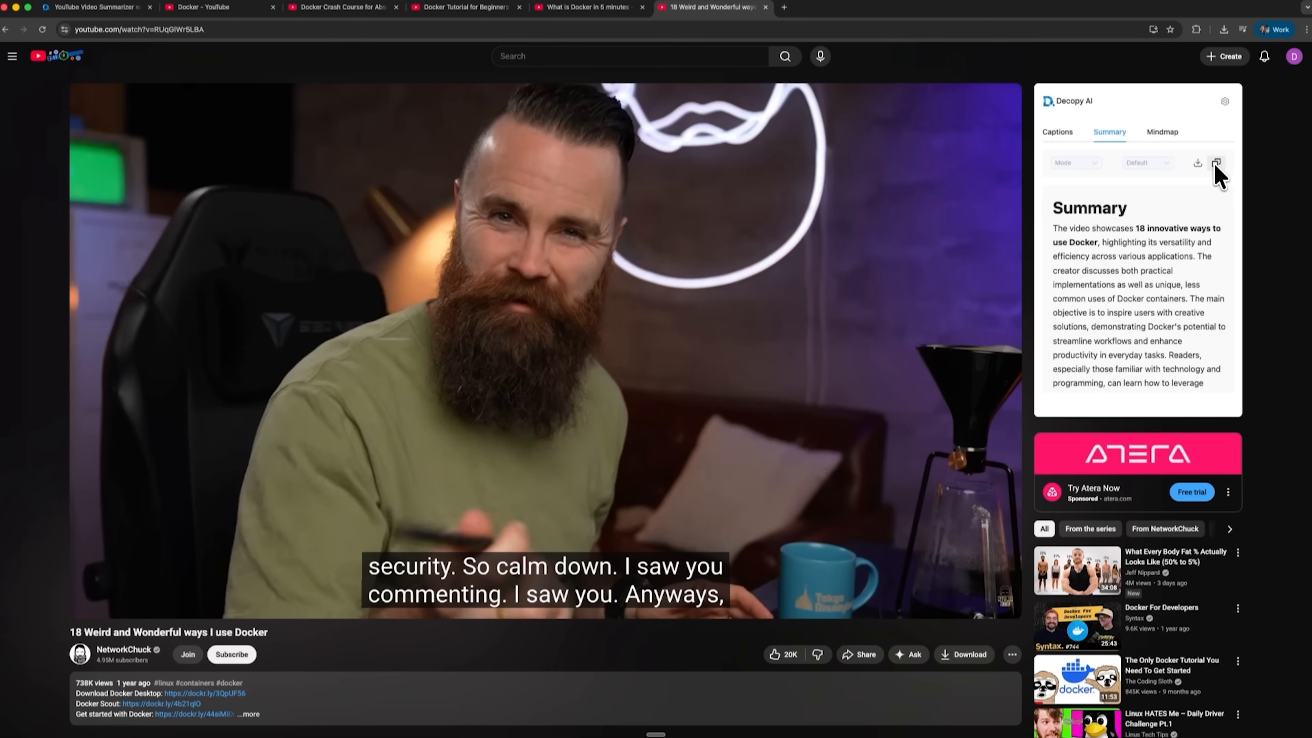
click(1057, 132)
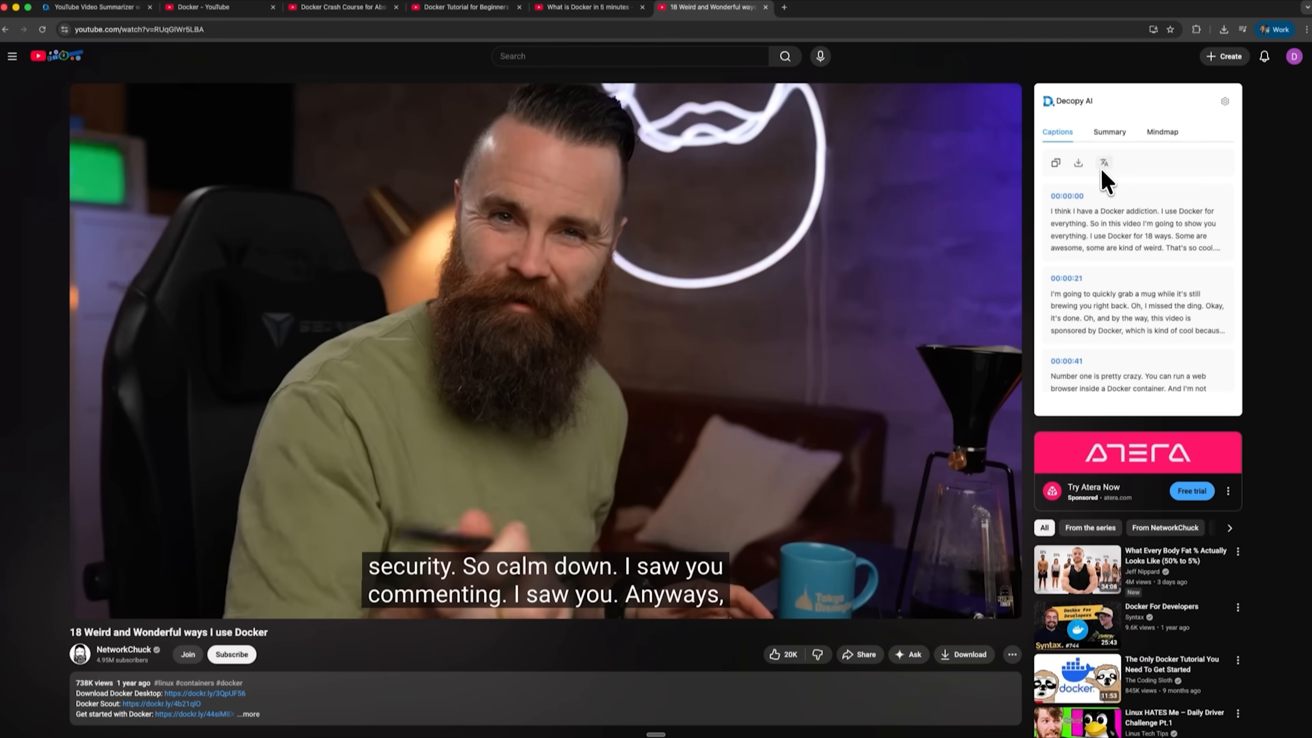
click(1078, 163)
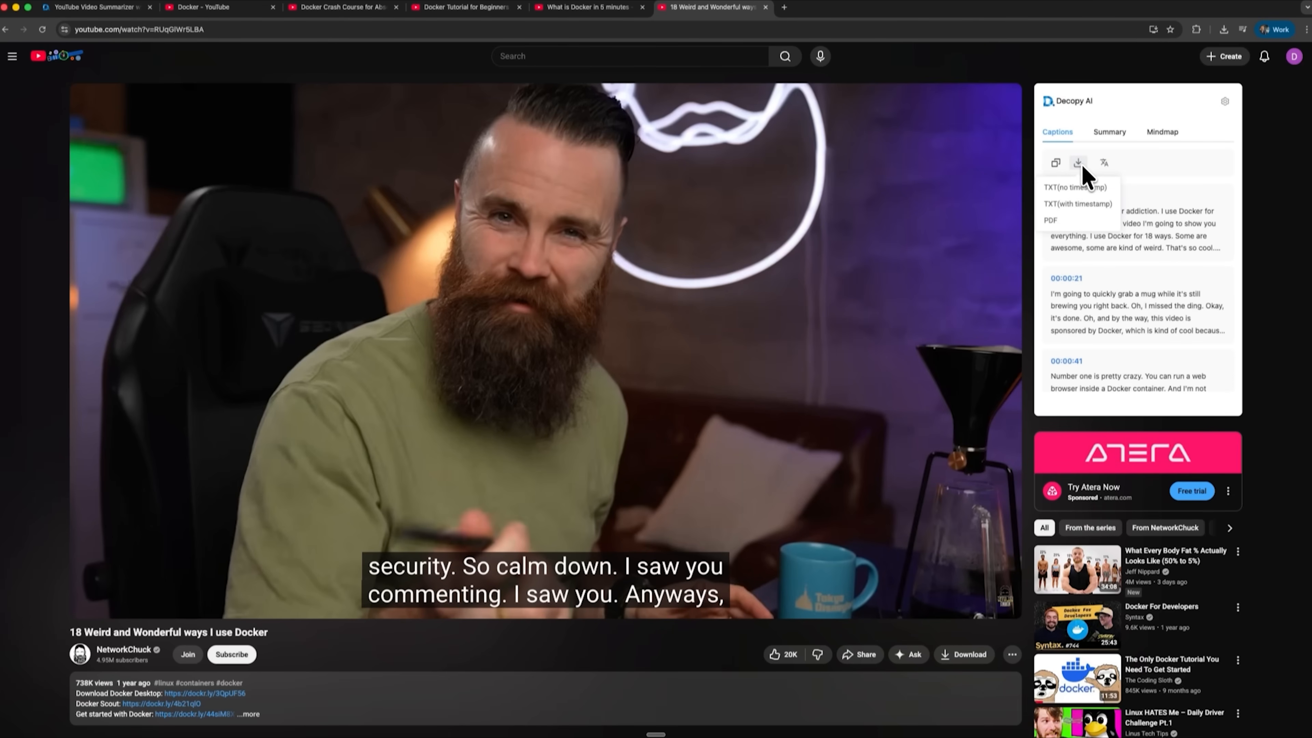
mouse_move(1083, 176)
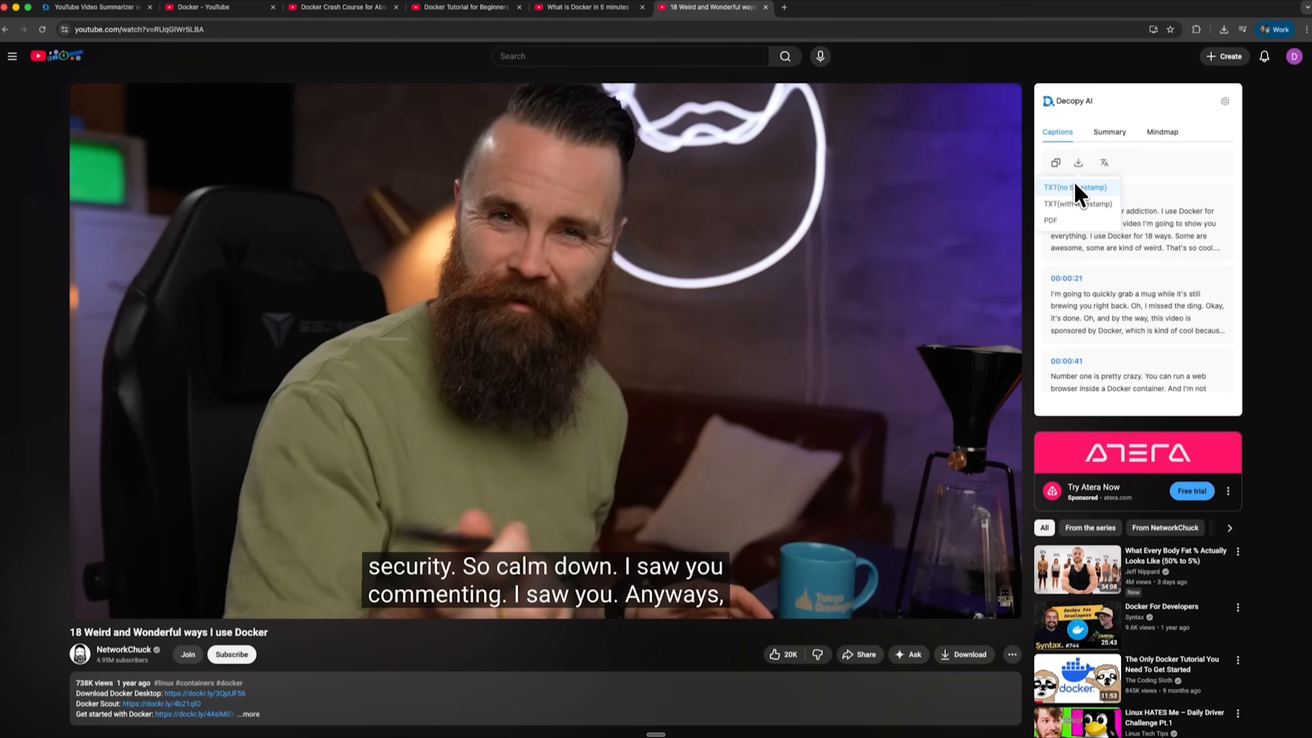
mouse_move(1072, 220)
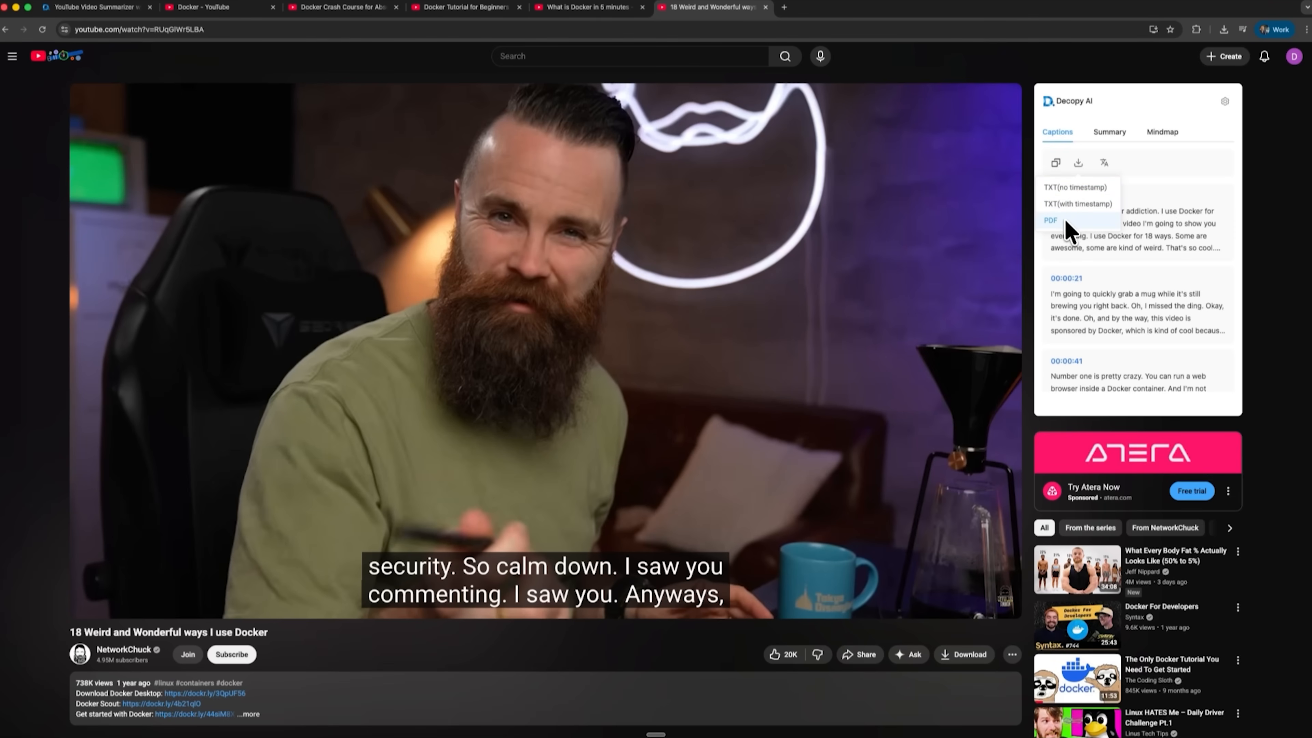
Step: Generate Decopy AI's mind map centred on Docker Usage Insights, then move to the Eightify website tab
click(1162, 132)
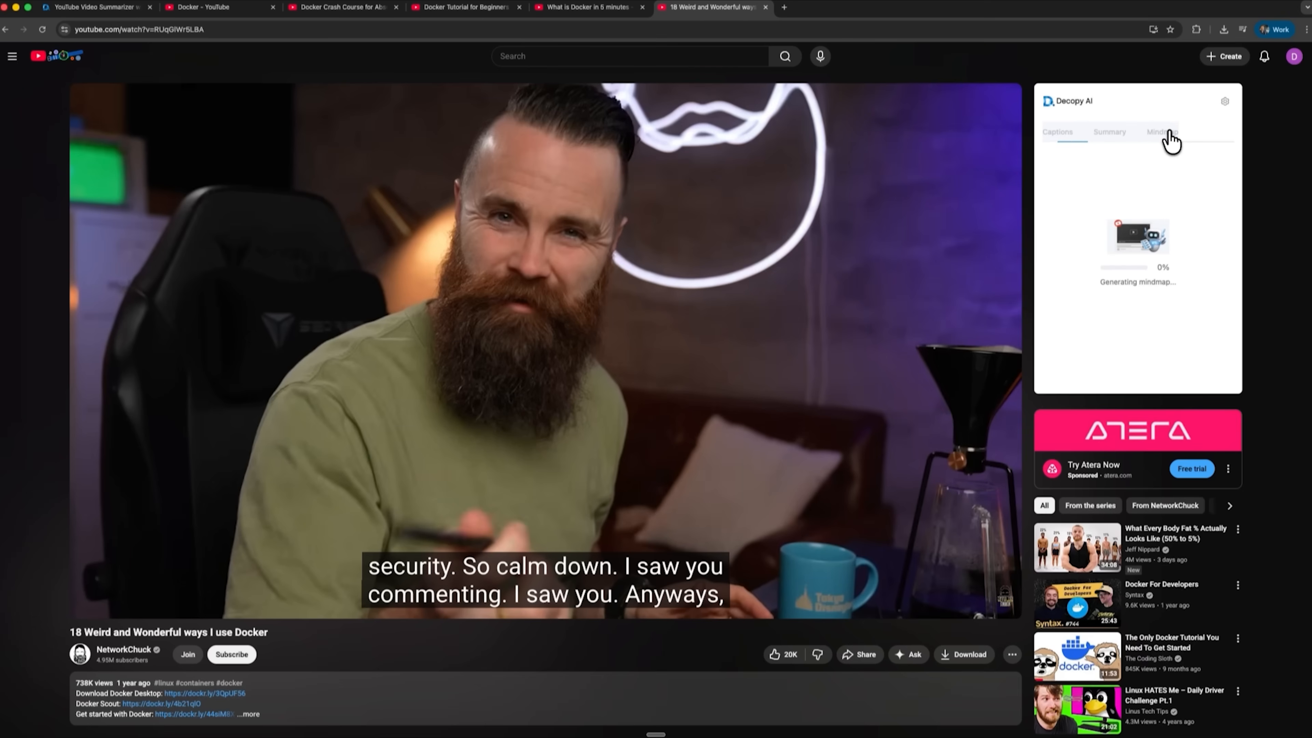
click(1162, 132)
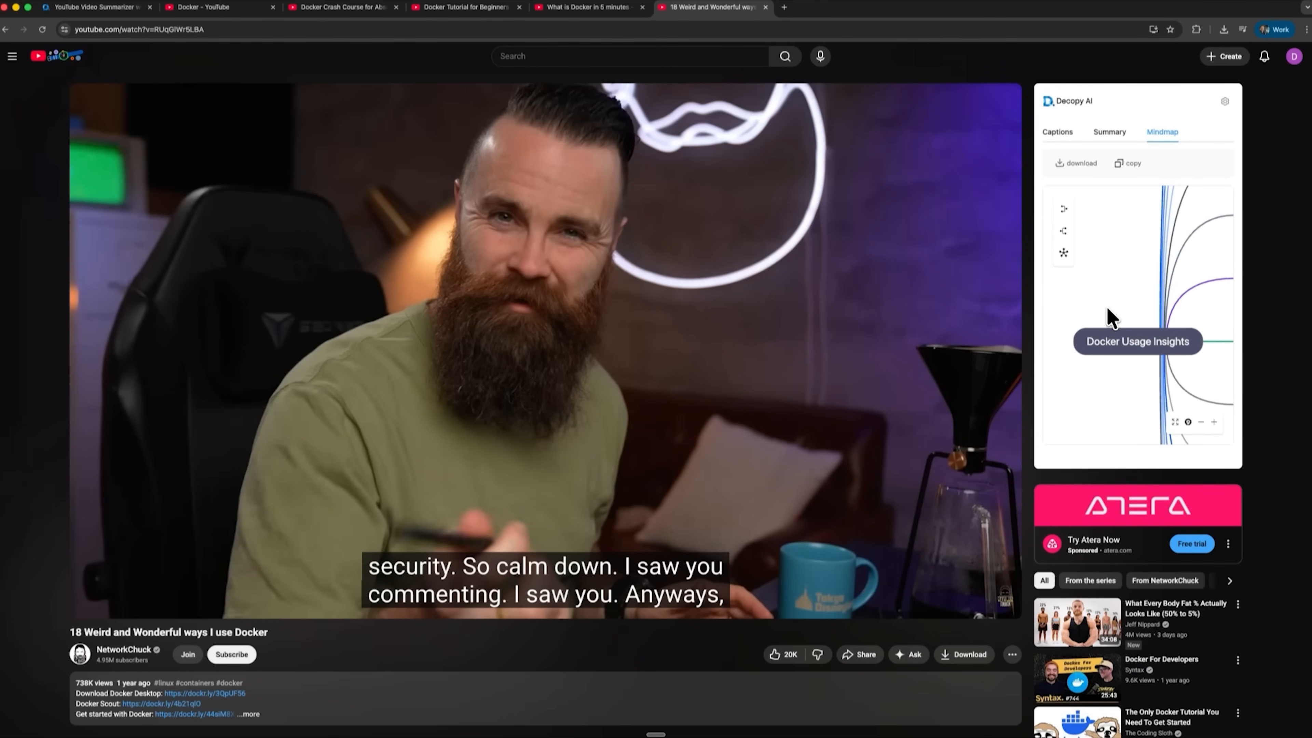
click(95, 8)
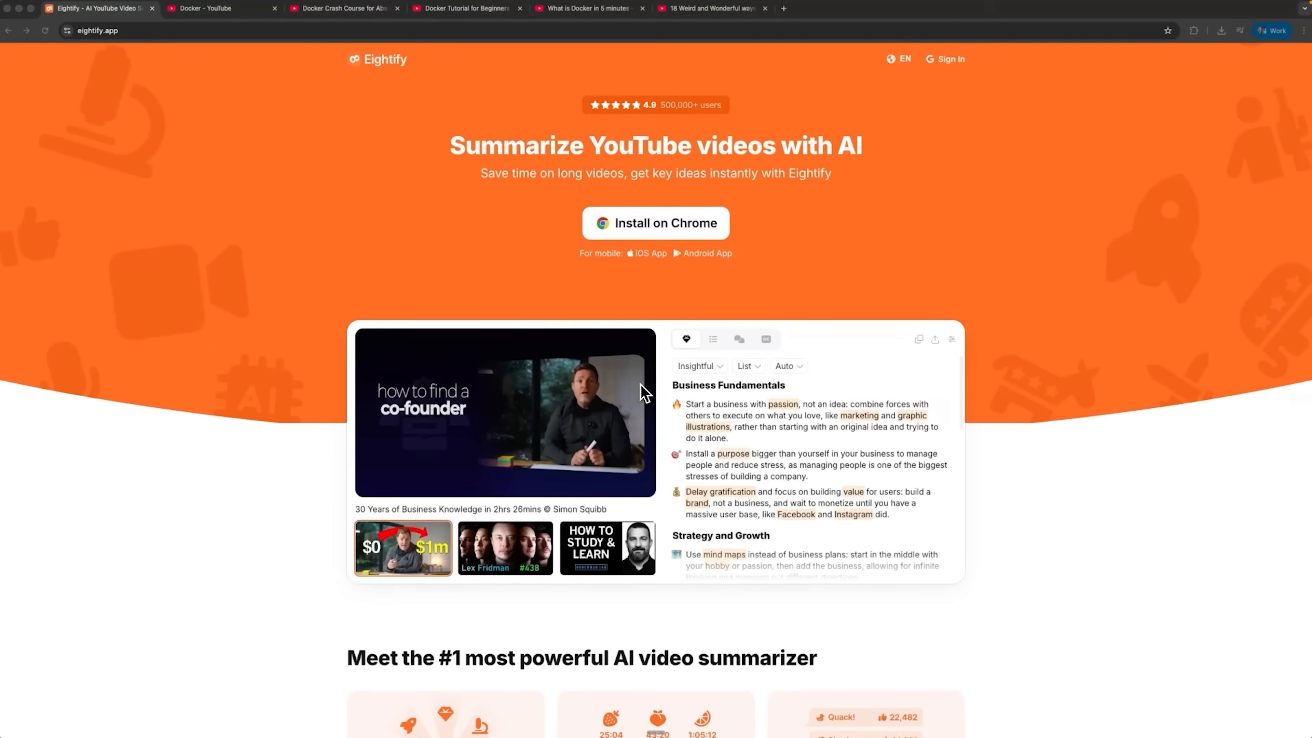
mouse_move(379, 94)
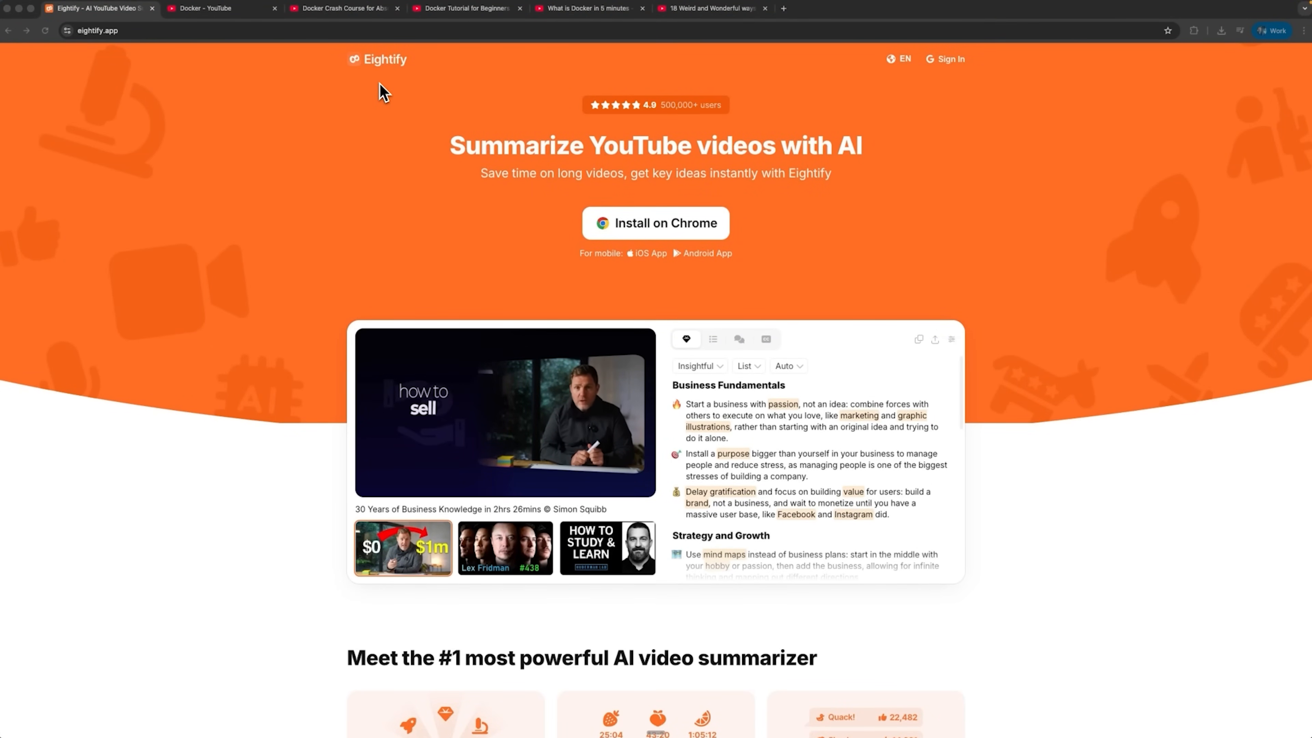
mouse_move(536, 191)
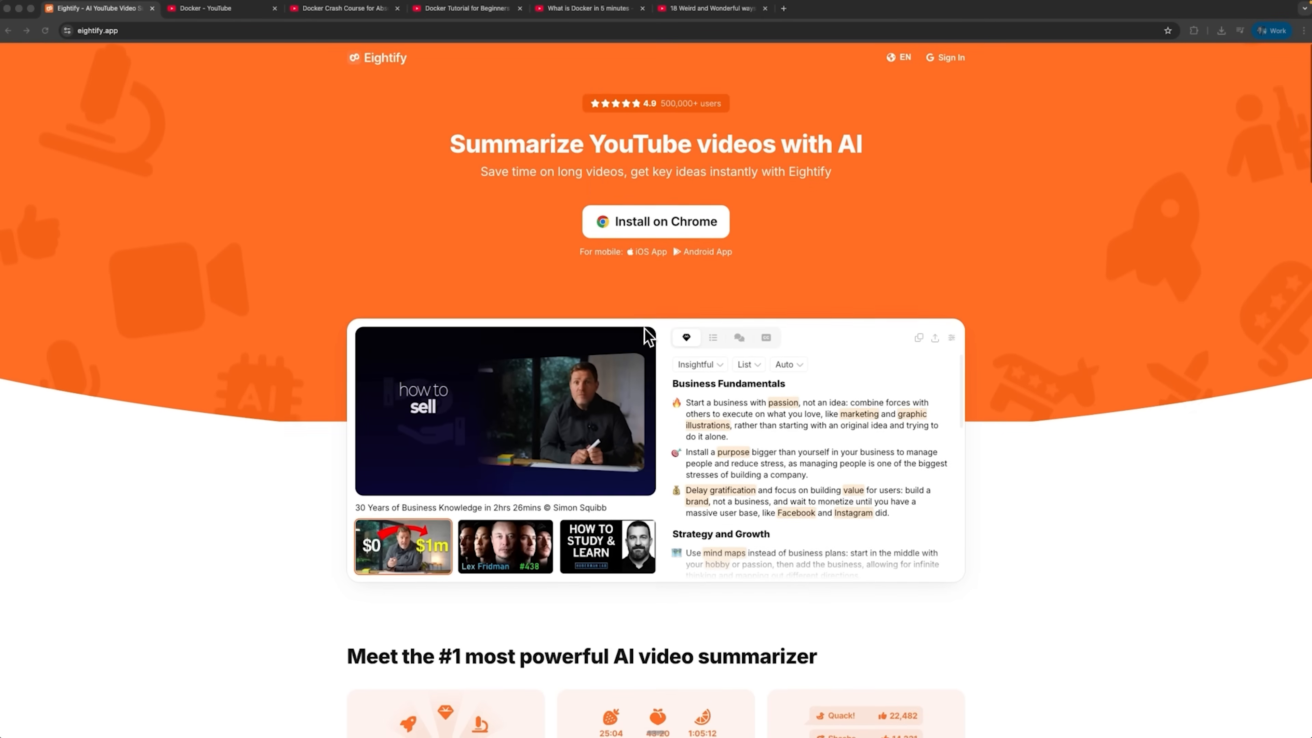
scroll(down, 3)
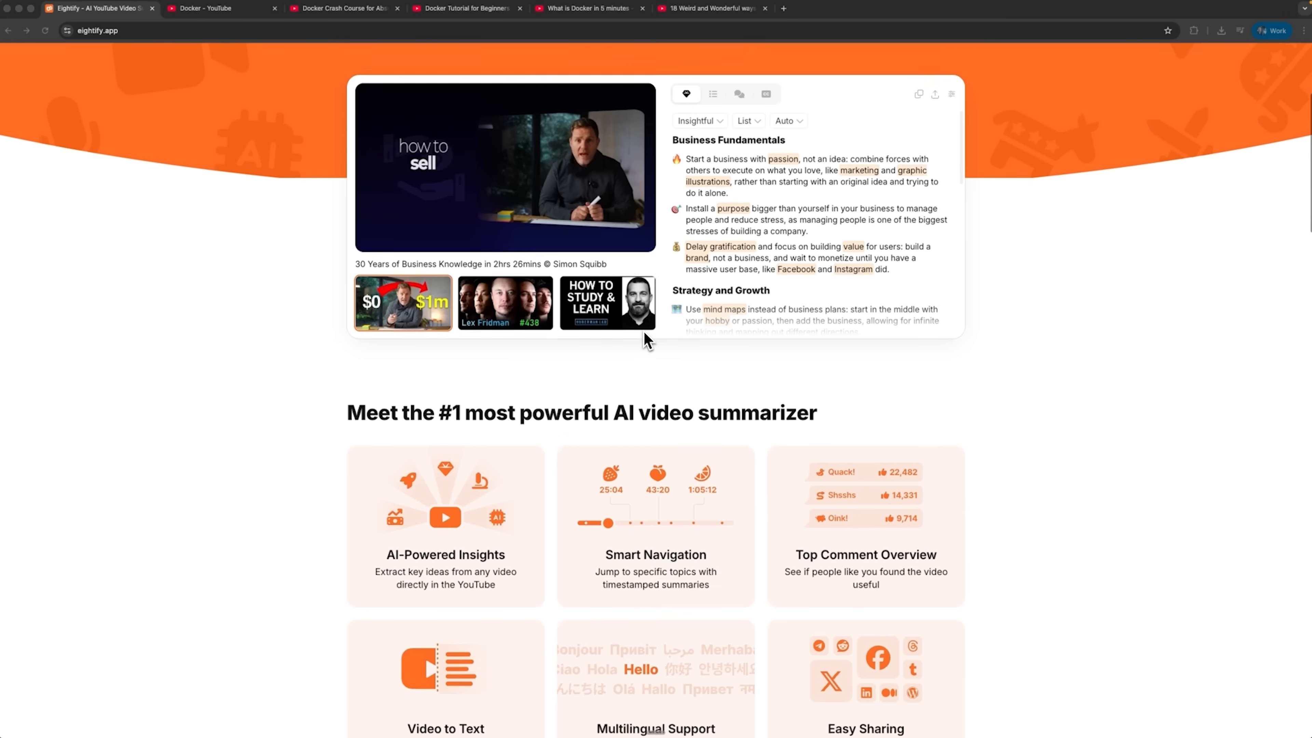
scroll(down, 3)
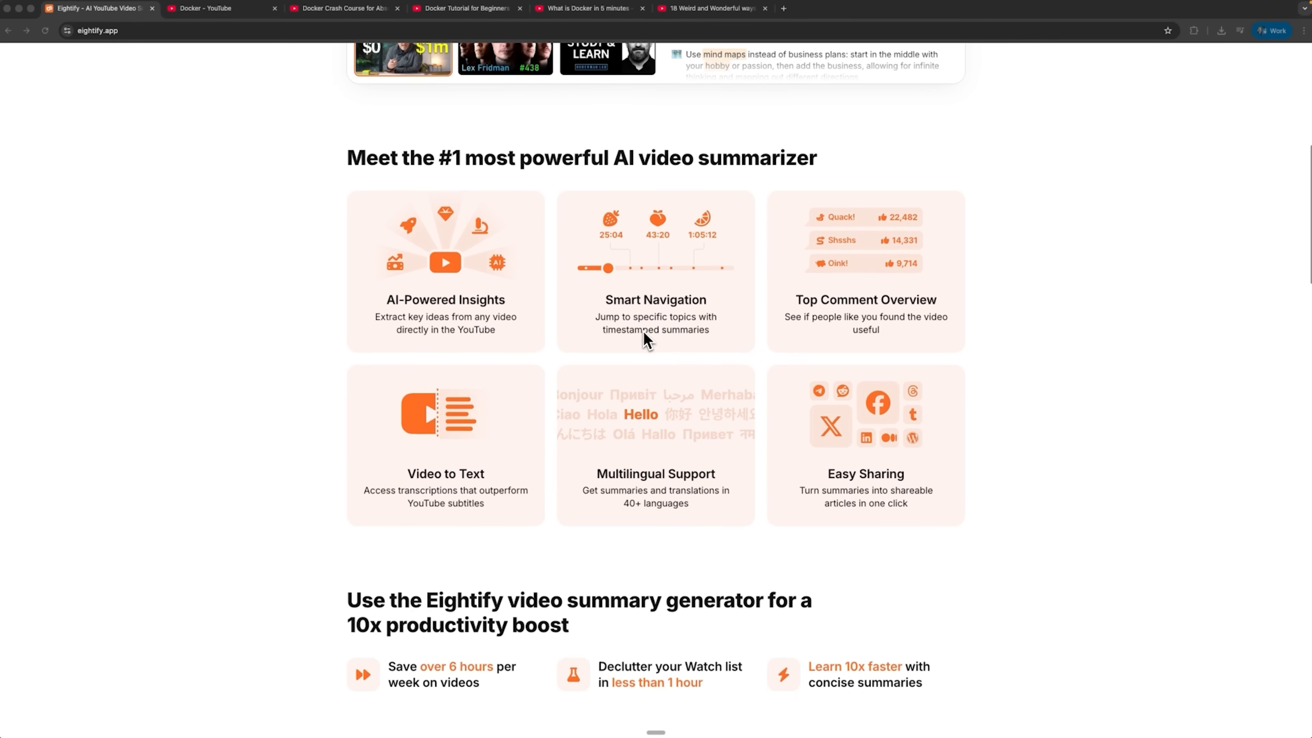
click(707, 8)
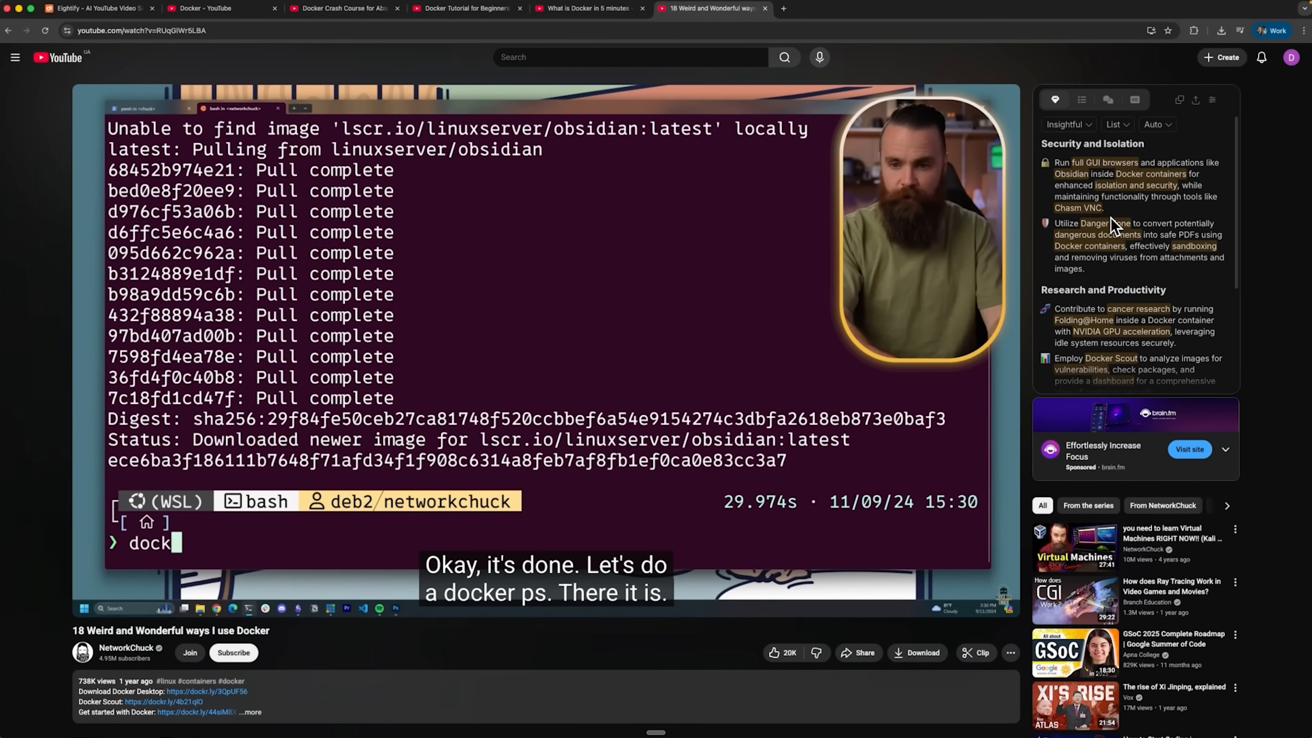
Step: Scroll through Eightify's insights for the Docker video, close its settings and show the transcript
scroll(down, 3)
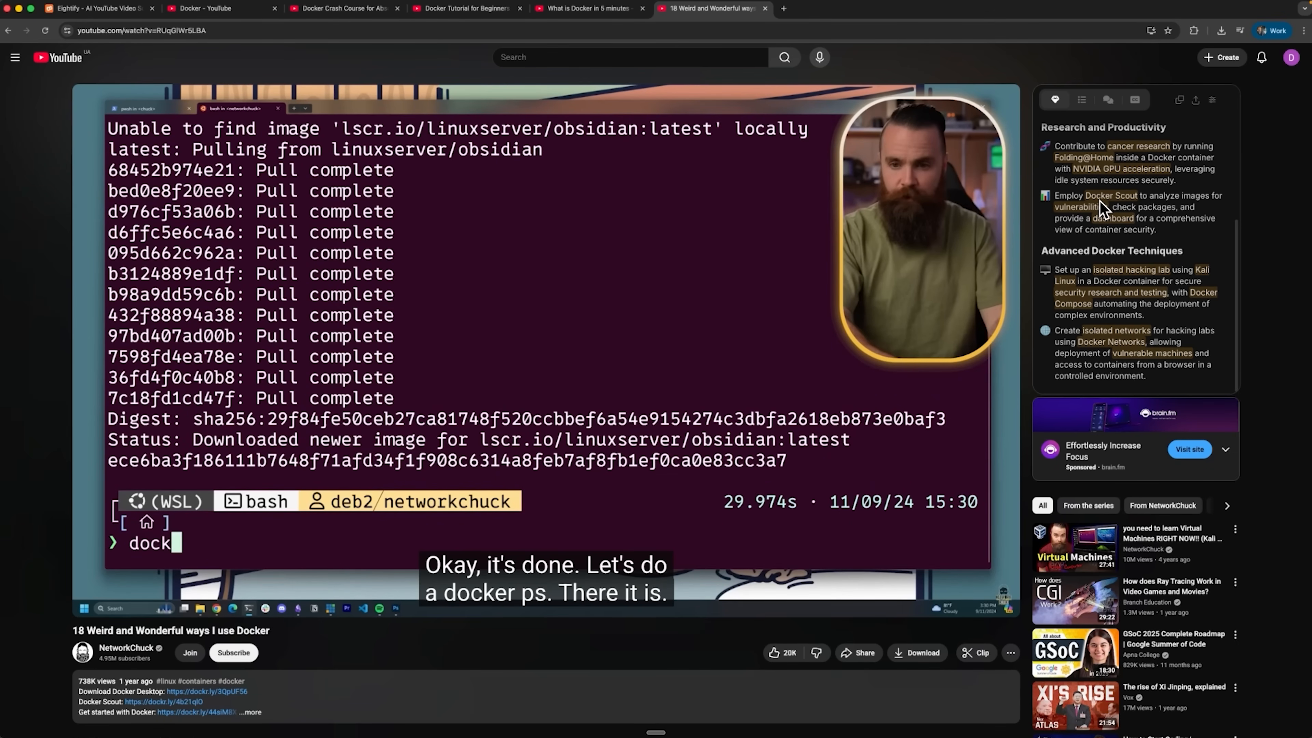
scroll(up, 3)
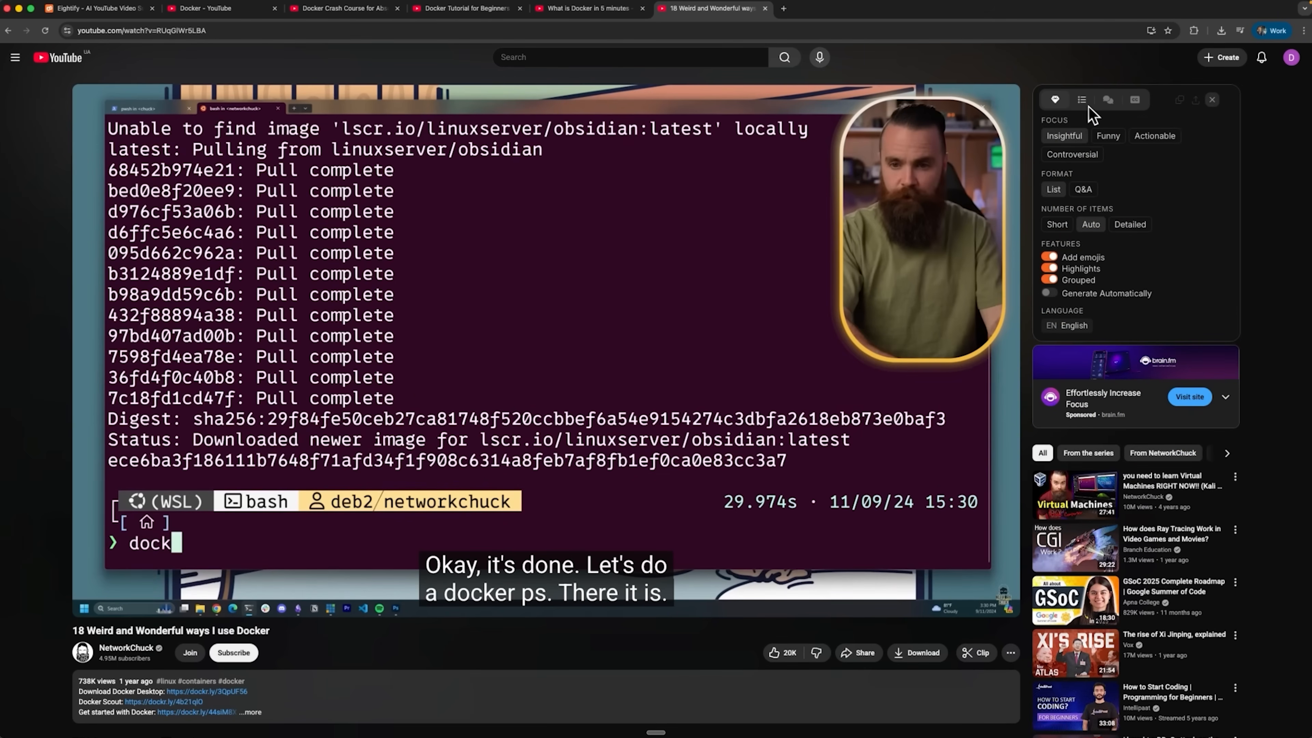
mouse_move(1220, 115)
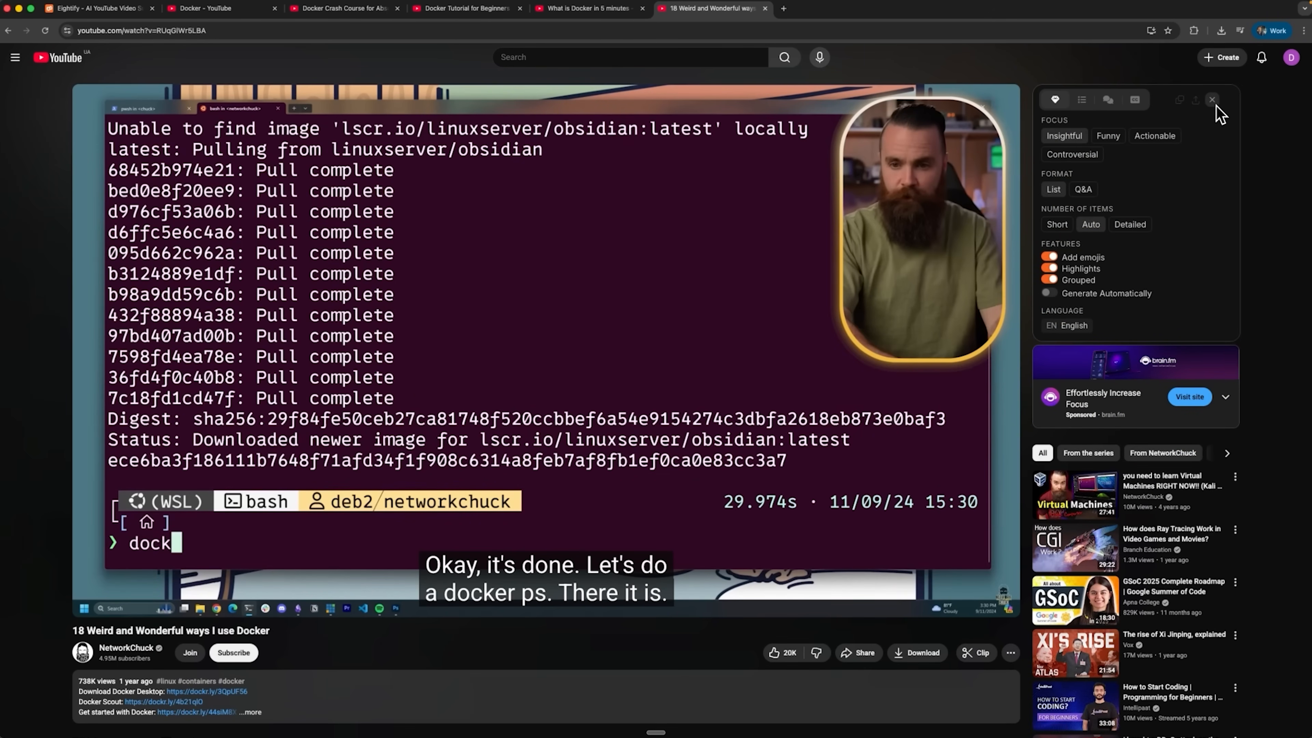
click(1135, 99)
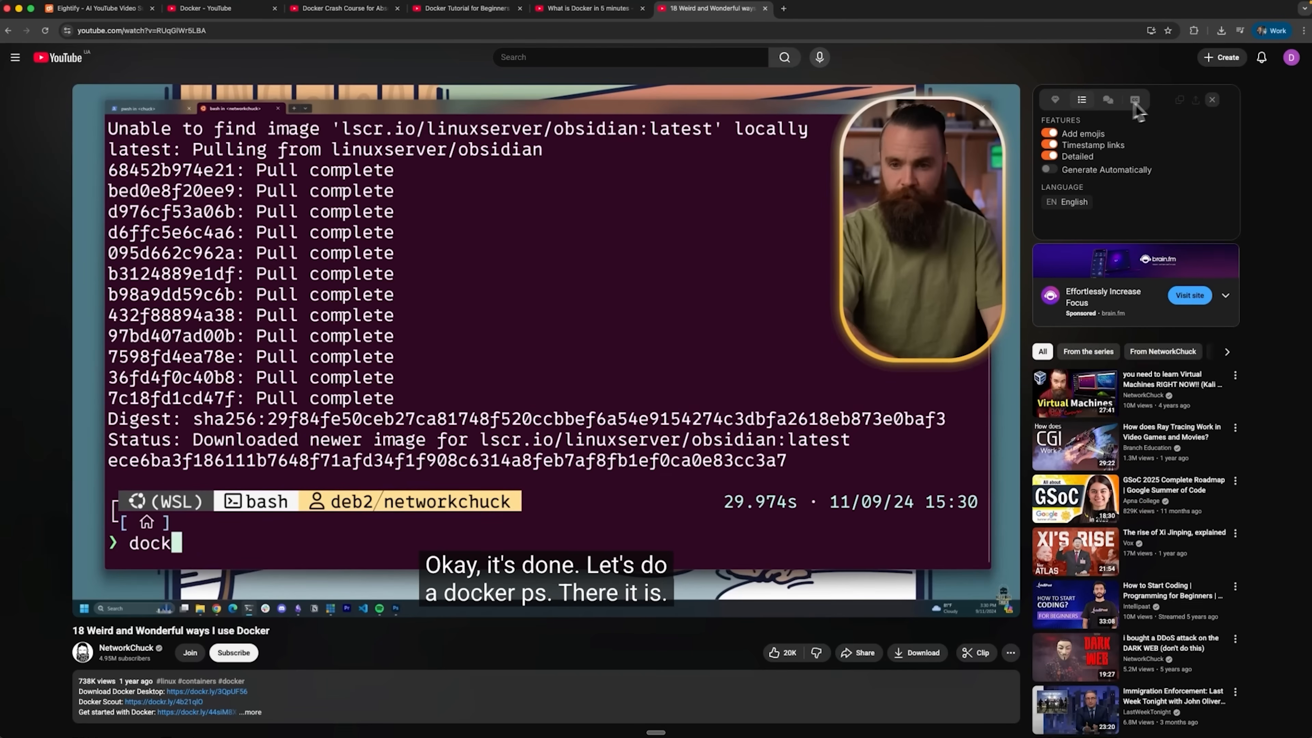
click(1107, 100)
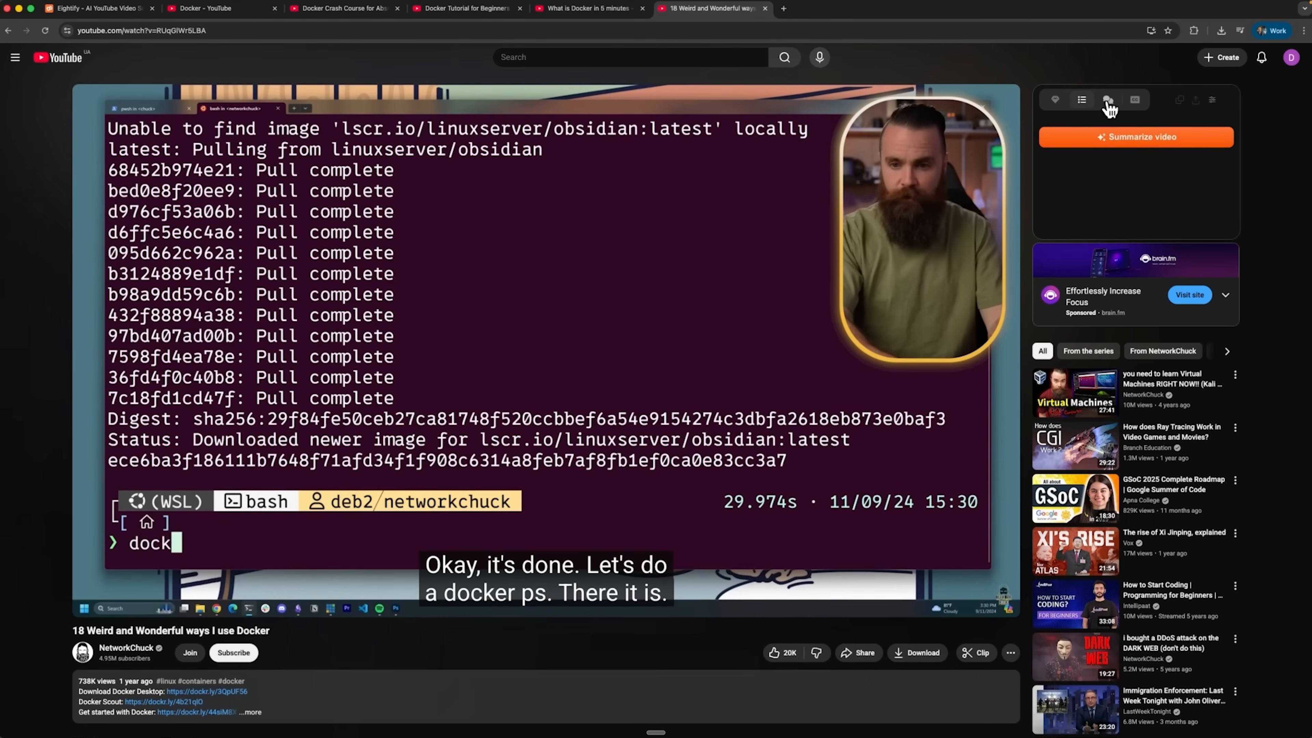
click(1134, 100)
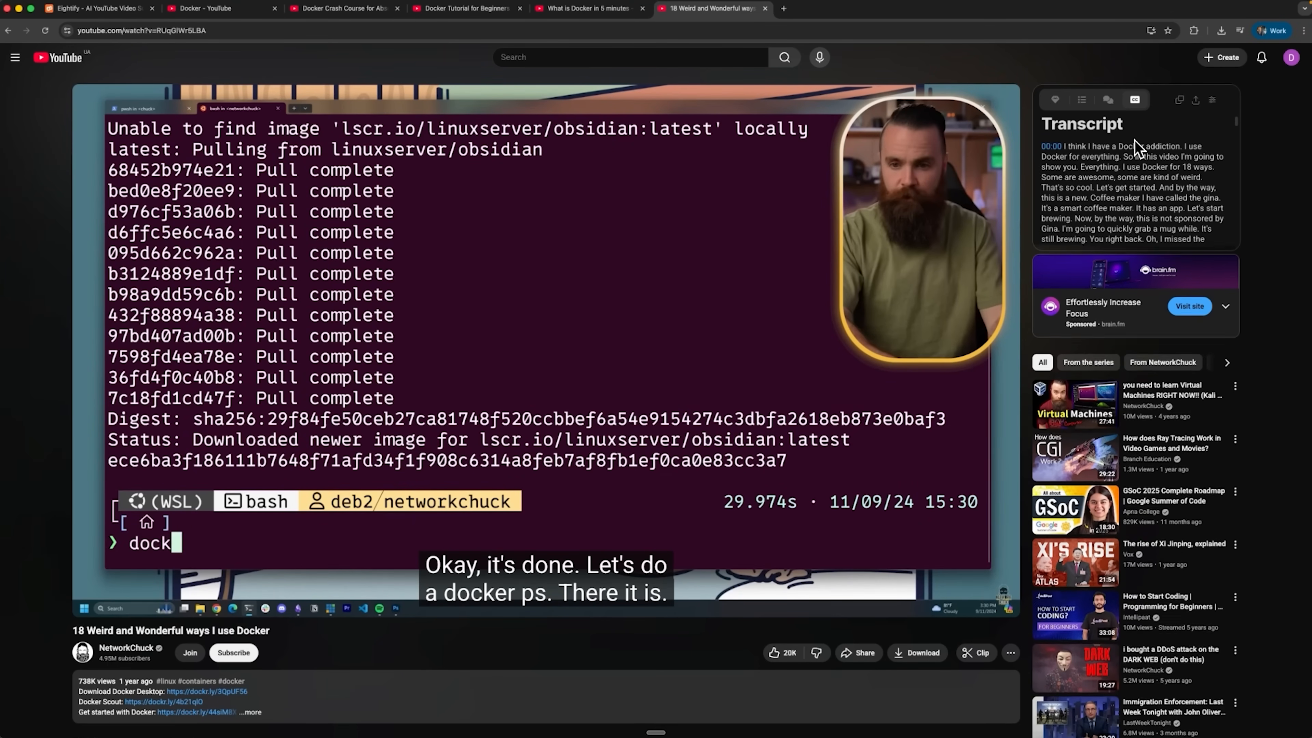
Step: Review Eightify's timestamped summary and top comments, end on the full transcript, then move to the Glasp tab
click(1081, 100)
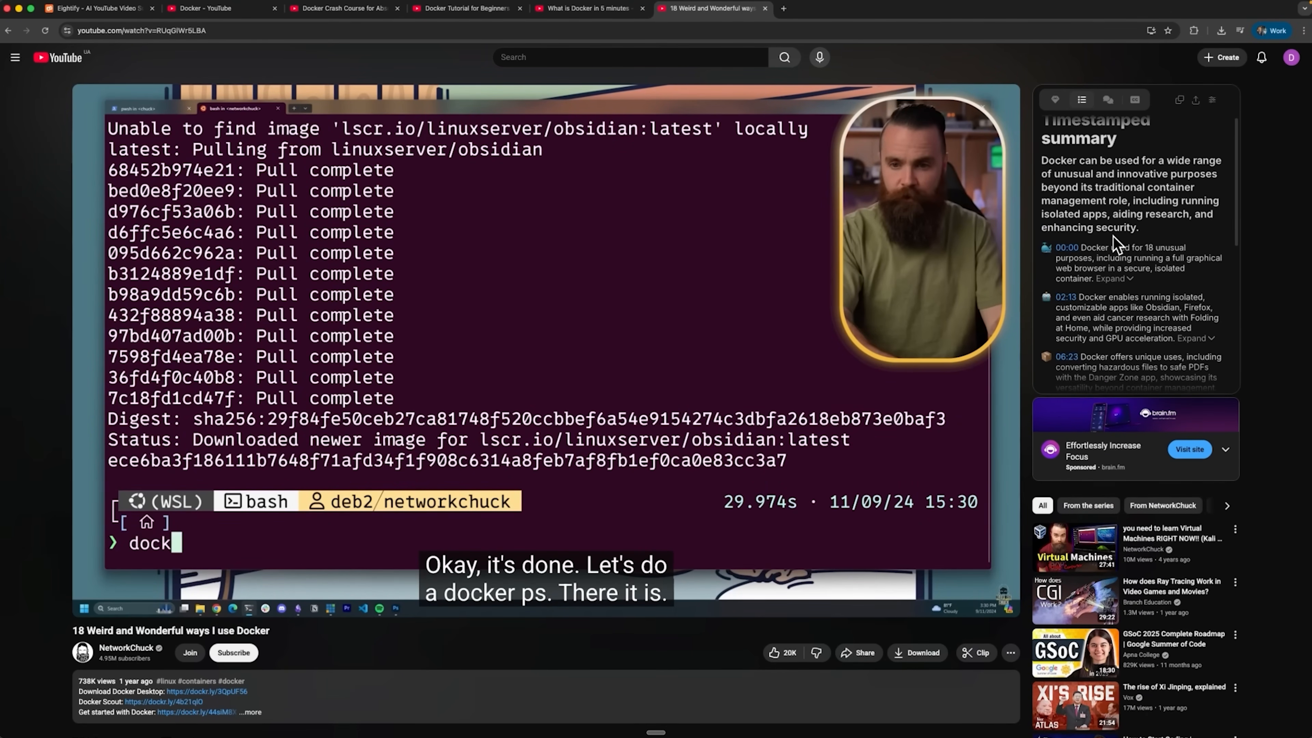
scroll(down, 3)
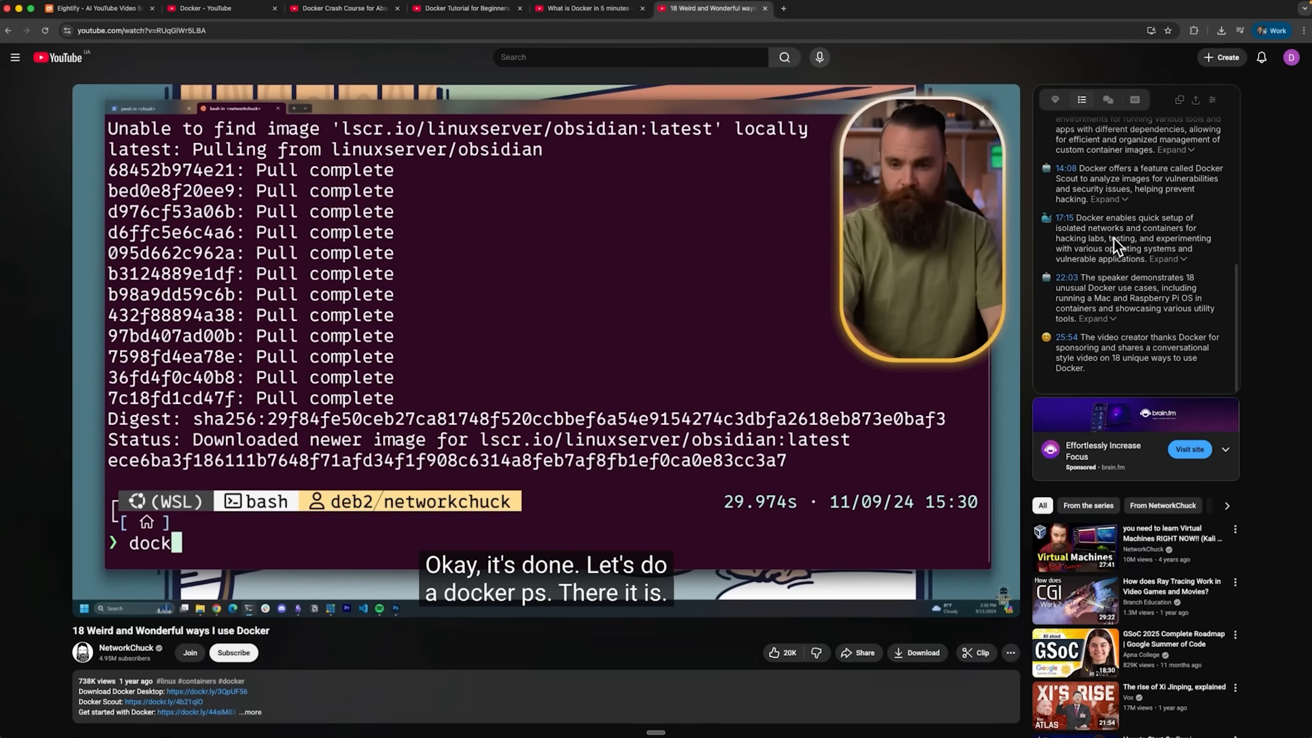
click(1107, 100)
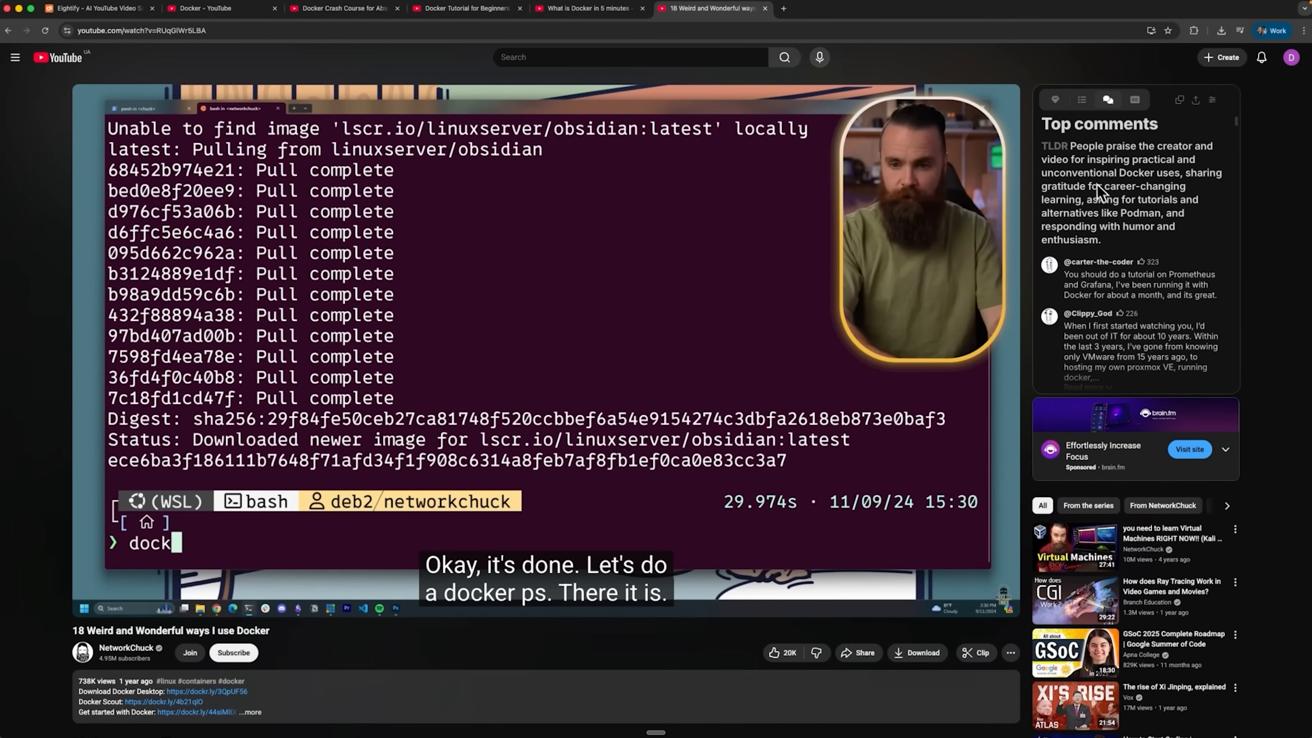
scroll(down, 3)
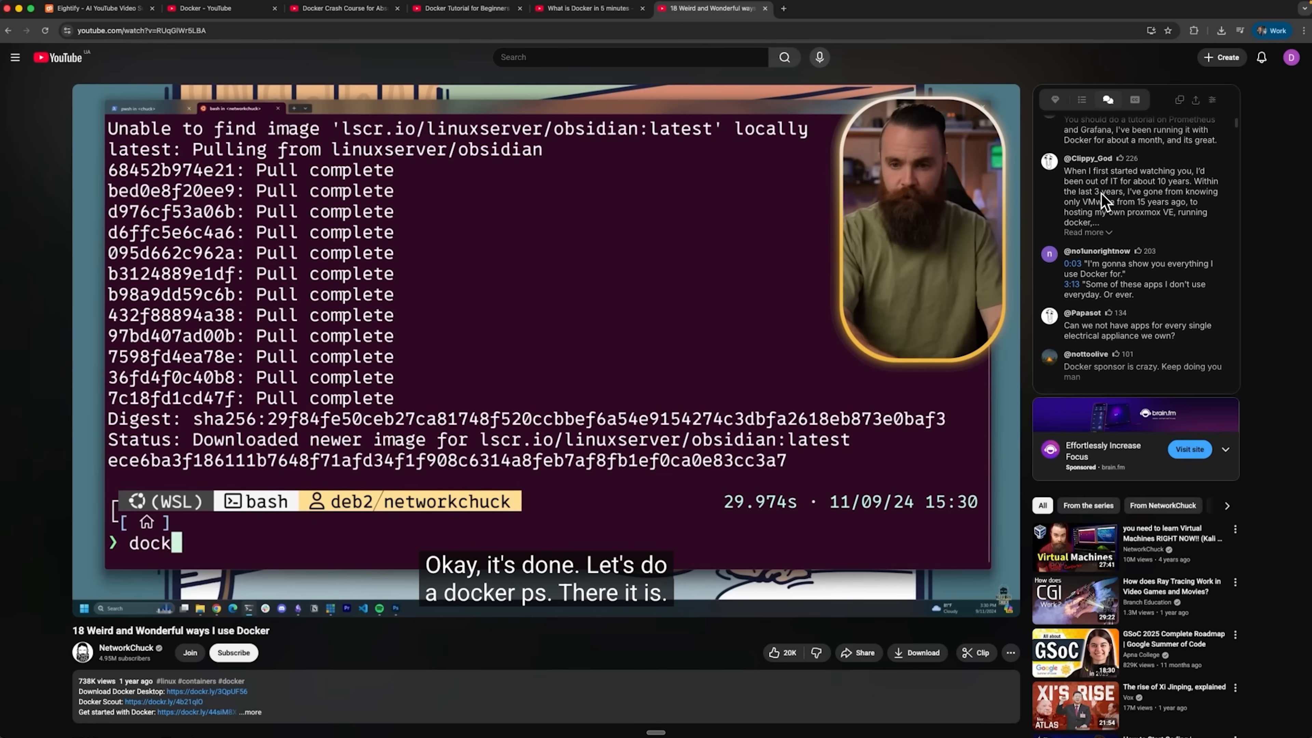
click(1135, 100)
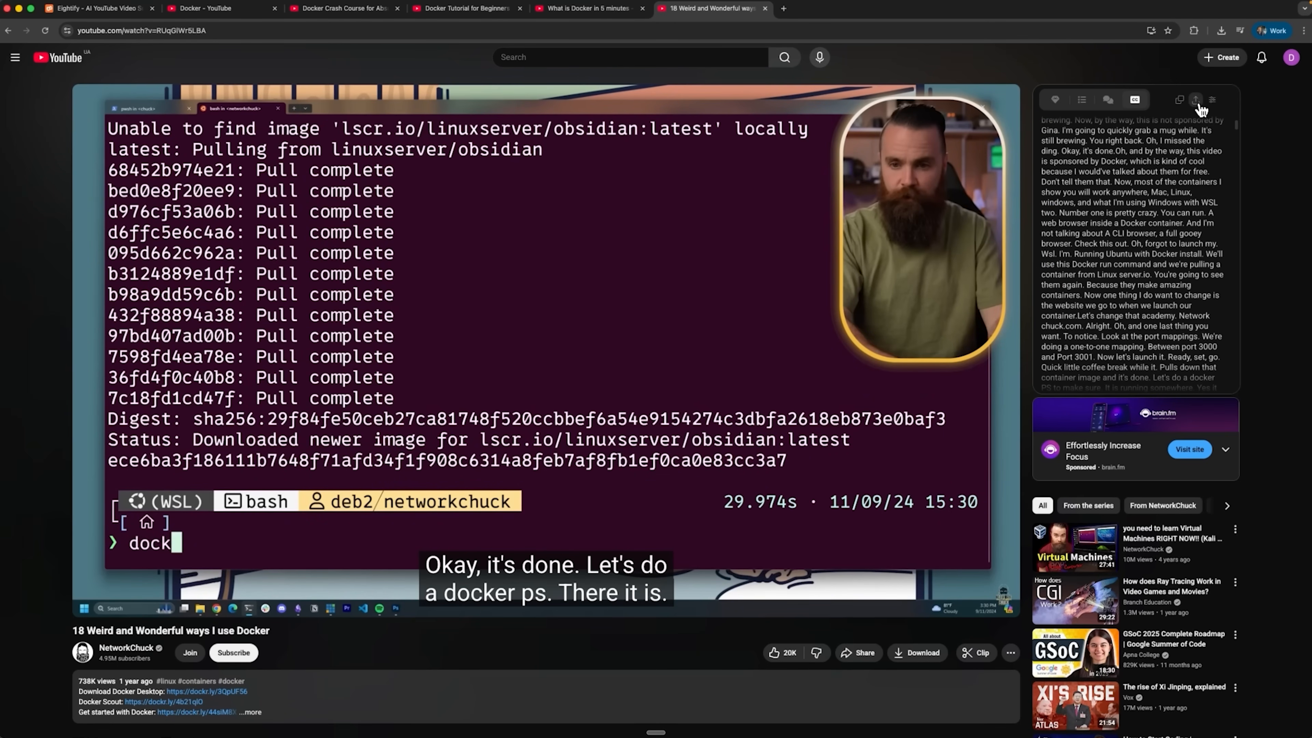
click(92, 8)
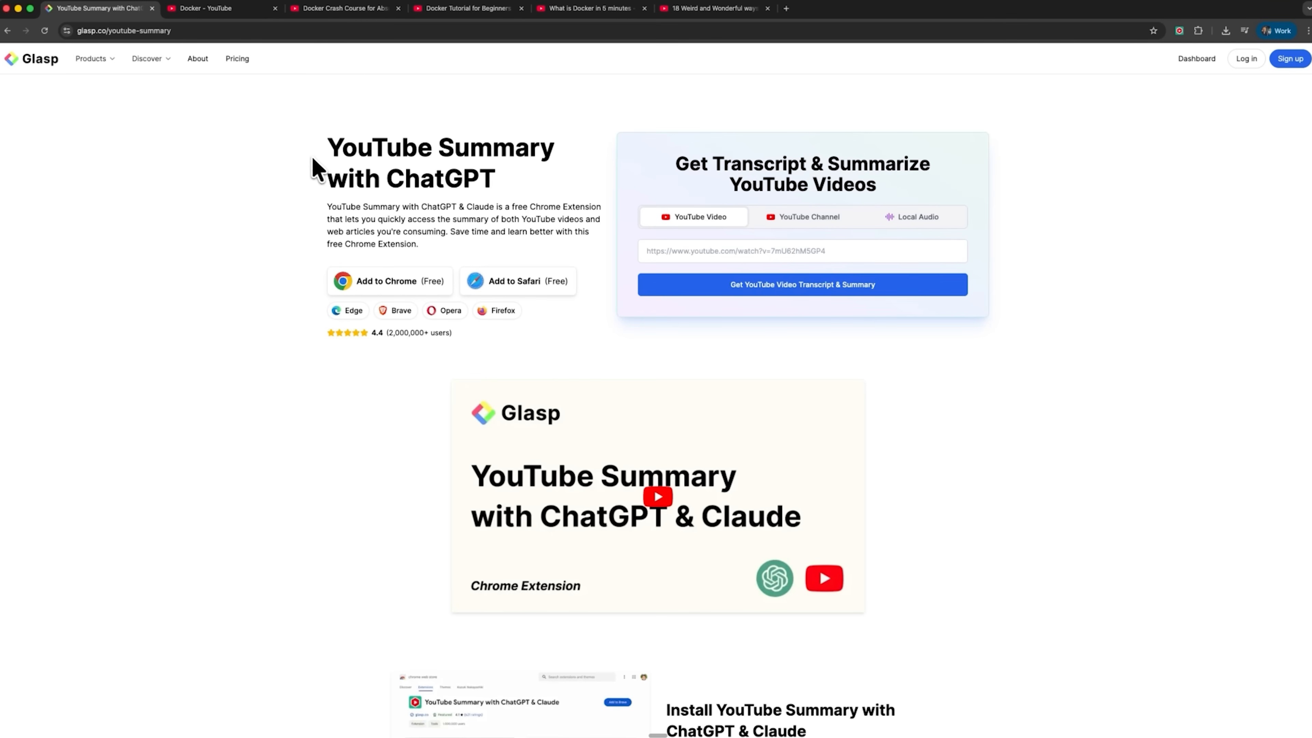
mouse_move(65, 79)
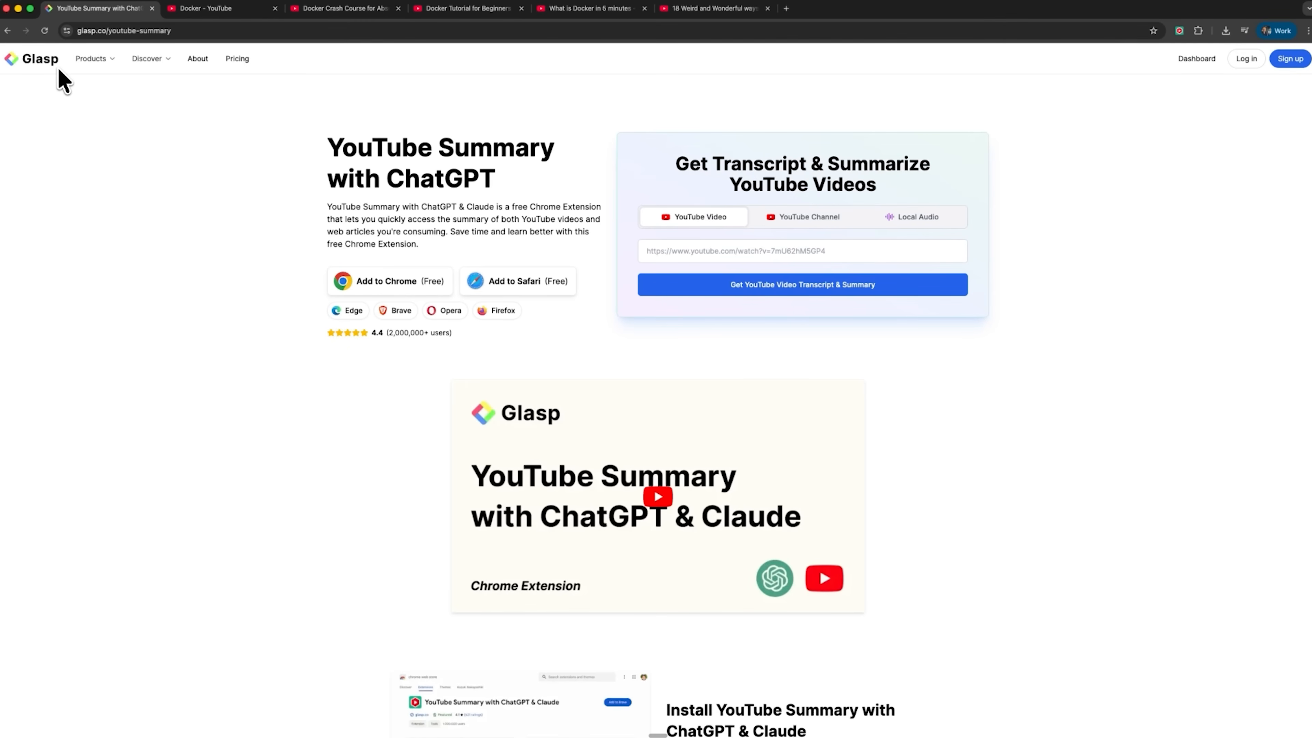
mouse_move(594, 246)
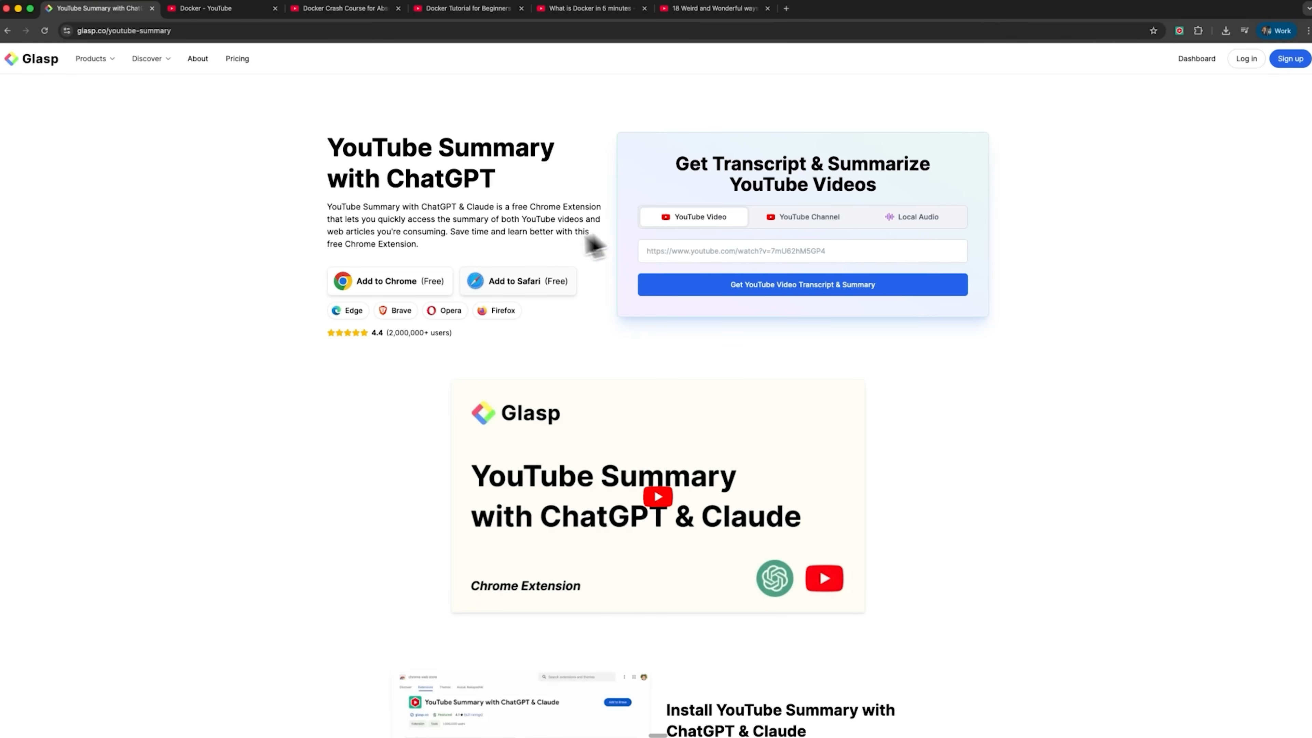
mouse_move(686, 456)
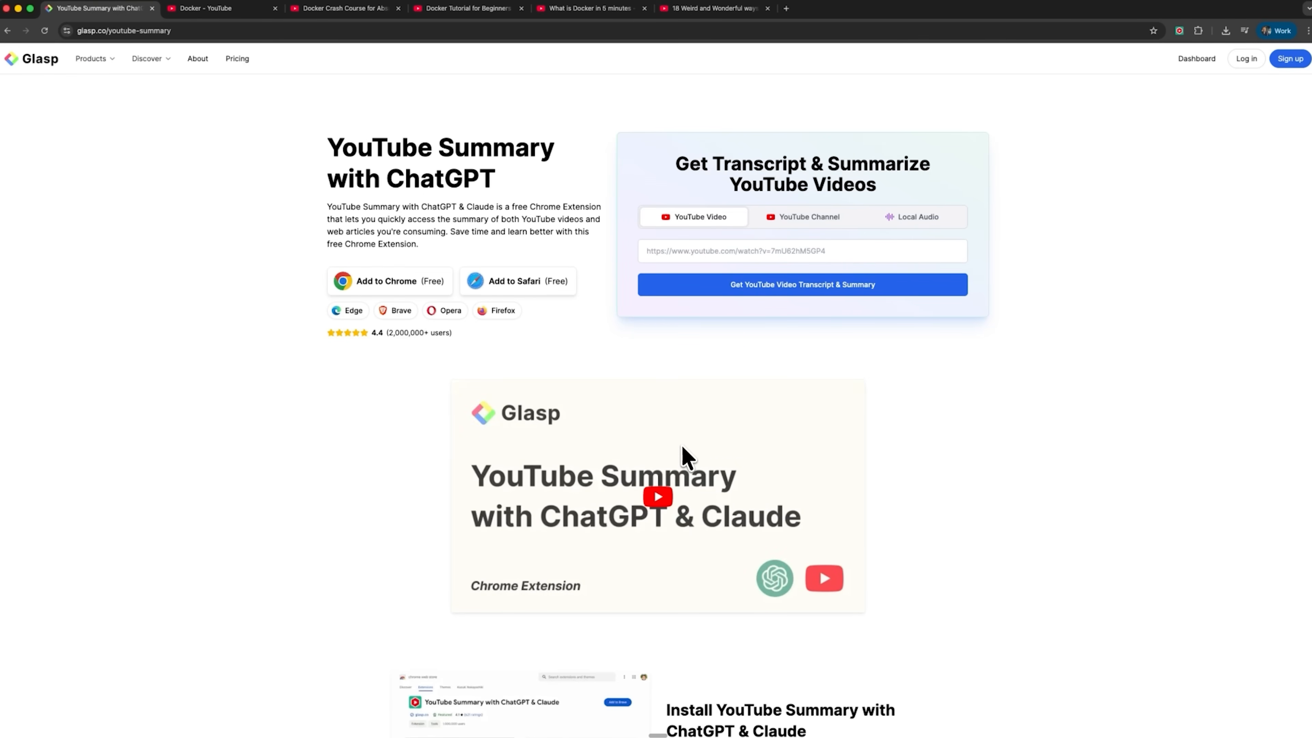
scroll(down, 3)
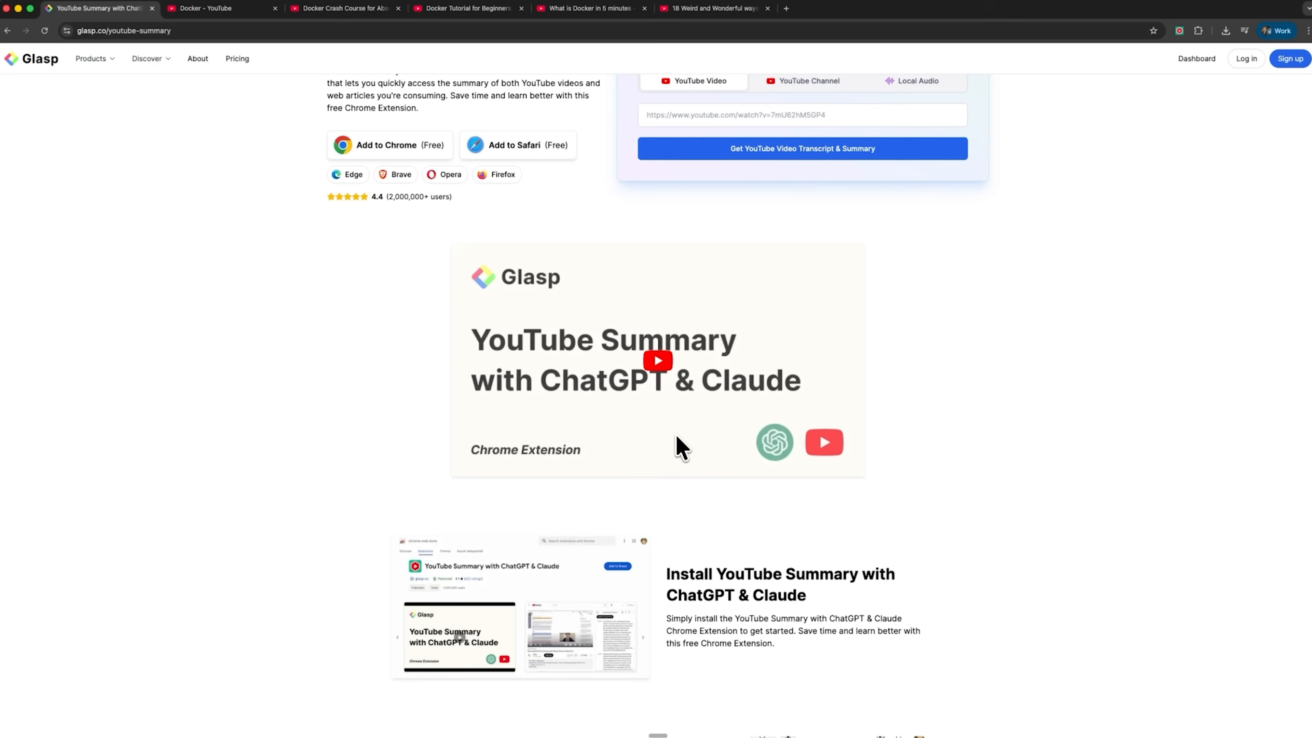
scroll(down, 3)
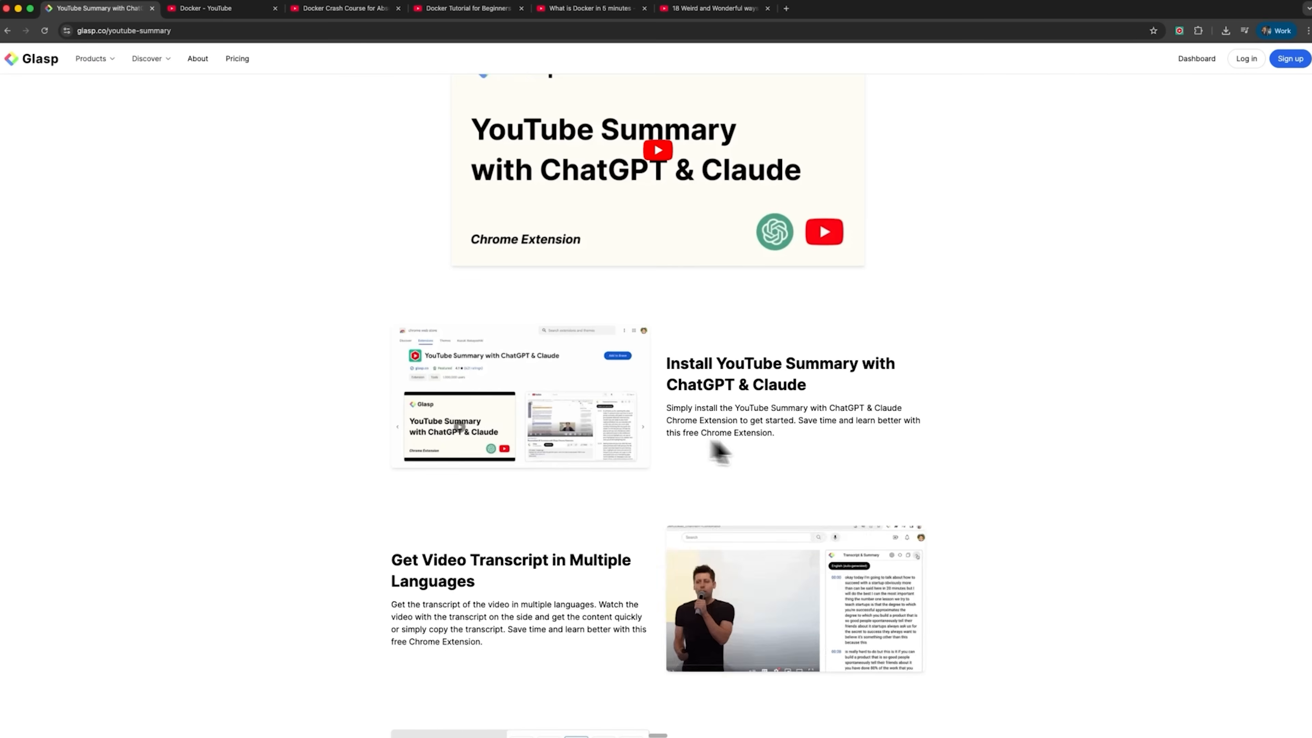
Step: Show the Docker video's transcript in Glasp's panel, then request a ChatGPT summary of the video
click(713, 8)
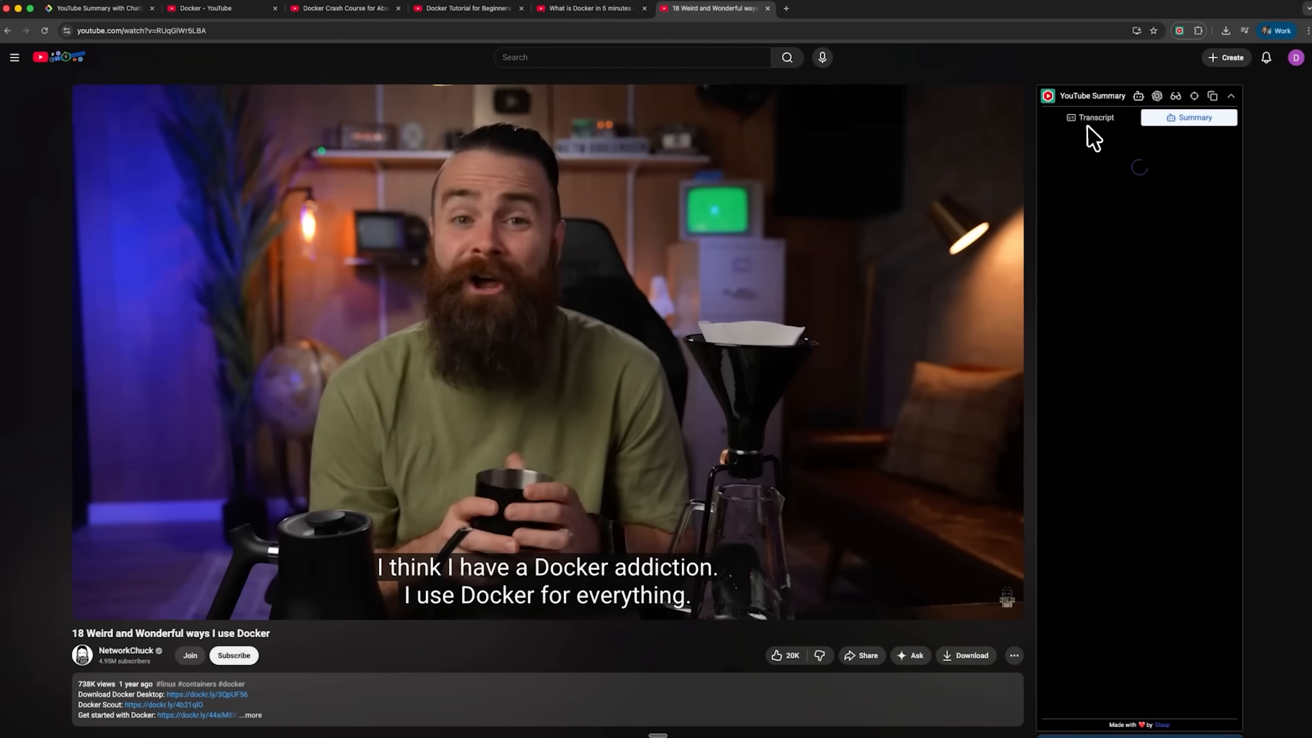
click(1095, 117)
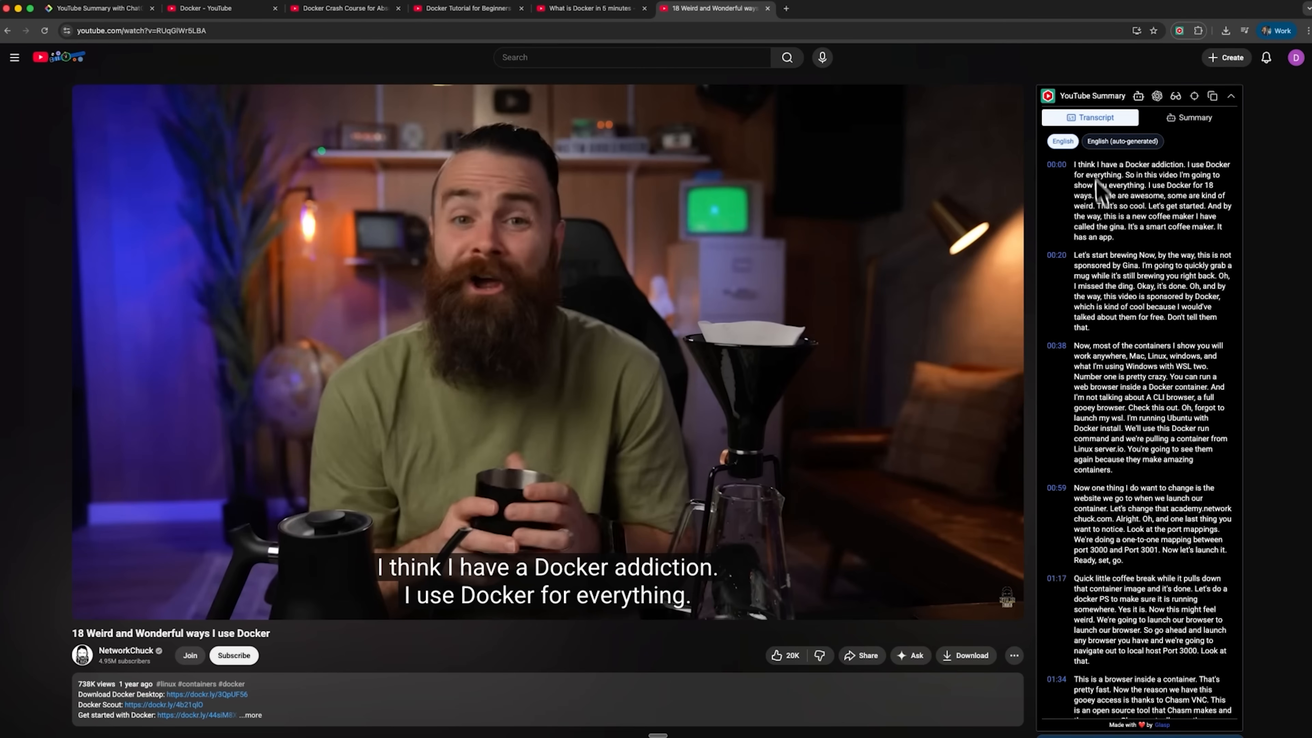
click(1191, 117)
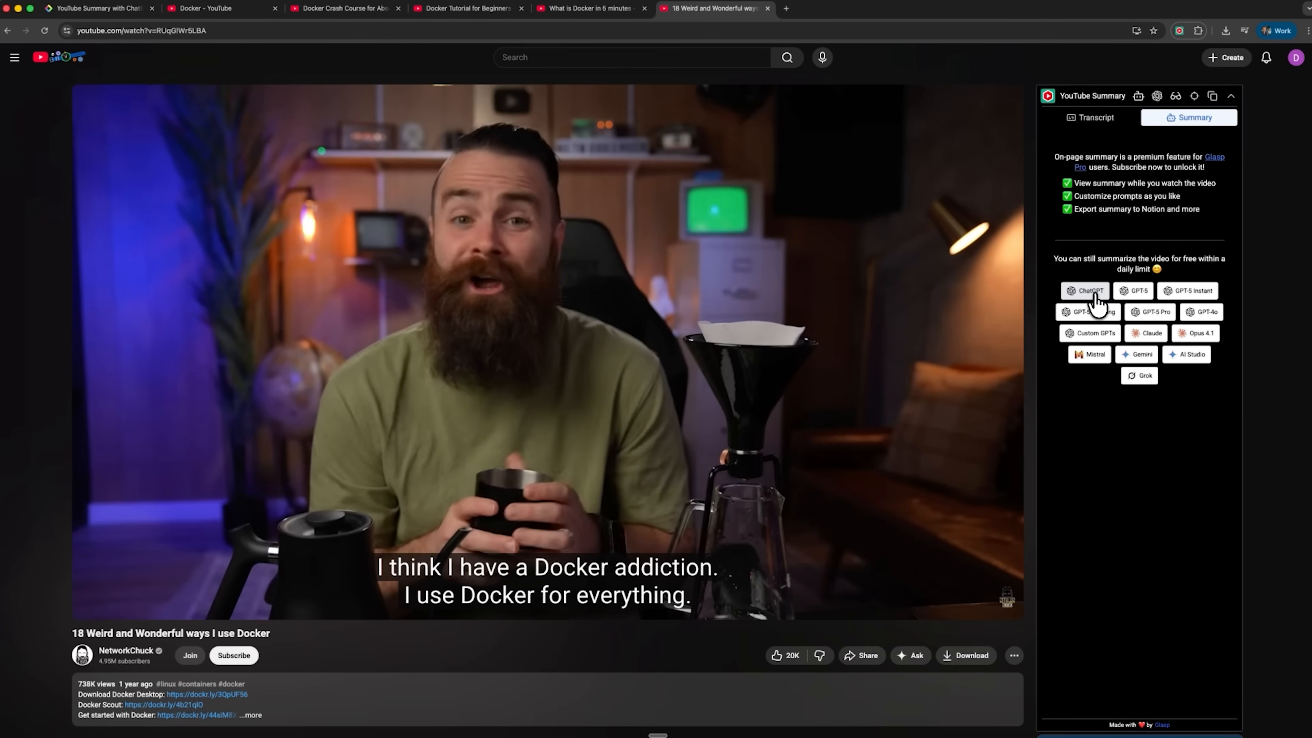
mouse_move(1098, 302)
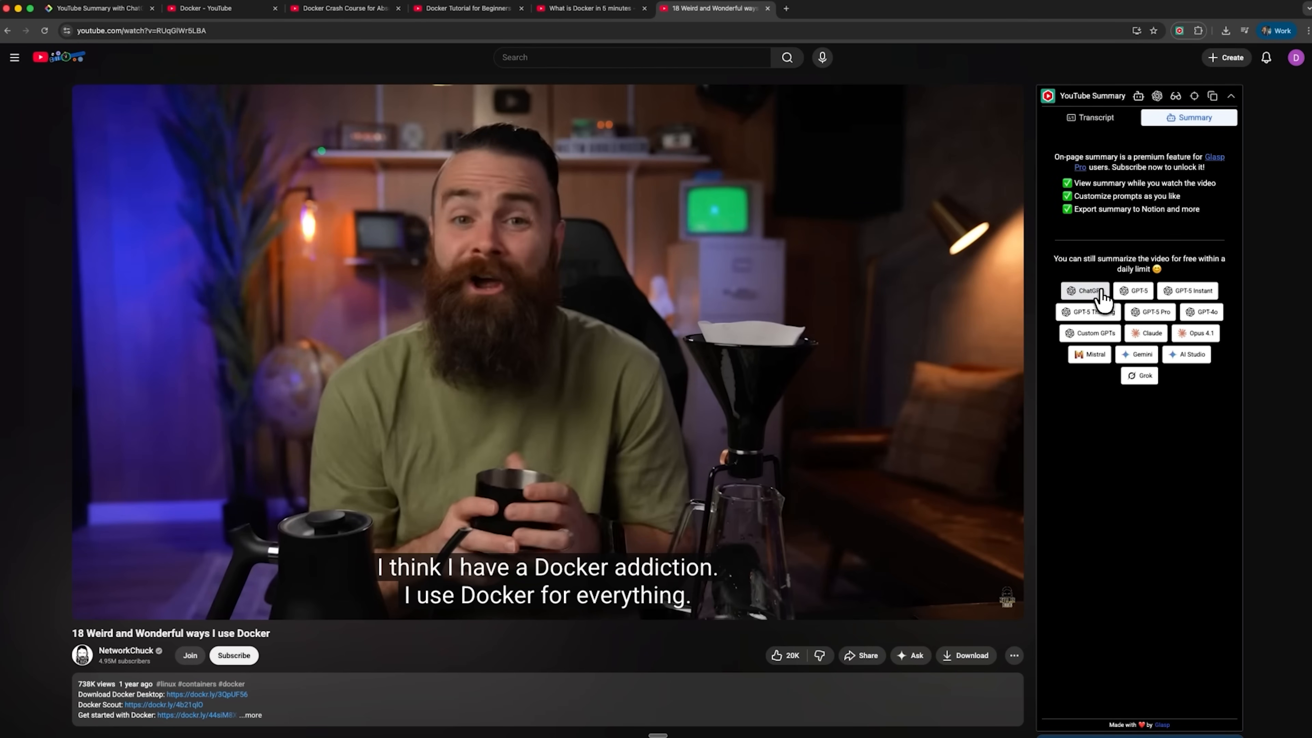
click(1087, 290)
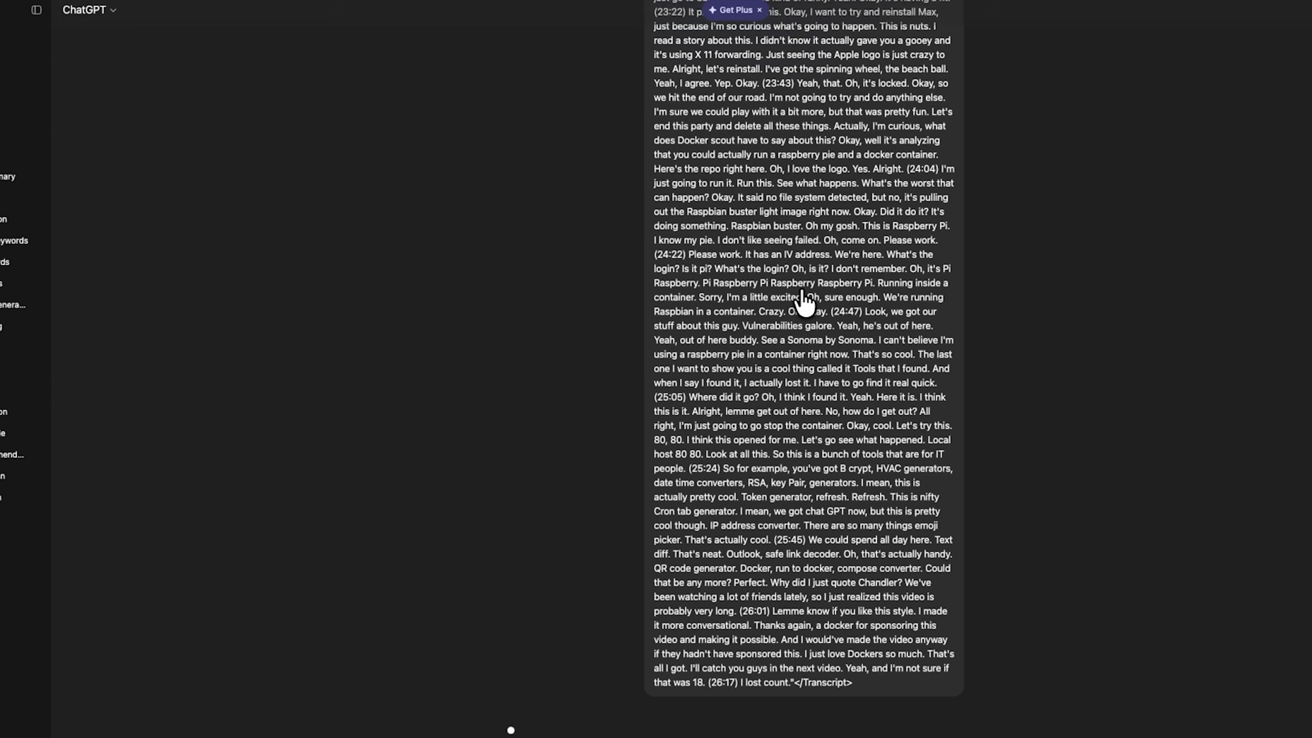
Step: Read ChatGPT's timestamped summary and bonus insights of the Docker video from the pasted Glasp transcript
scroll(up, 3)
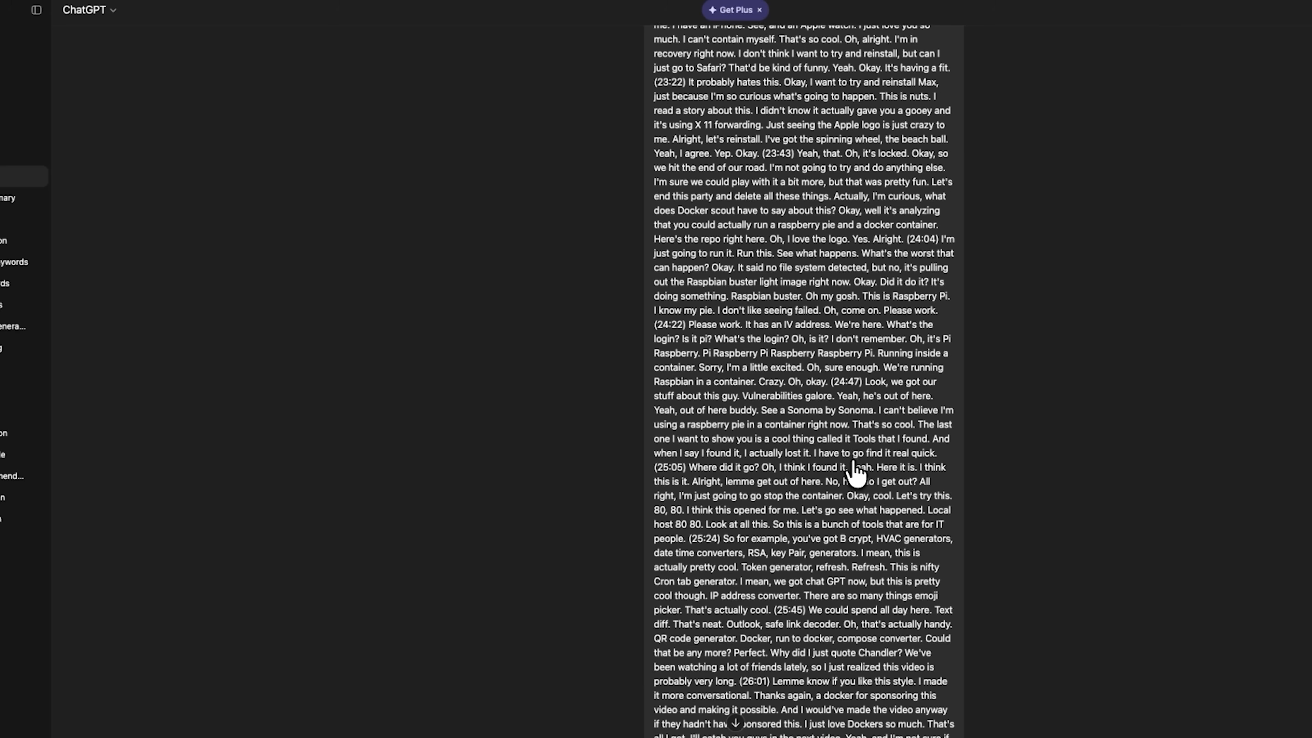
scroll(up, 3)
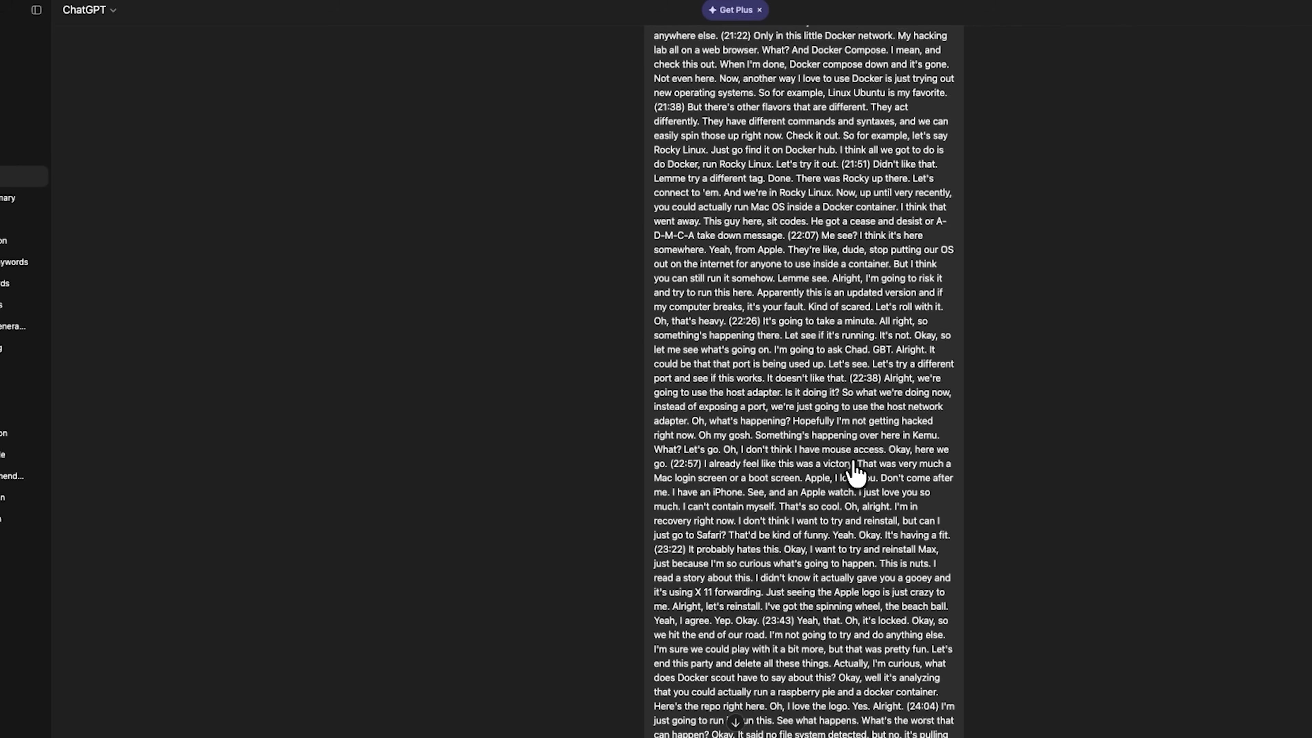
scroll(up, 3)
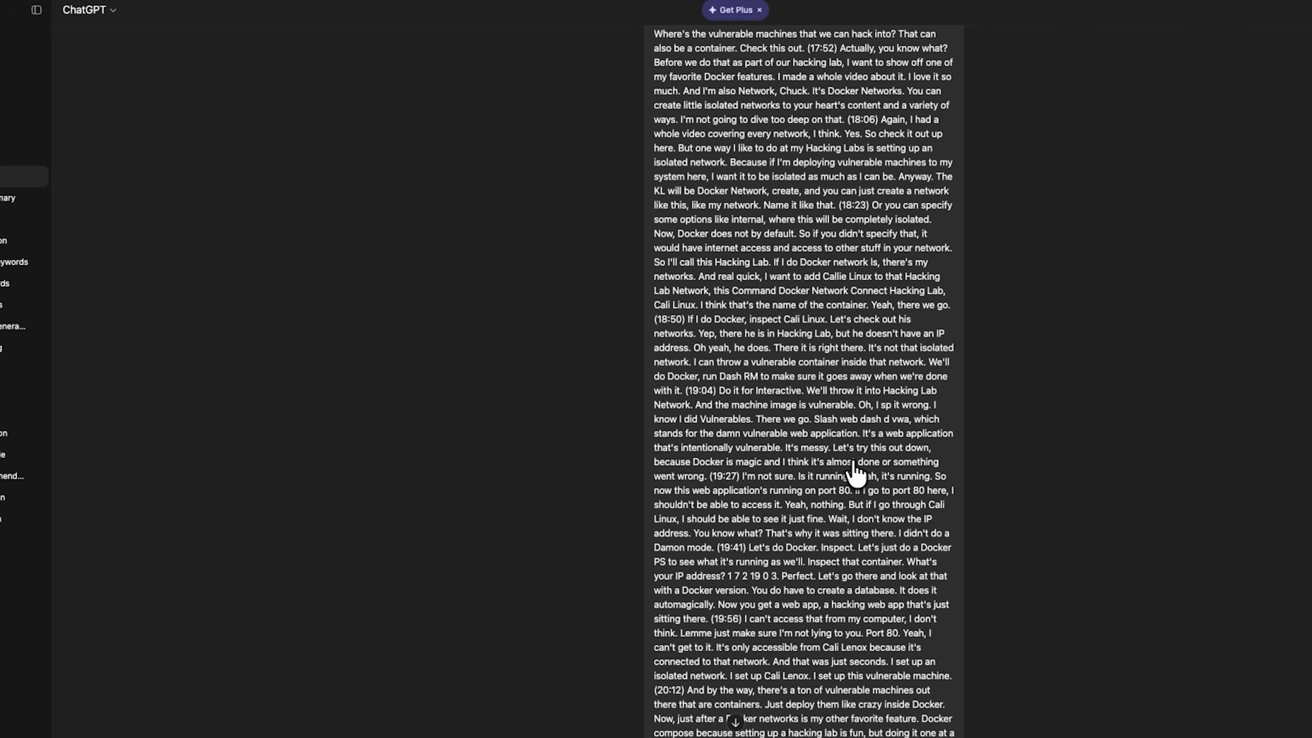
scroll(down, 3)
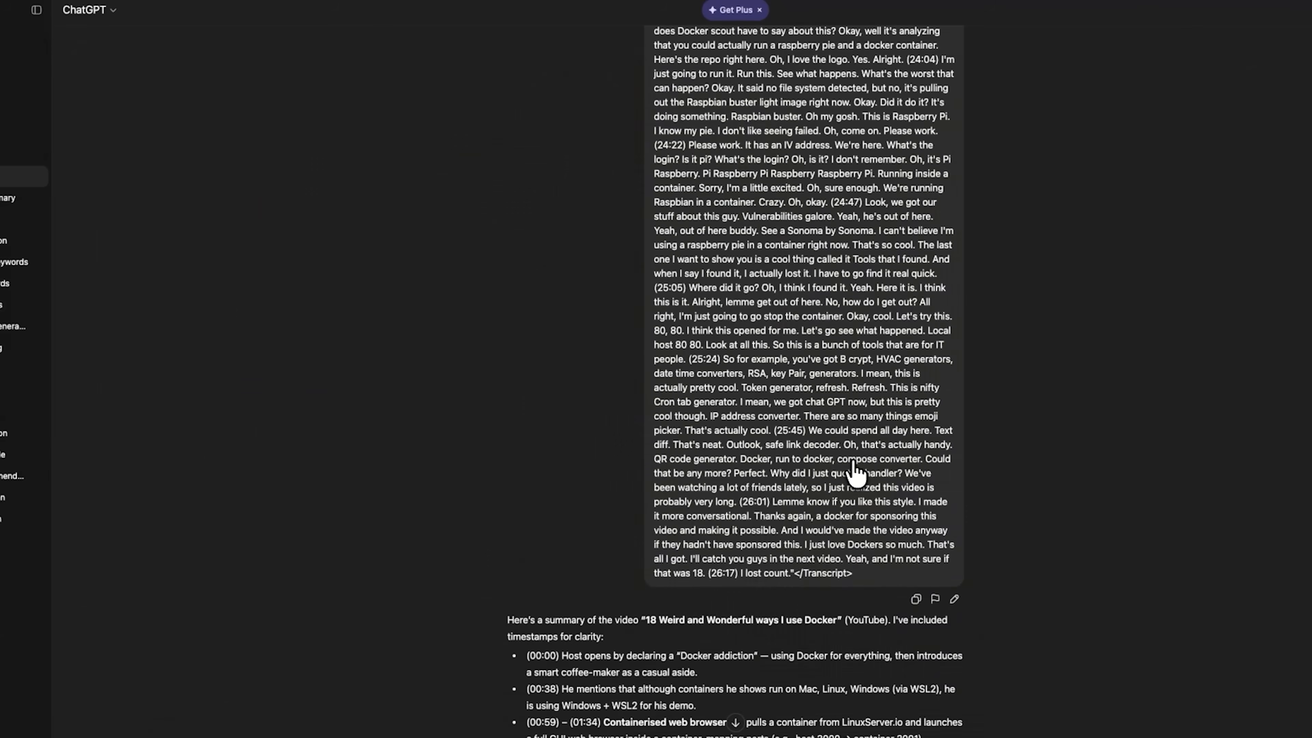
click(713, 9)
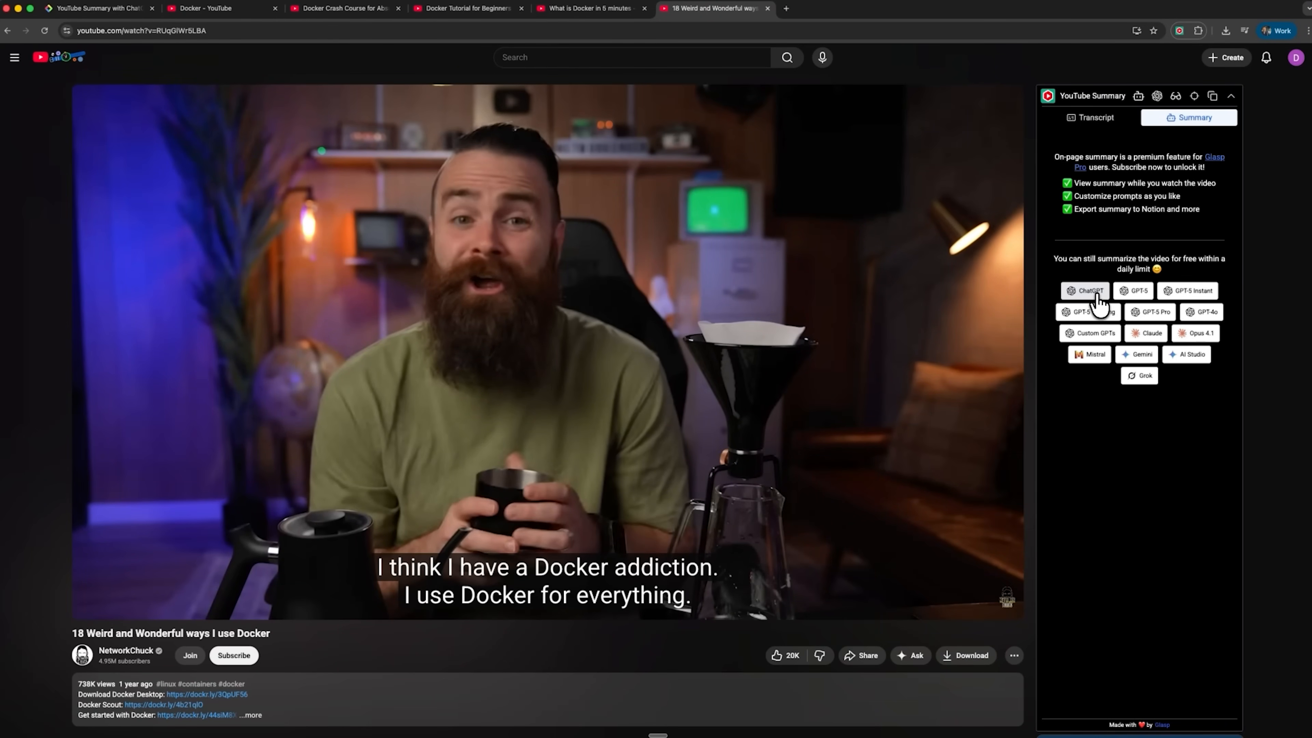
click(1089, 290)
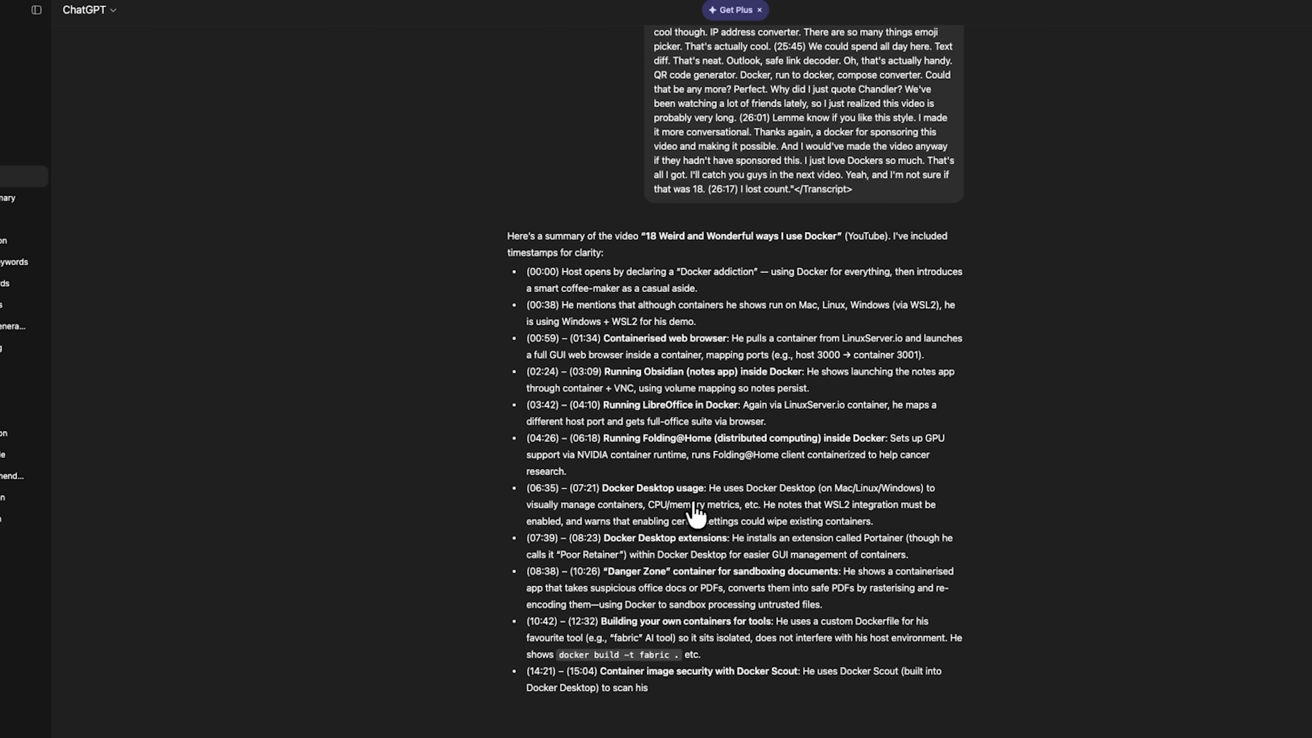
scroll(down, 3)
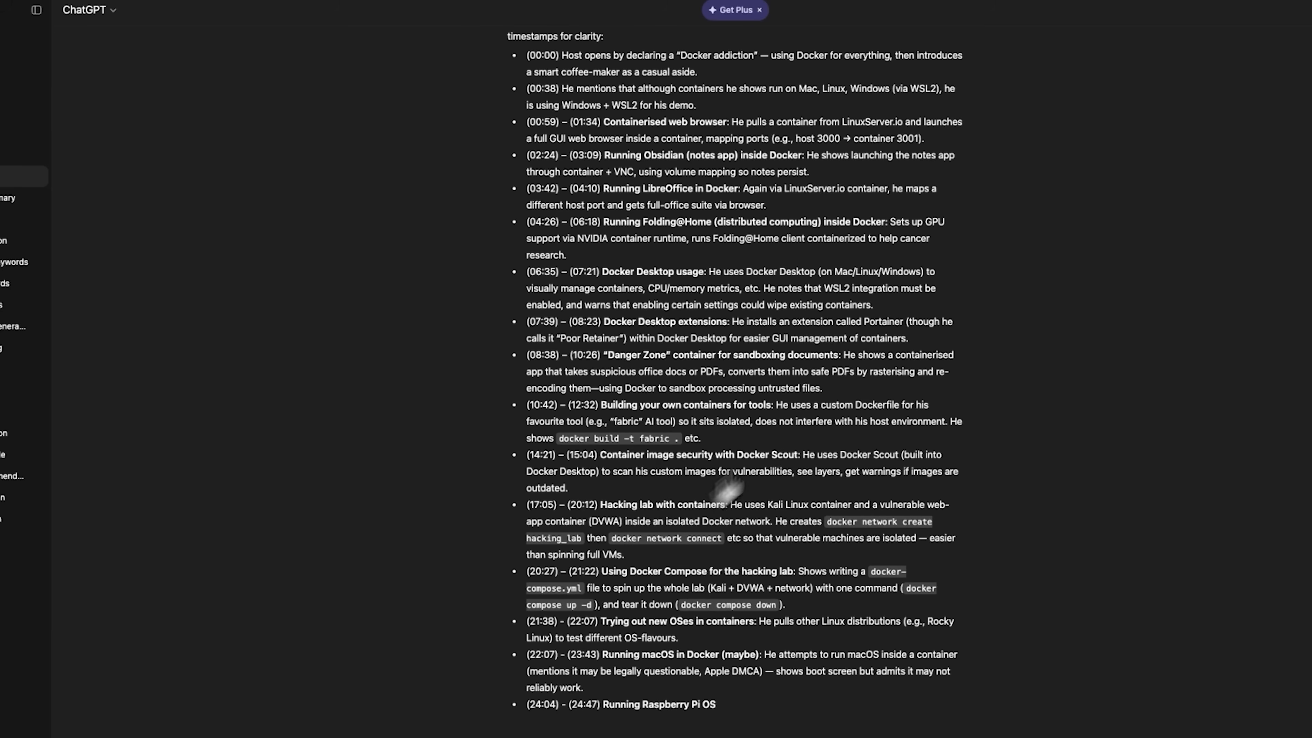
scroll(down, 3)
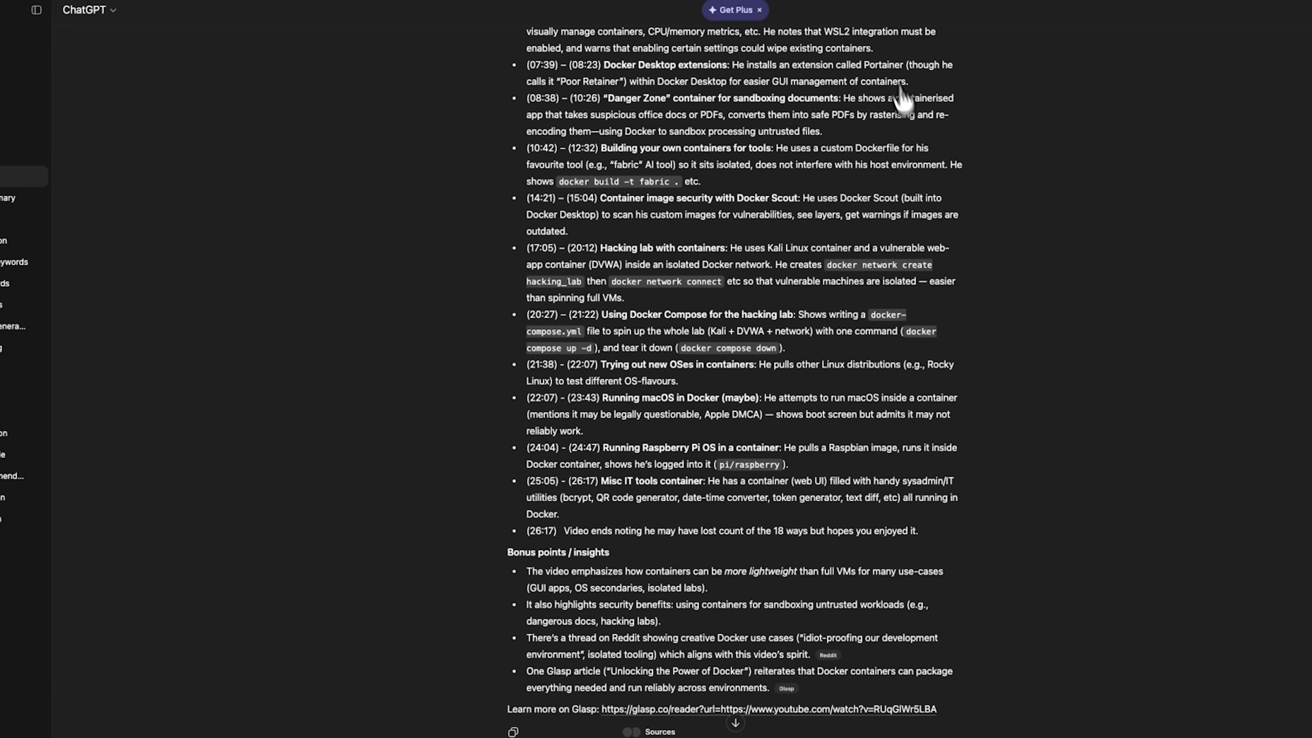
scroll(down, 3)
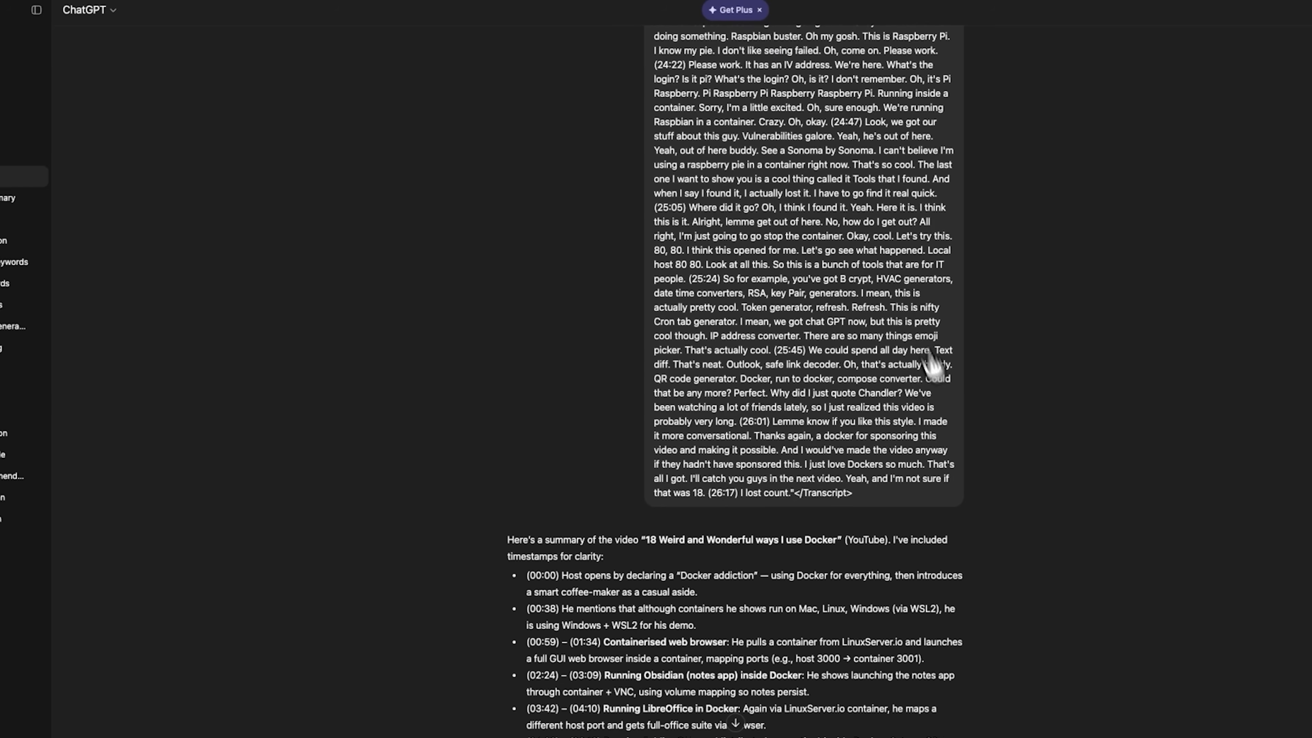
Step: Choose Claude as Glasp's summarizer, then open the Docker video's full English transcript in Glasp Reader
click(712, 8)
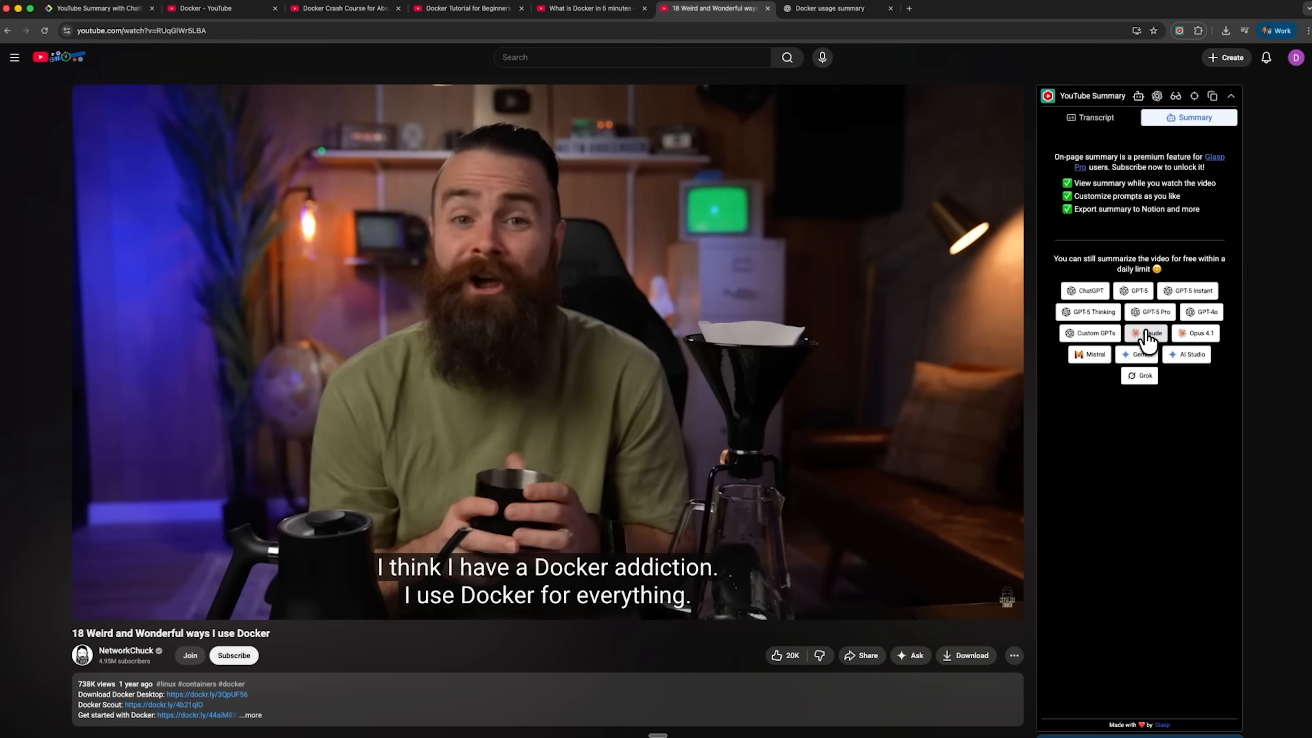
click(1147, 333)
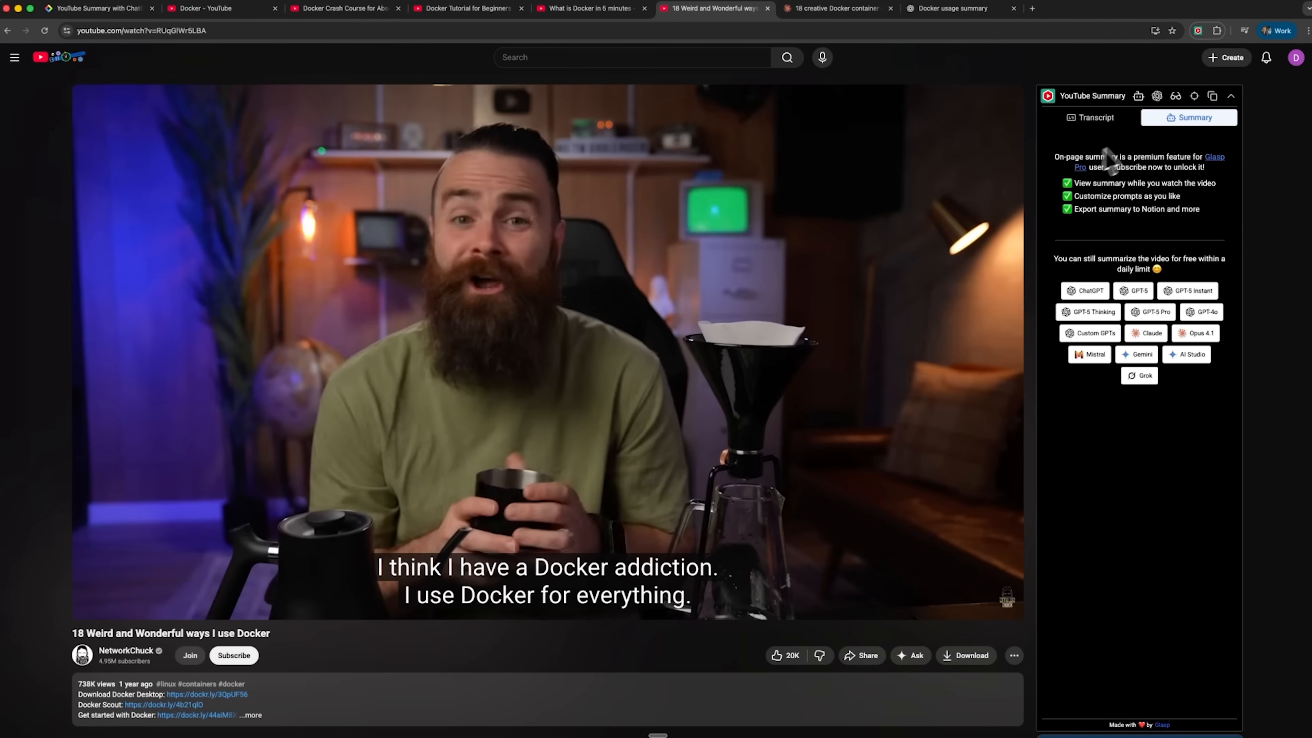
mouse_move(1176, 97)
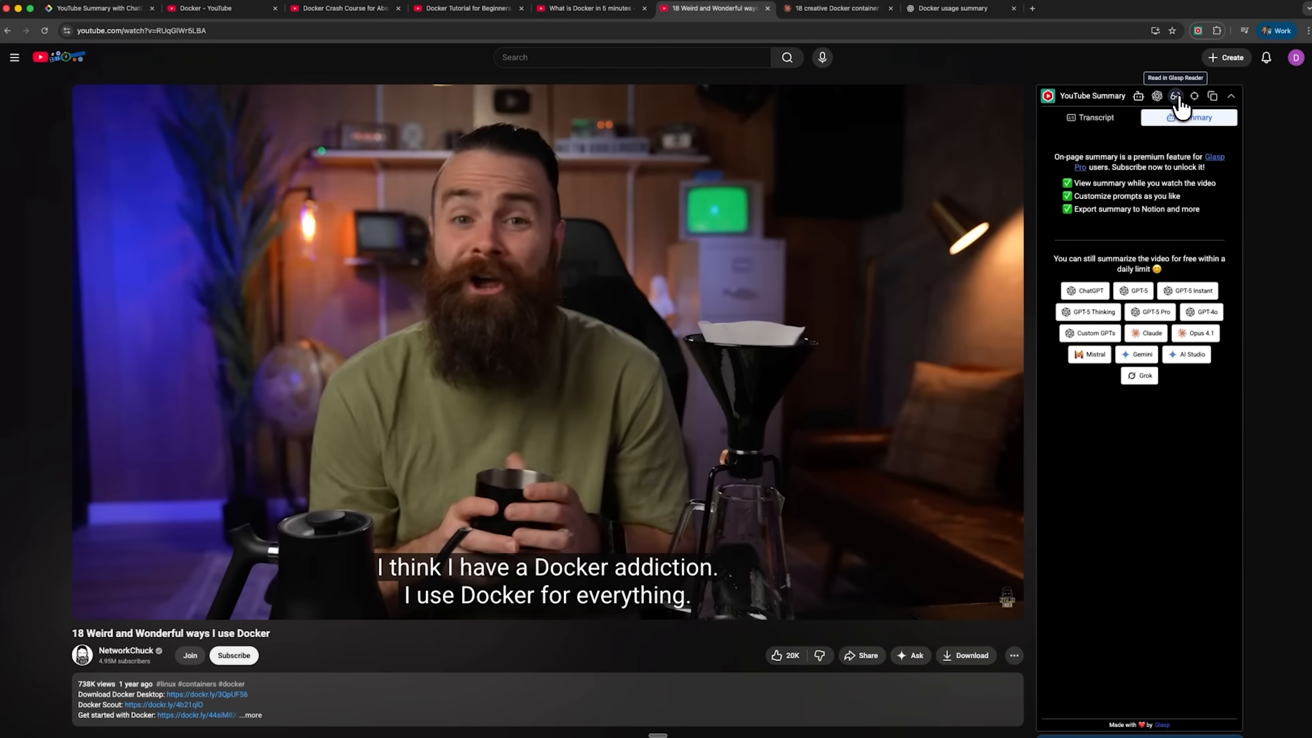
click(1175, 97)
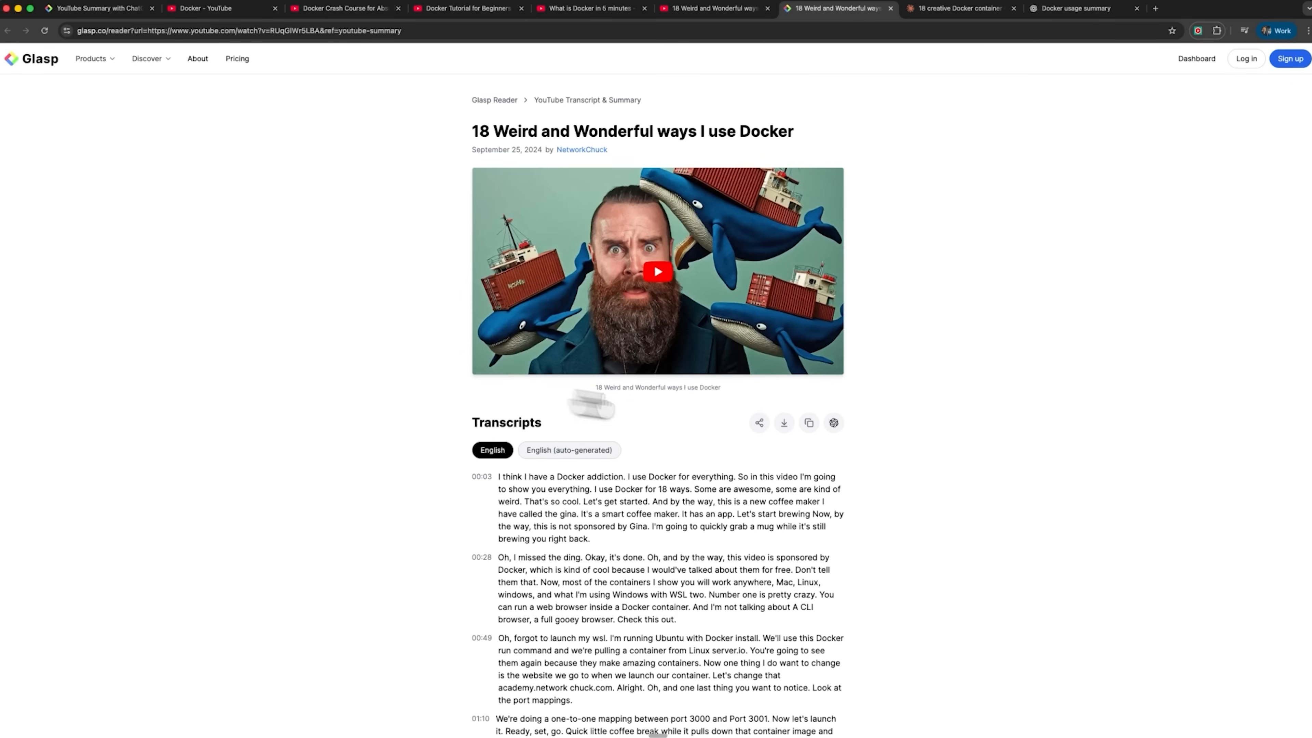
mouse_move(611, 492)
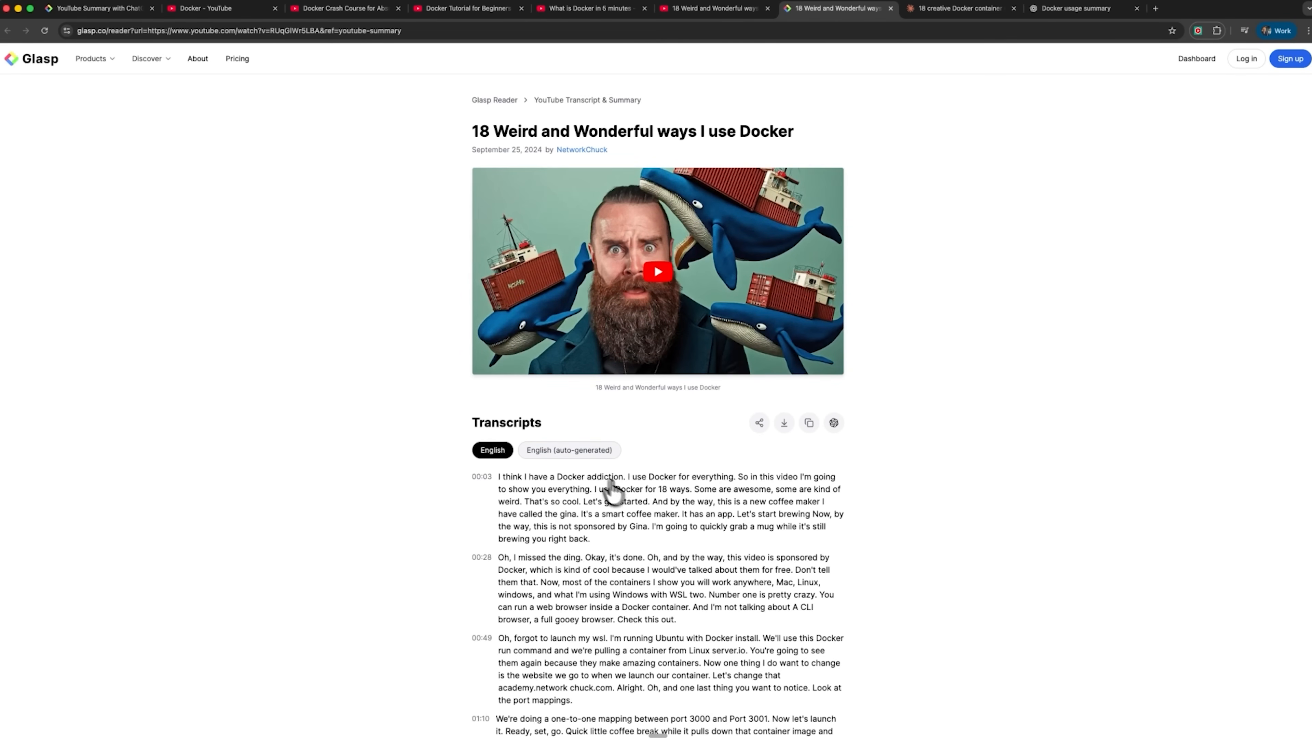
mouse_move(783, 422)
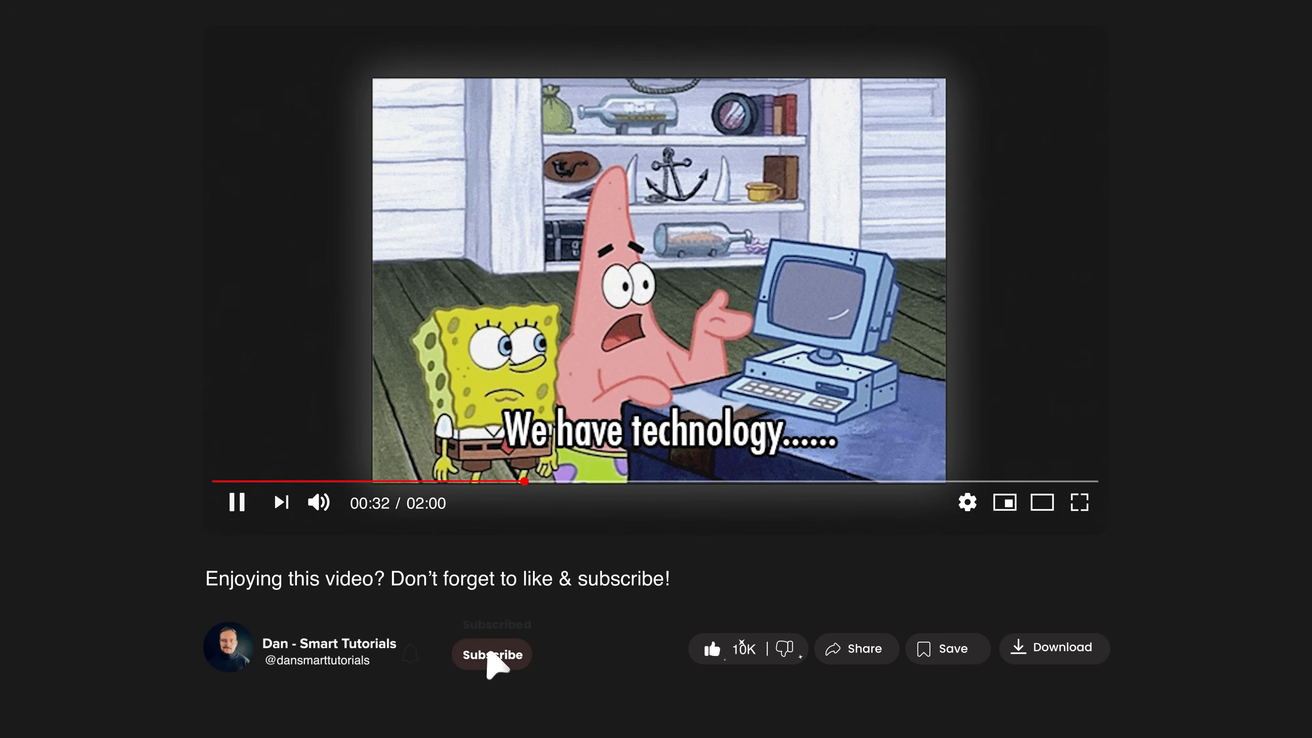
Step: Open NoteGPT's Free YouTube Video Summarizer page in a new tab
click(491, 655)
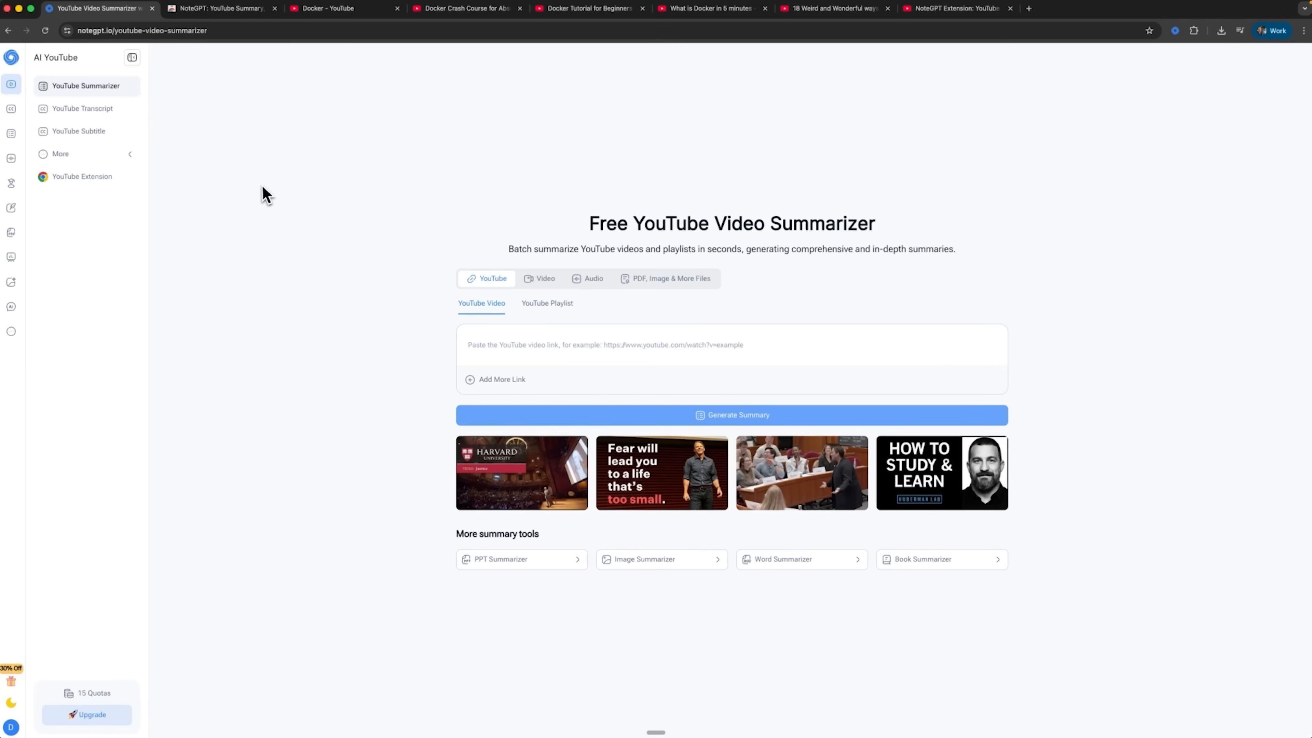
mouse_move(90, 64)
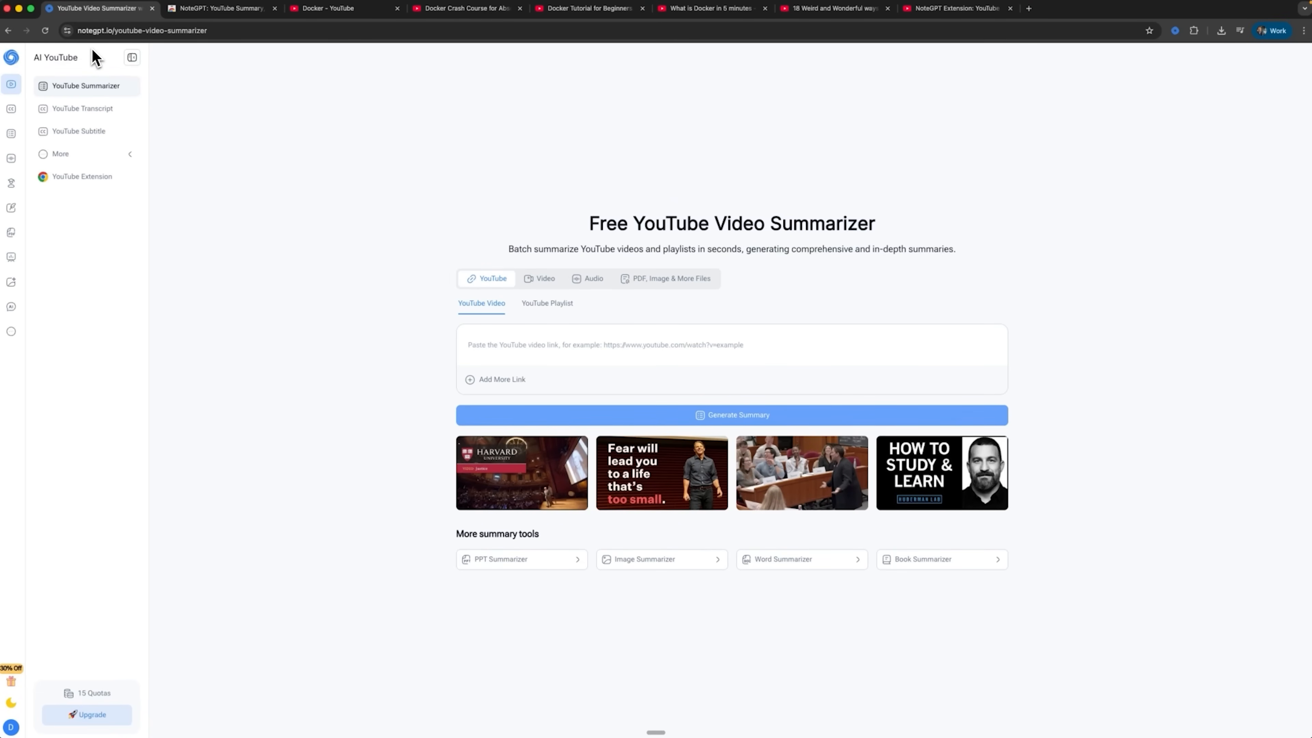
mouse_move(81, 109)
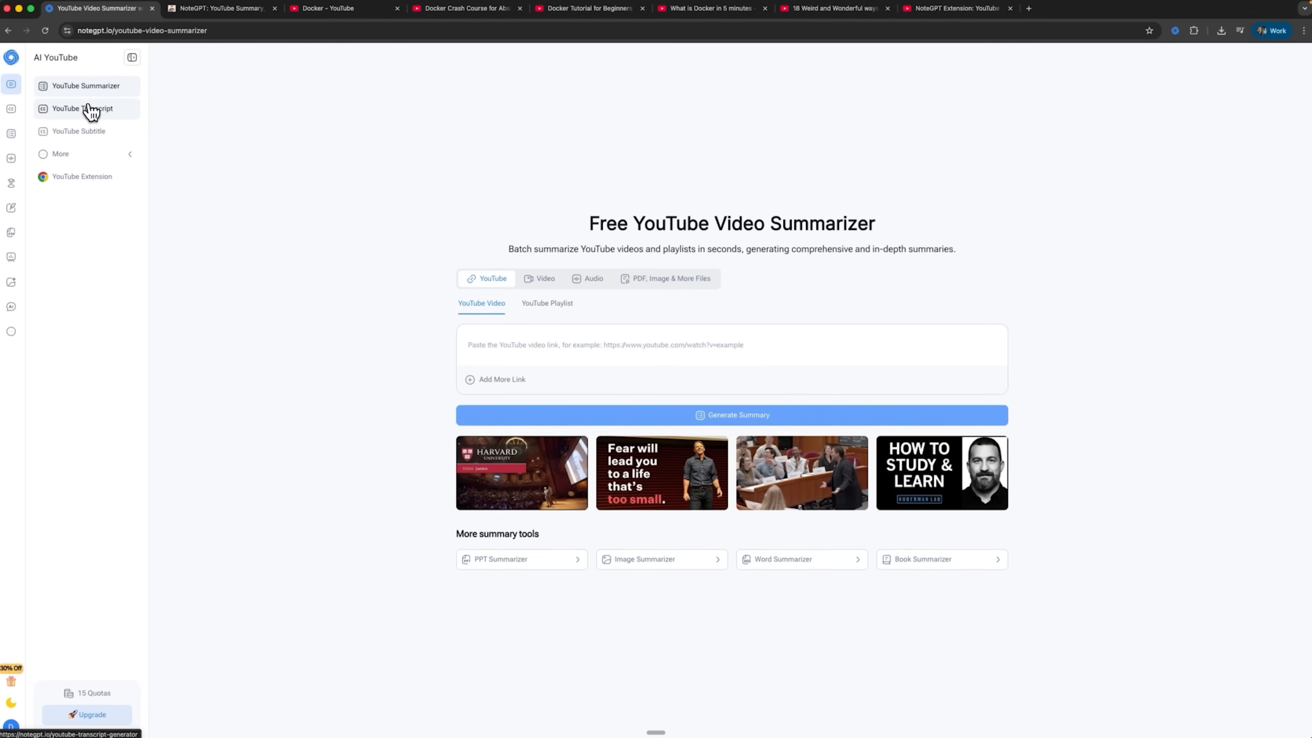
Step: View NoteGPT's YouTube Subtitle Downloader page, then return to the Docker video with the NoteGPT panel
click(78, 131)
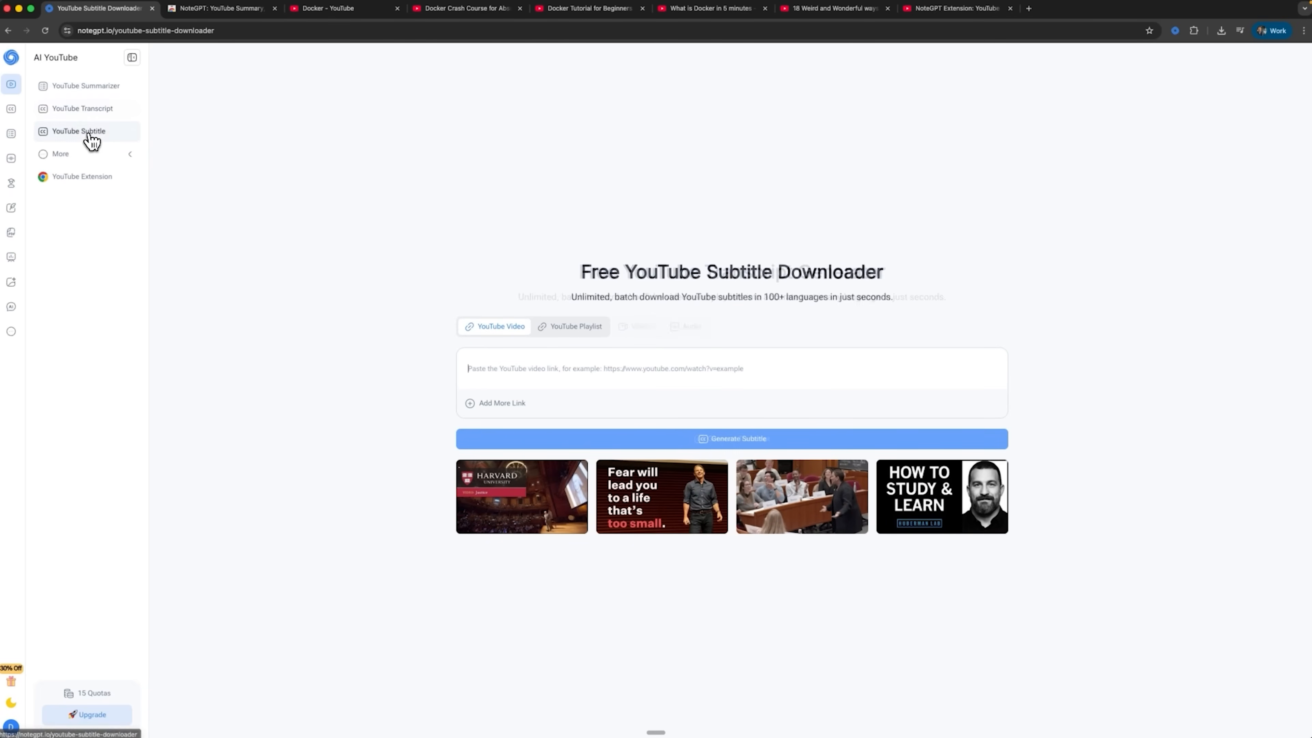
click(834, 8)
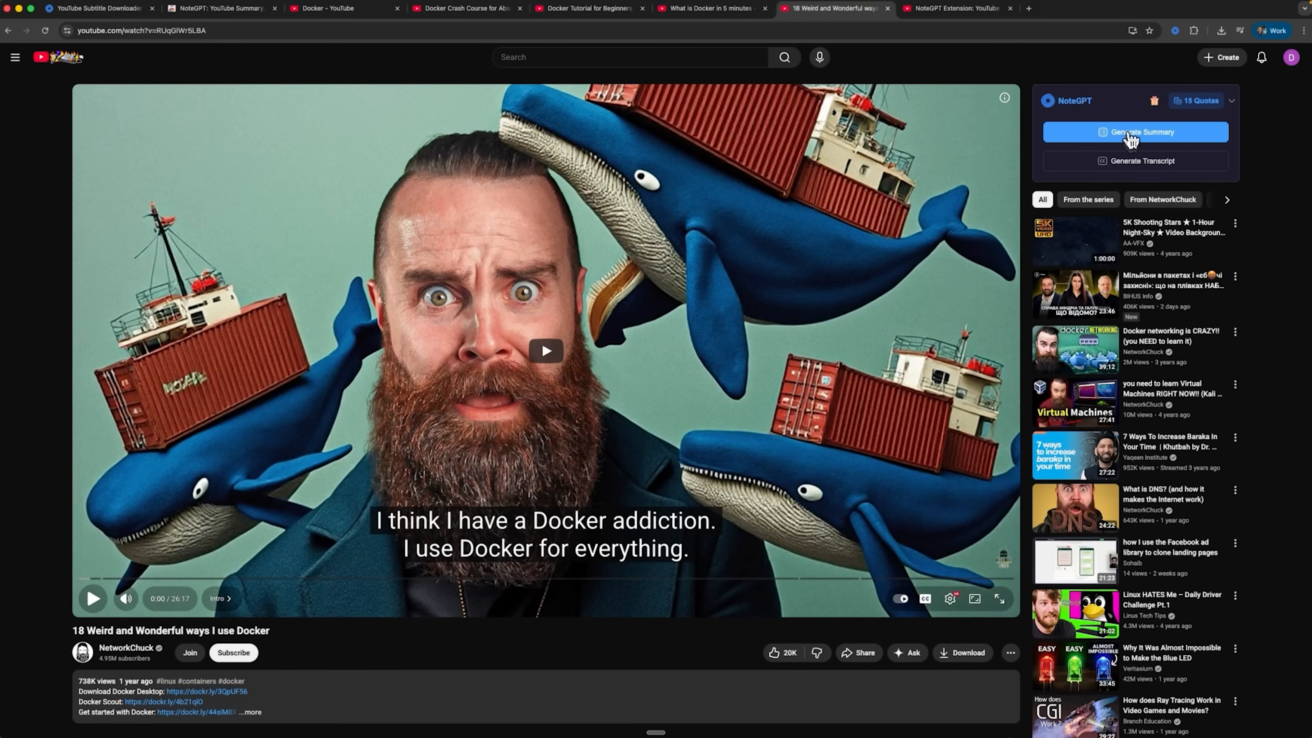
Step: Generate and read NoteGPT's summary of the Docker video, check its AI chat, then bring up the mind map
click(1134, 131)
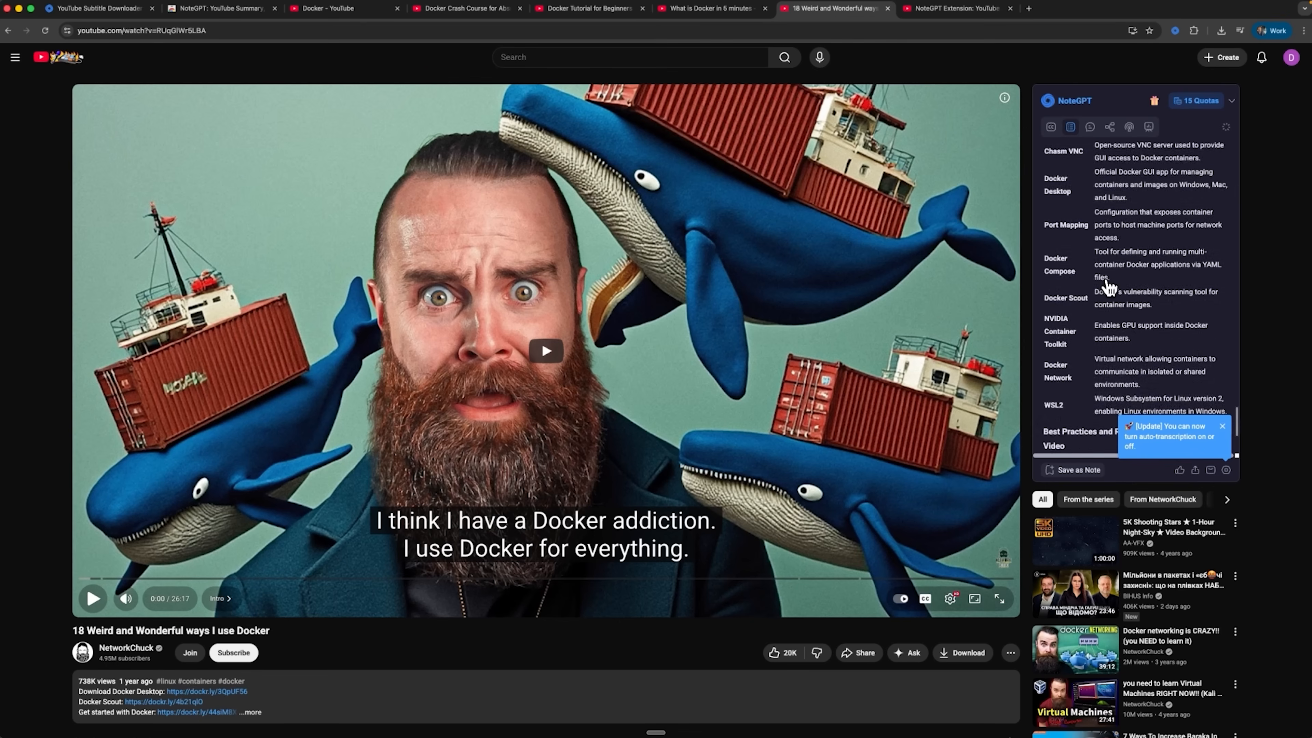
scroll(down, 3)
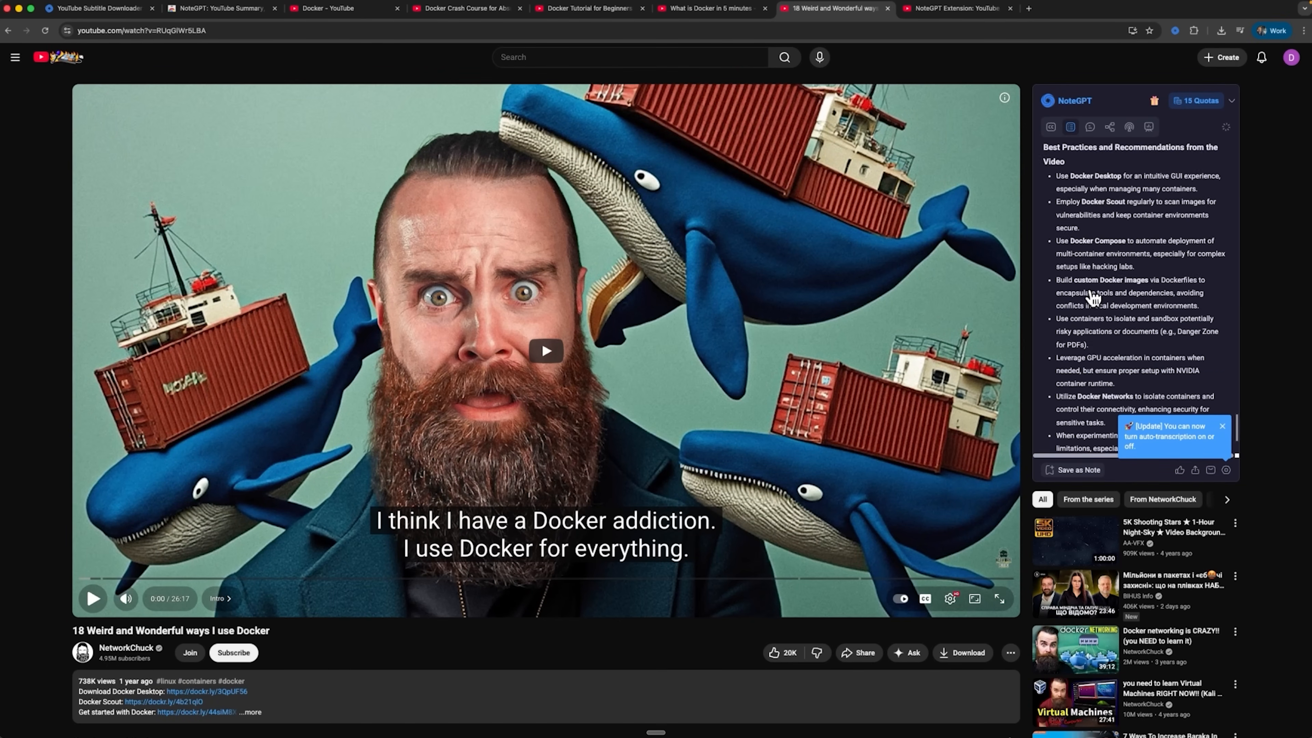
scroll(down, 3)
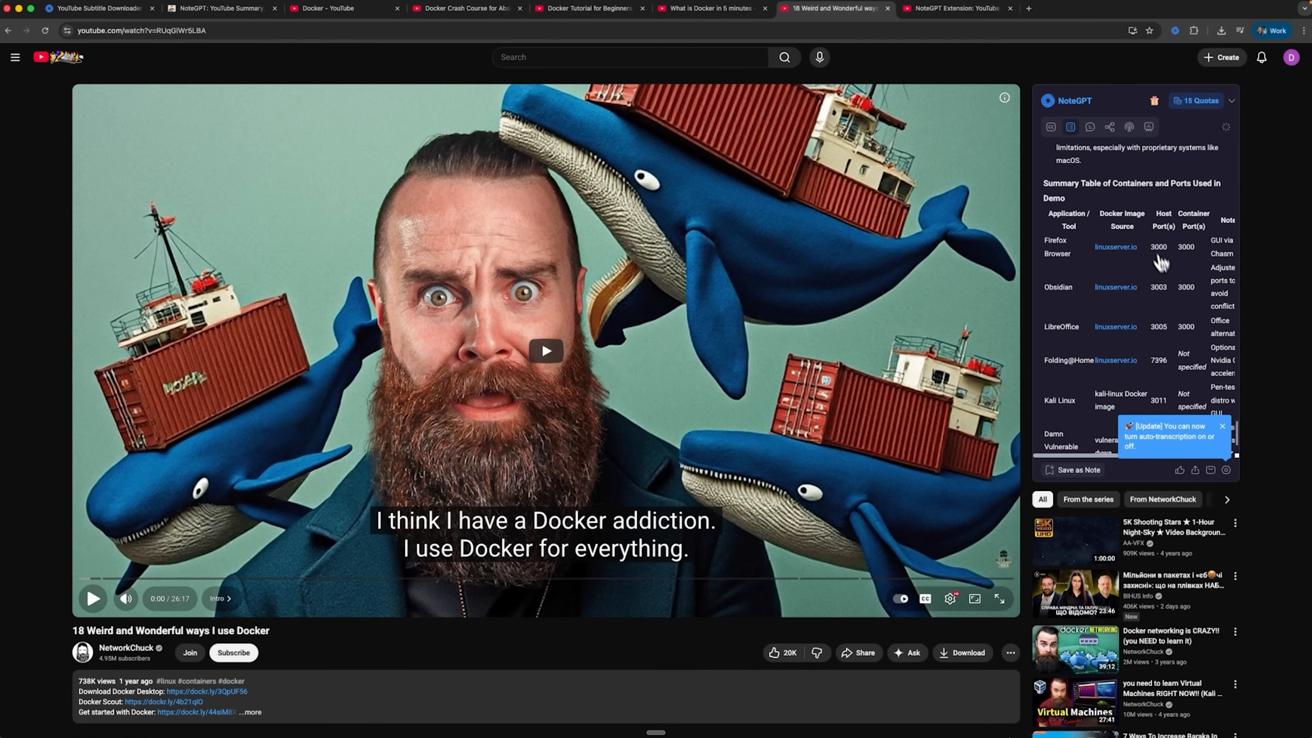
scroll(down, 3)
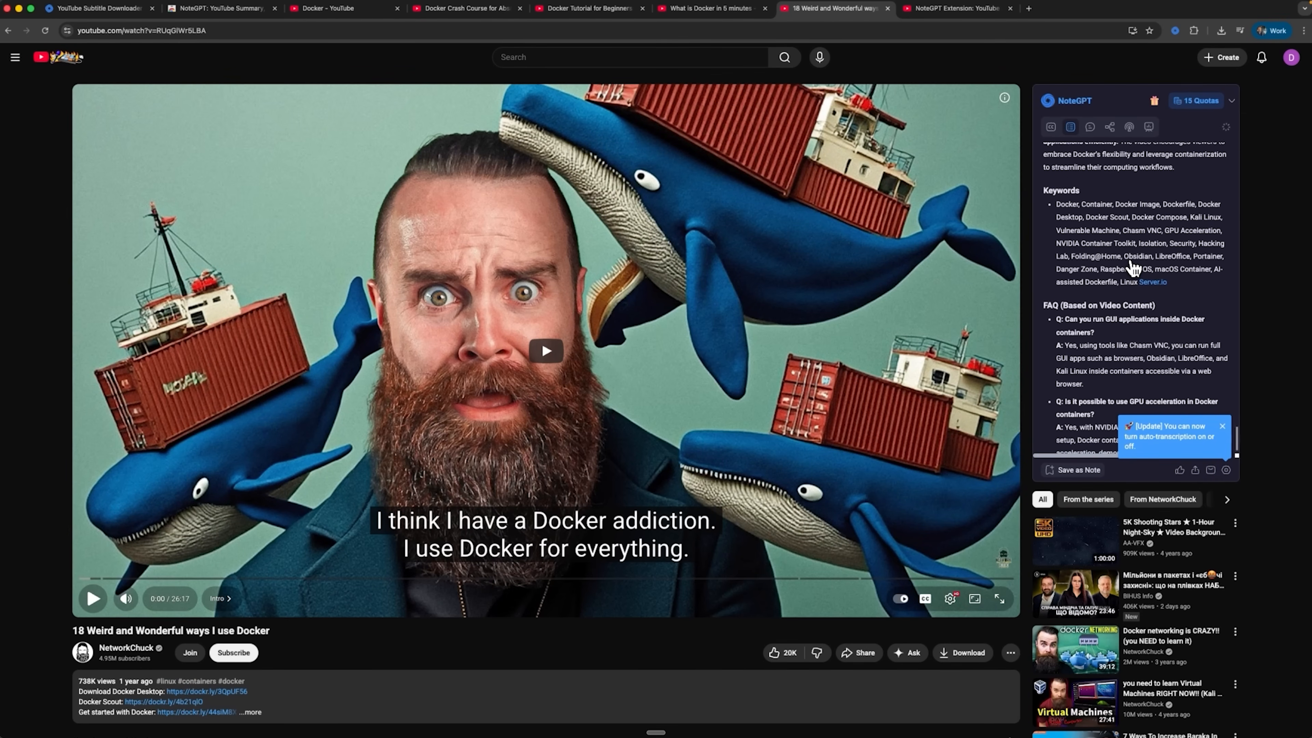
scroll(down, 3)
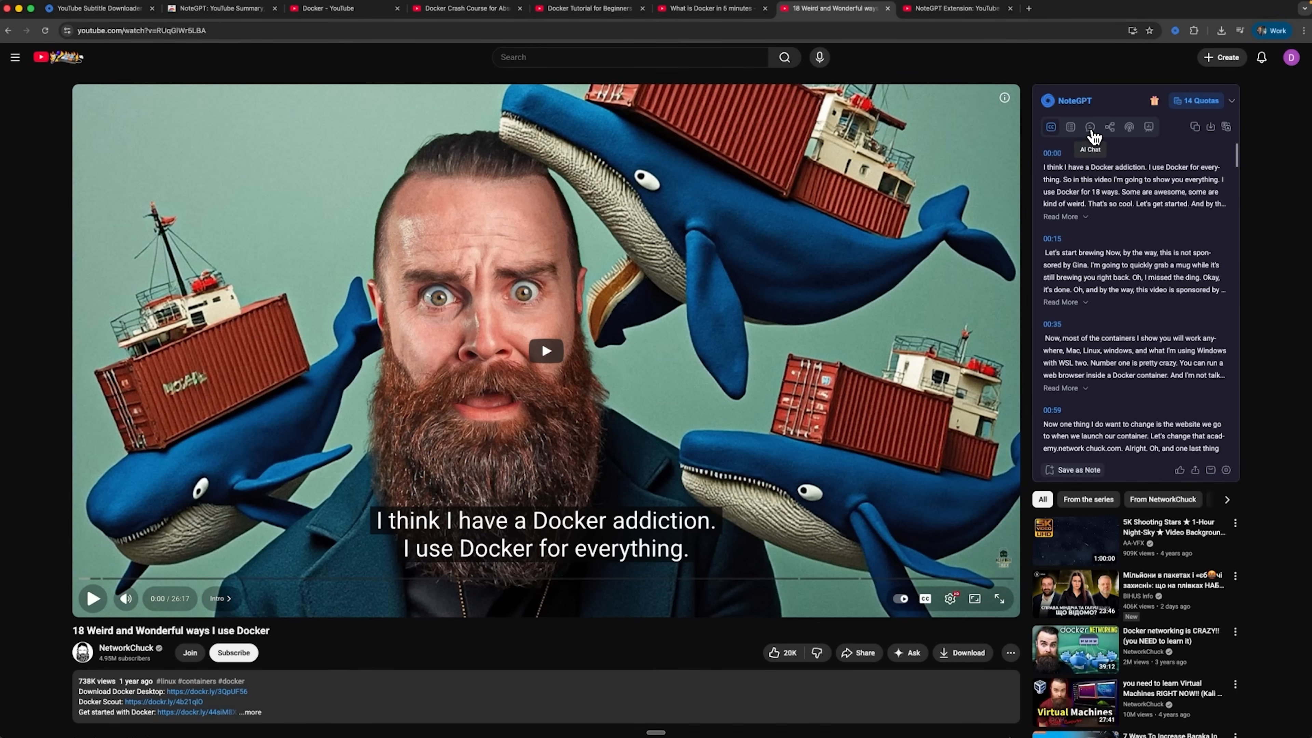
click(1089, 126)
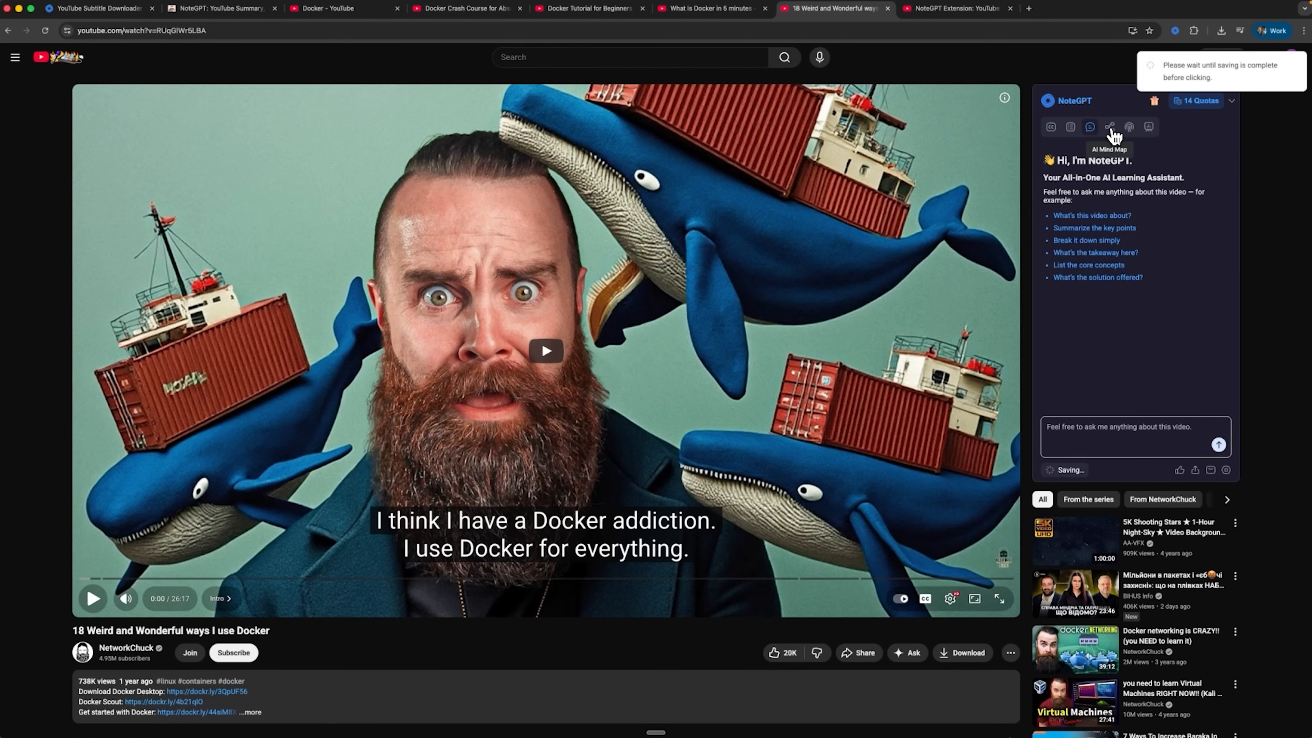
click(1110, 127)
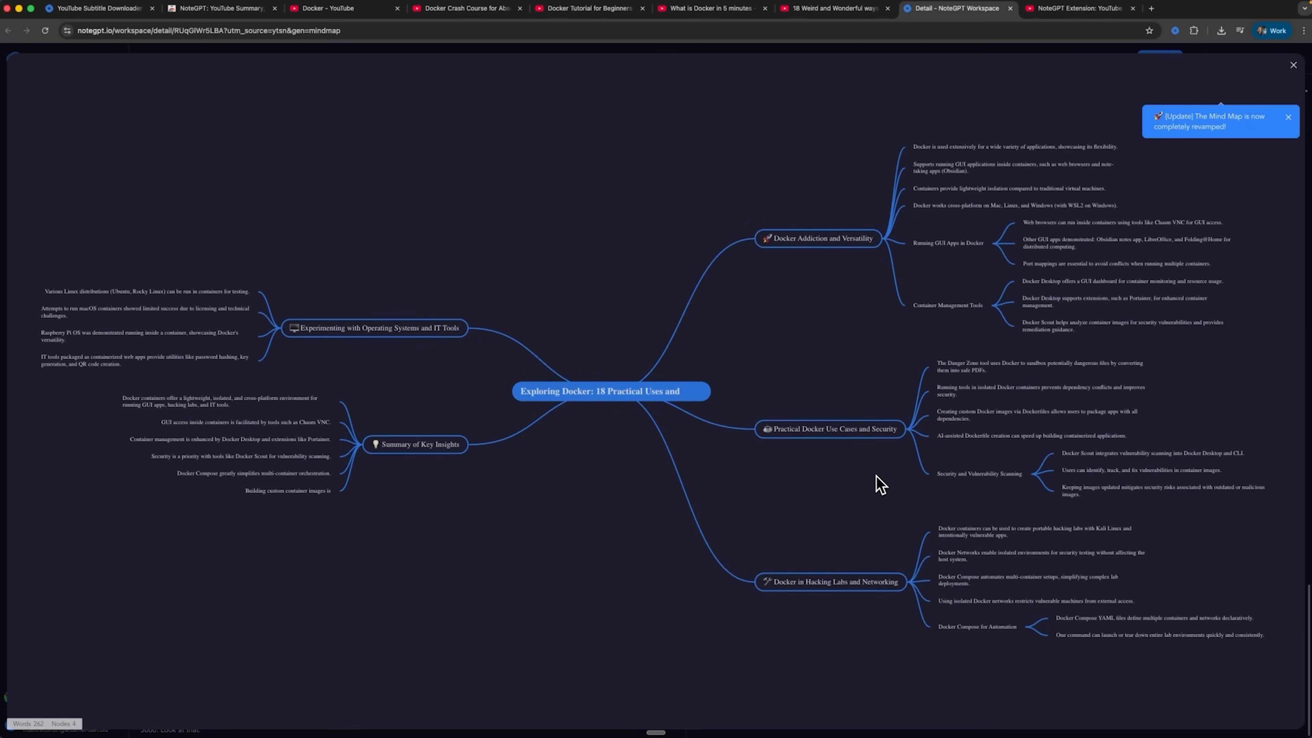
mouse_move(847, 381)
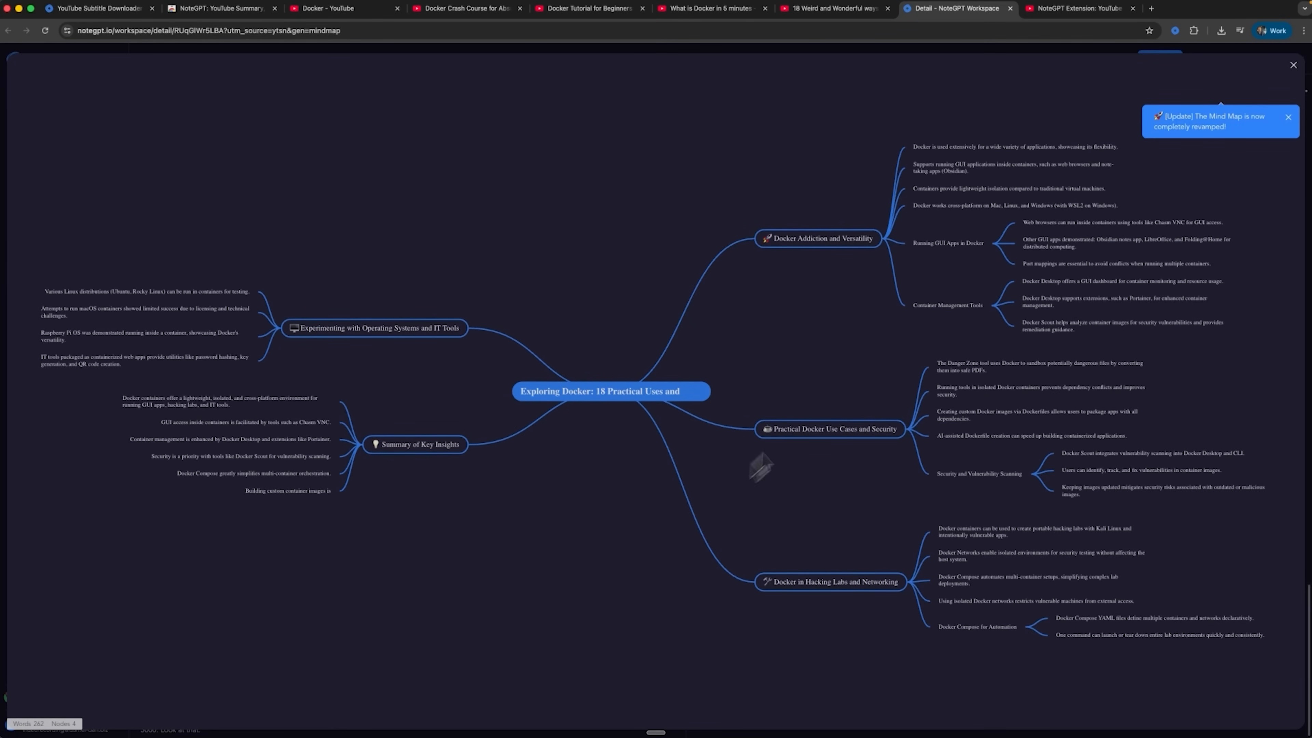
Step: Close NoteGPT's mind map, review the notes and chat, browse the summary prompt types, and generate a slide presentation
click(1293, 66)
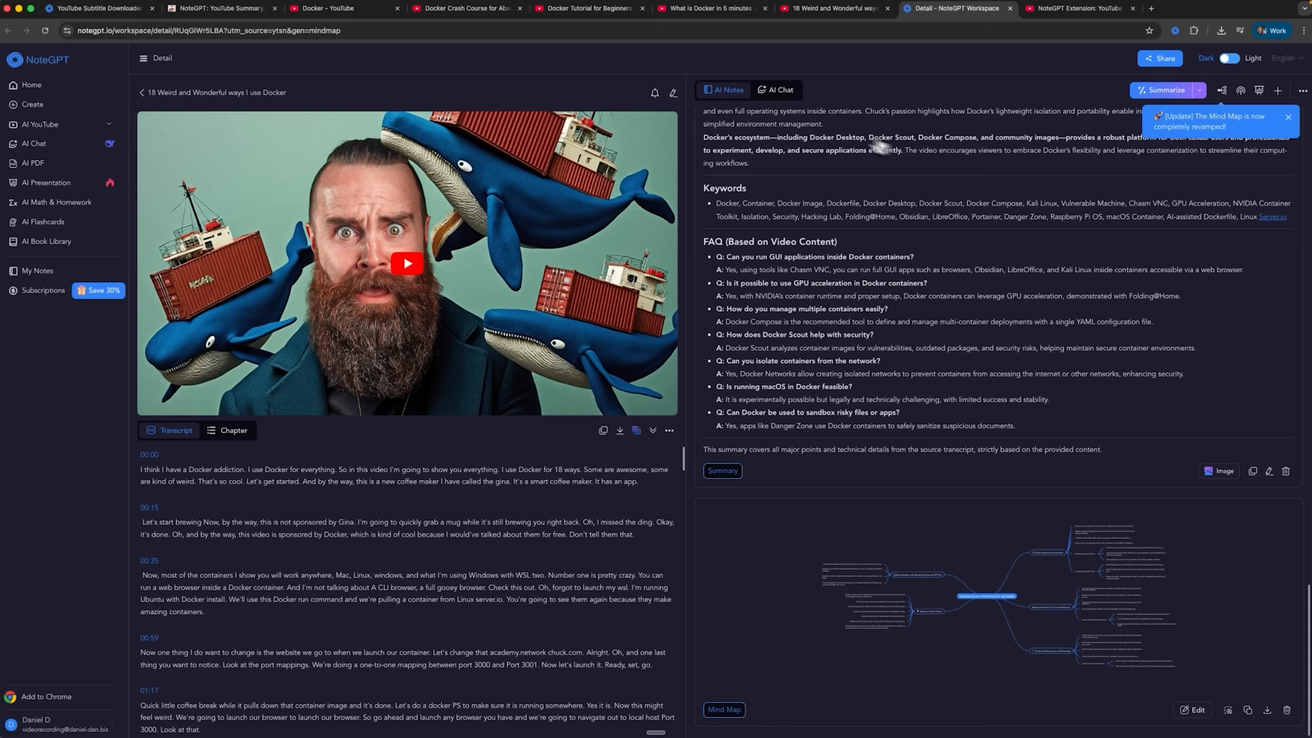
click(778, 89)
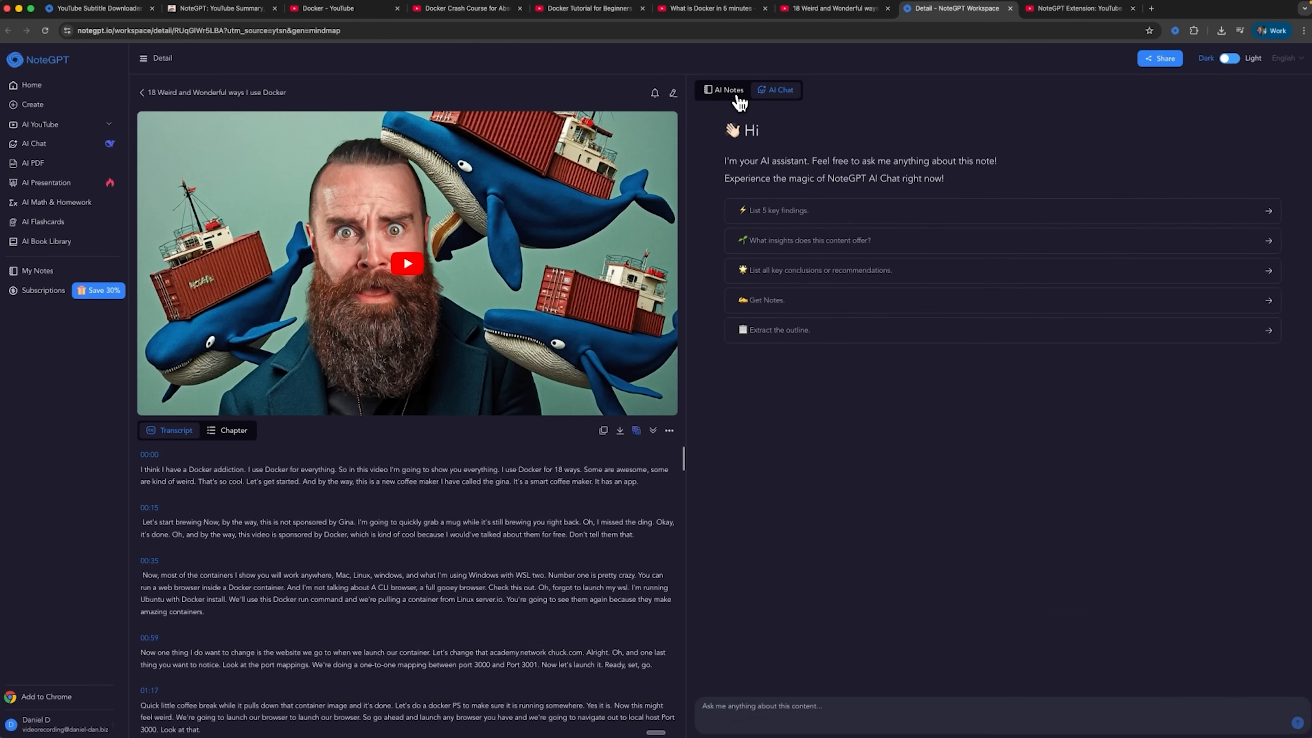
click(725, 90)
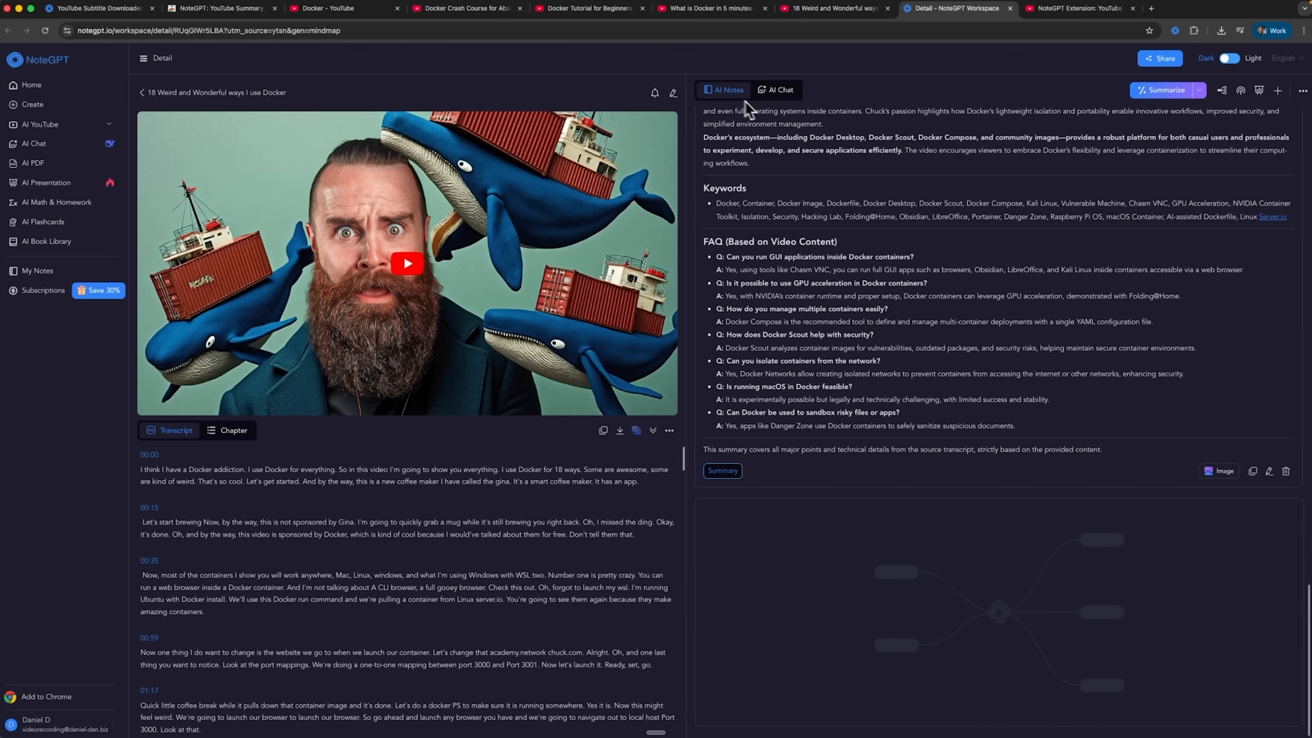
click(1198, 90)
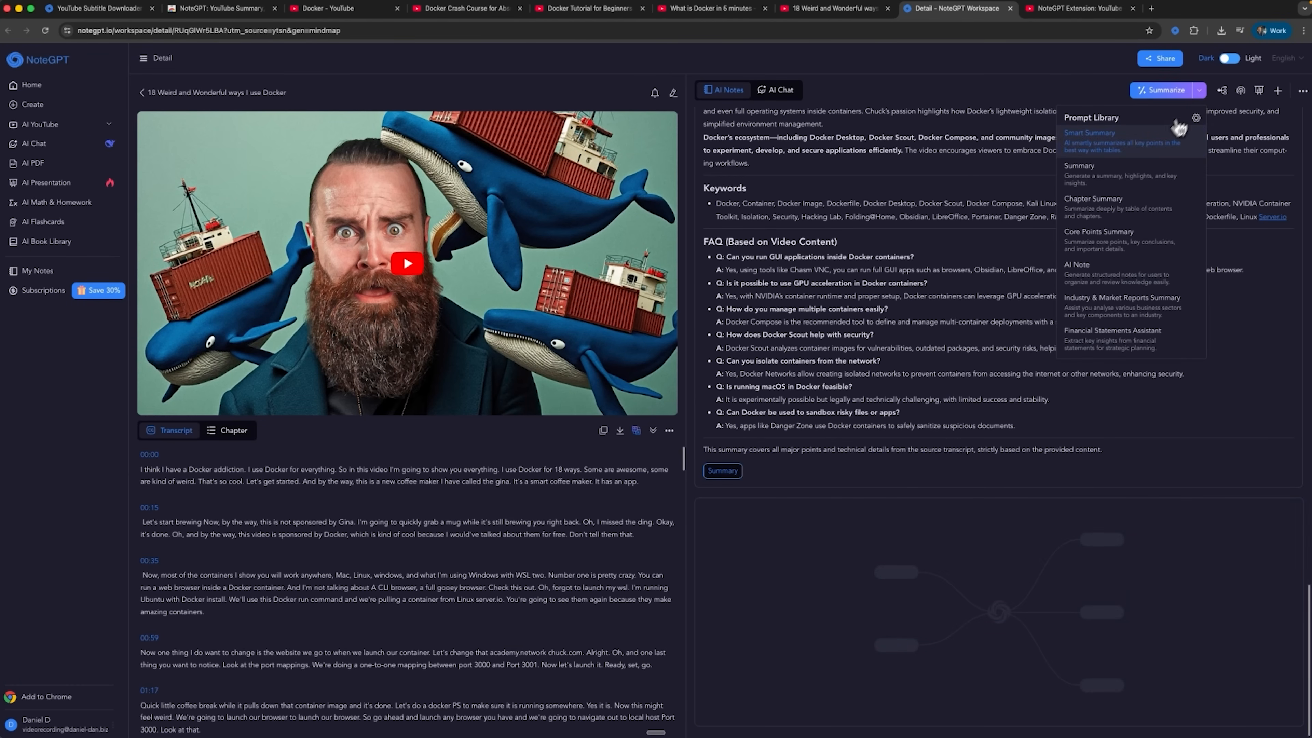
mouse_move(1121, 219)
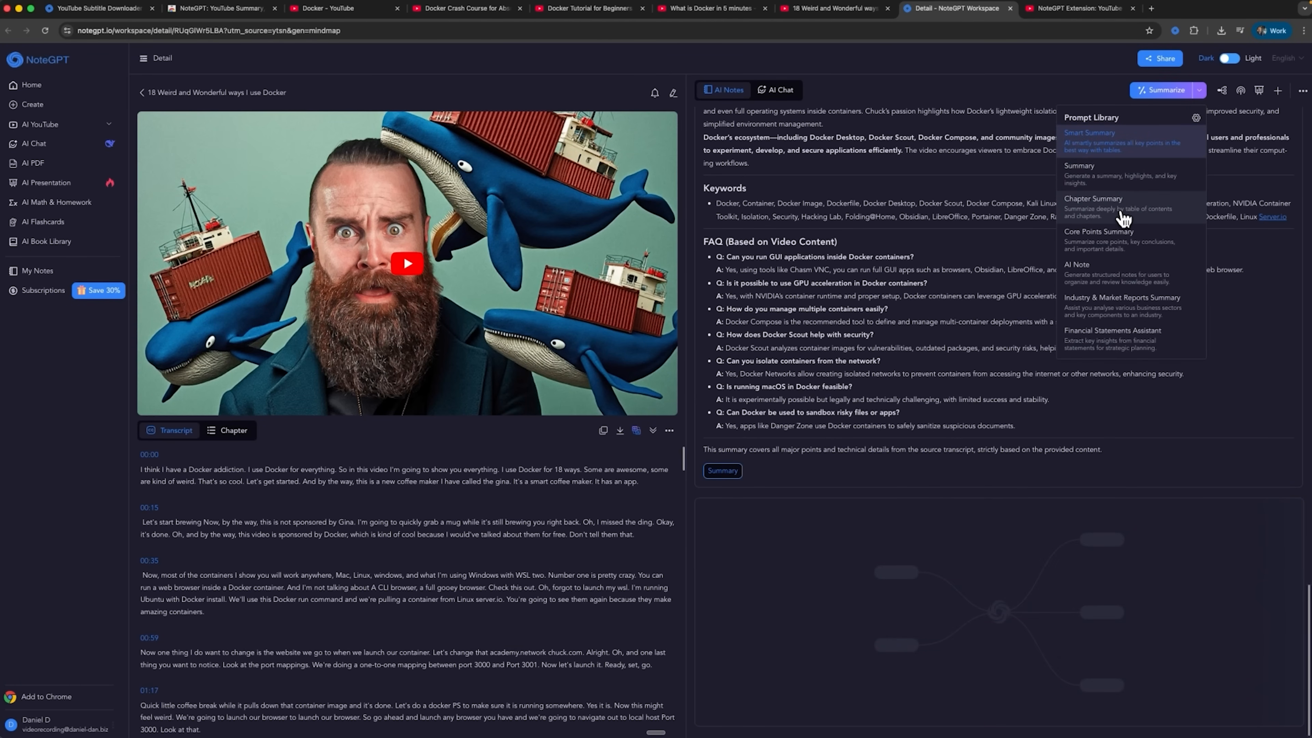
mouse_move(1121, 321)
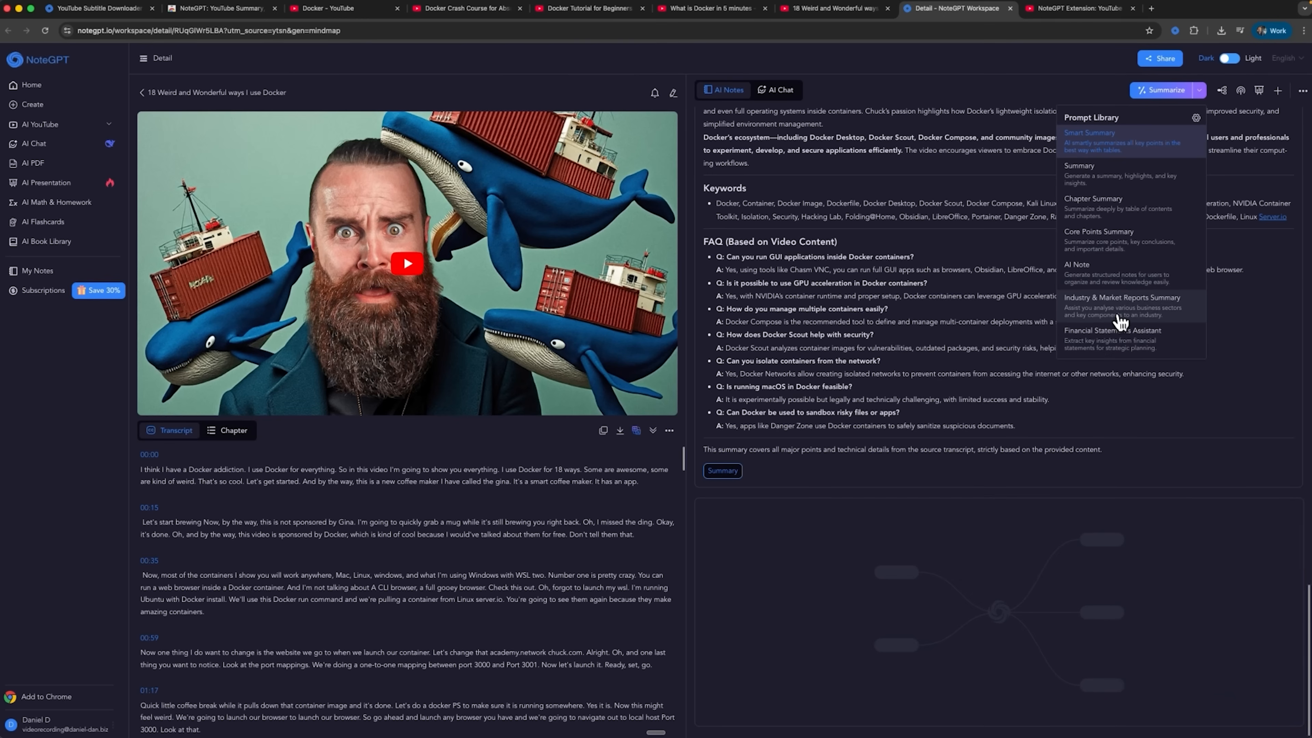
mouse_move(1130, 332)
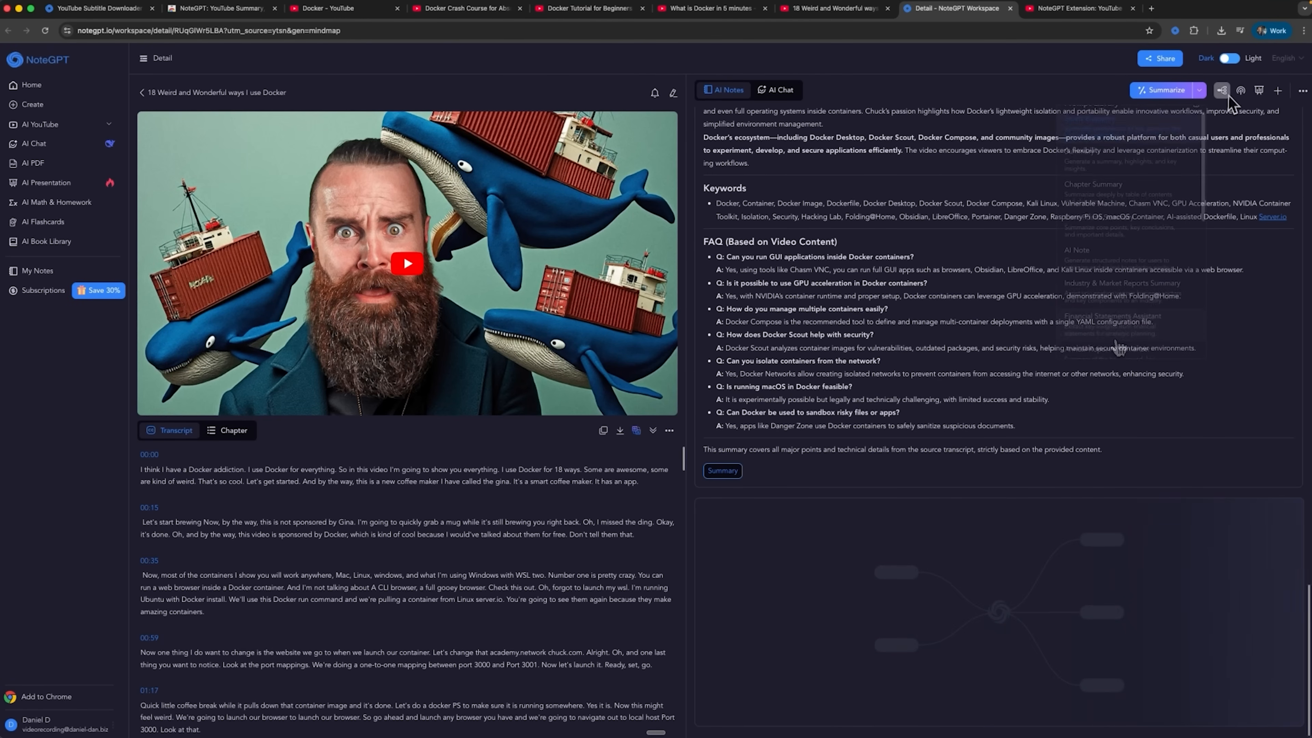
click(1241, 90)
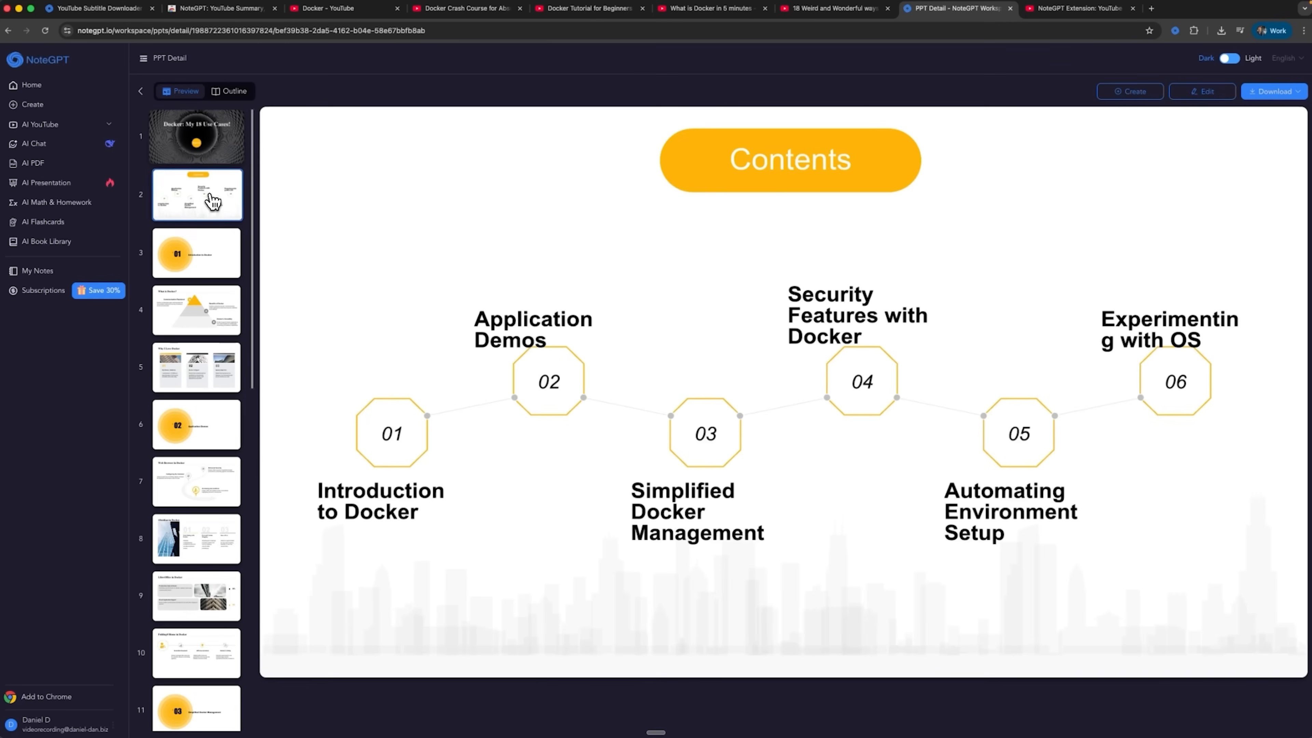
Step: View the What is Docker?, Obsidian in Docker and a further slide from the thumbnail strip
click(196, 310)
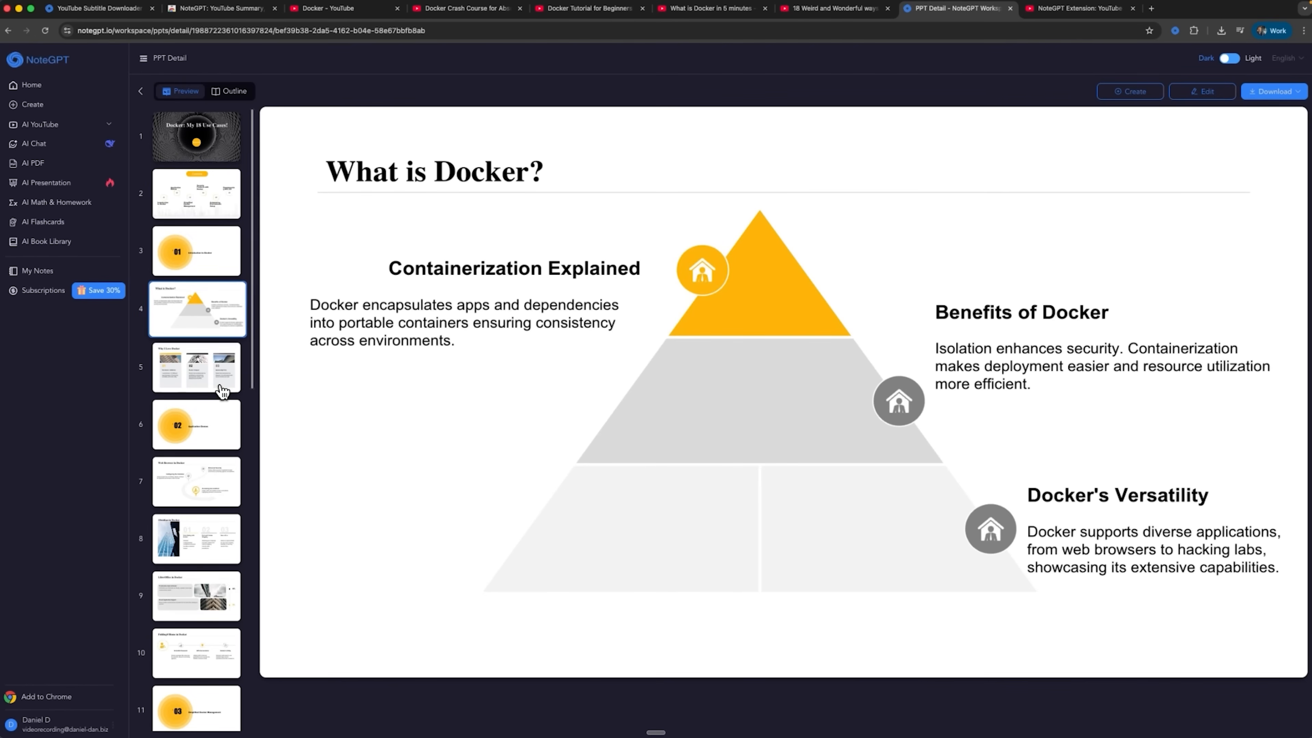
click(196, 537)
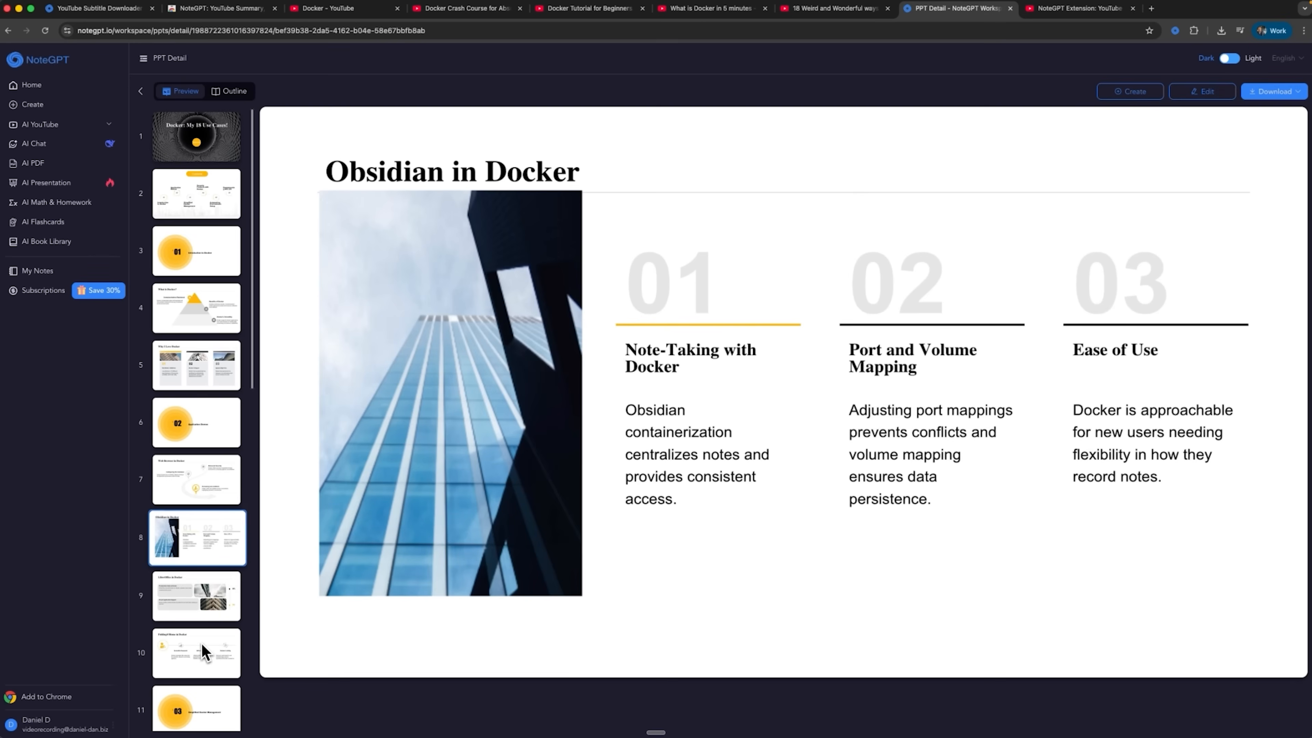
click(196, 652)
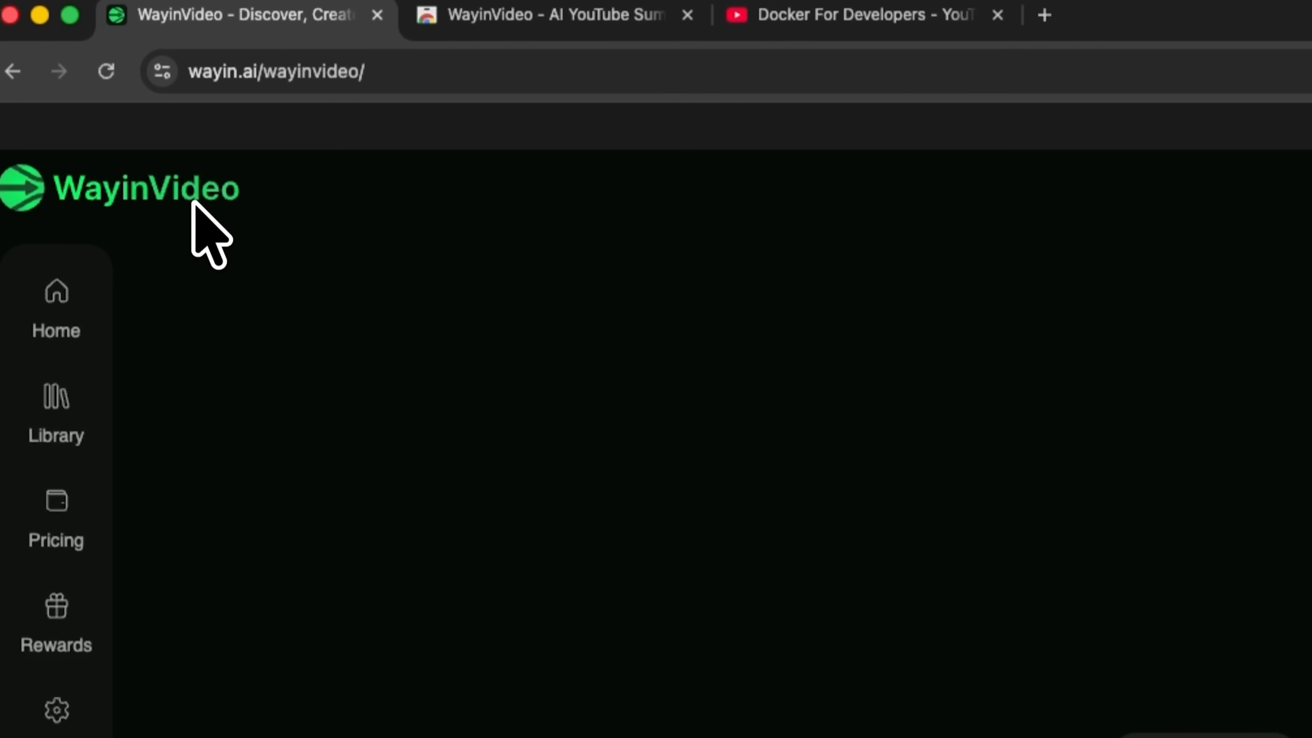
Step: Generate WayinVideo's summary and moments for the Docker For Developers podcast video
click(847, 15)
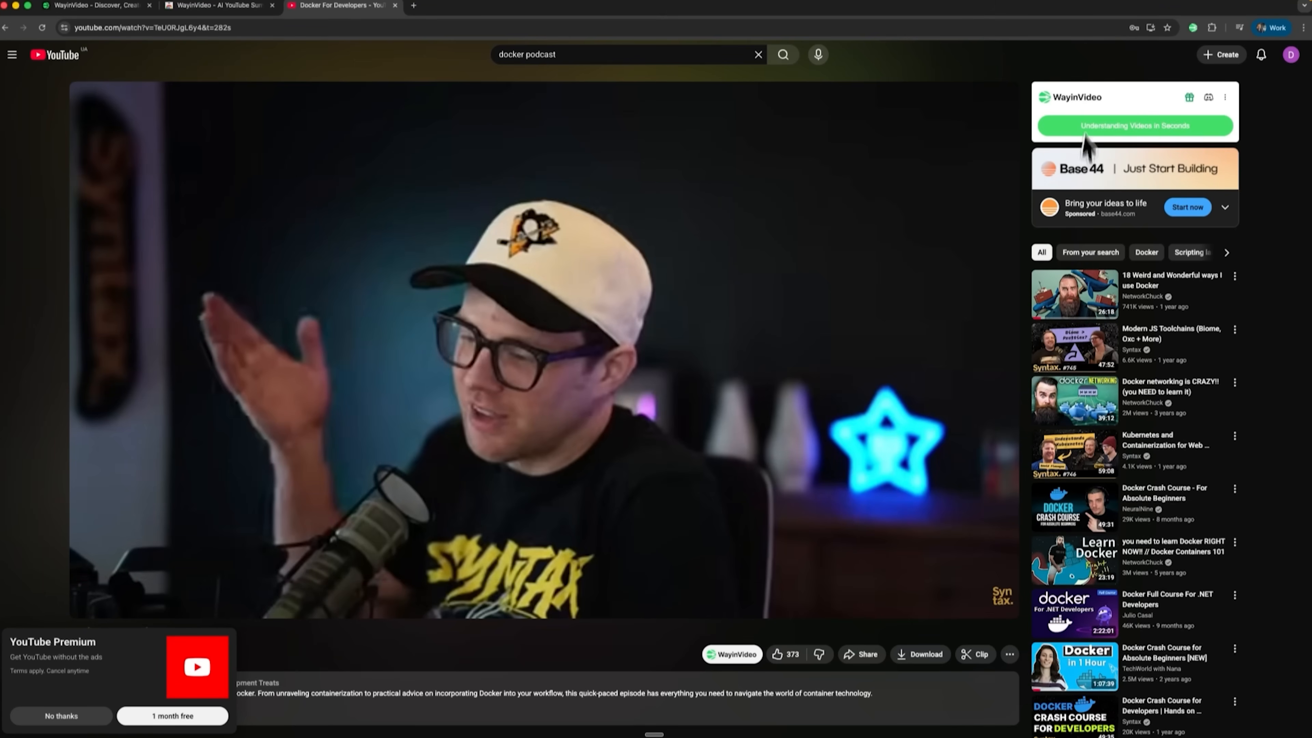
mouse_move(806, 138)
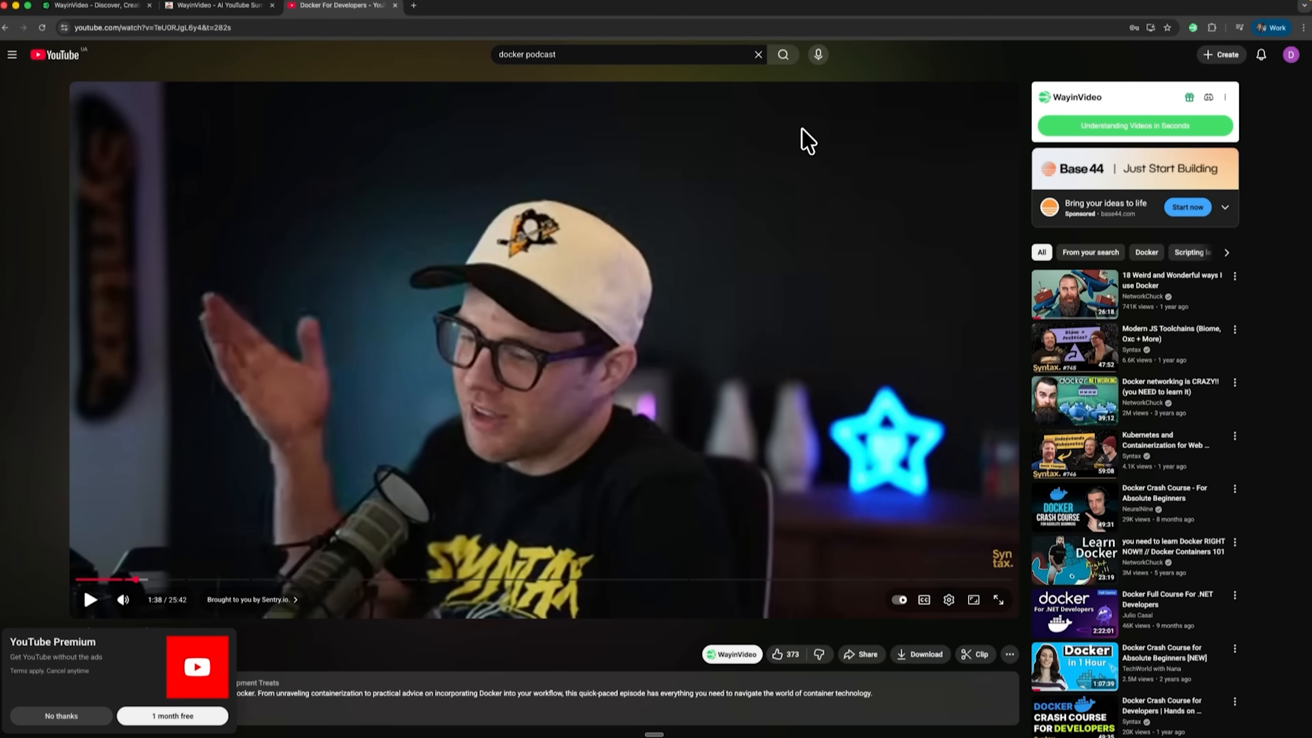
mouse_move(789, 350)
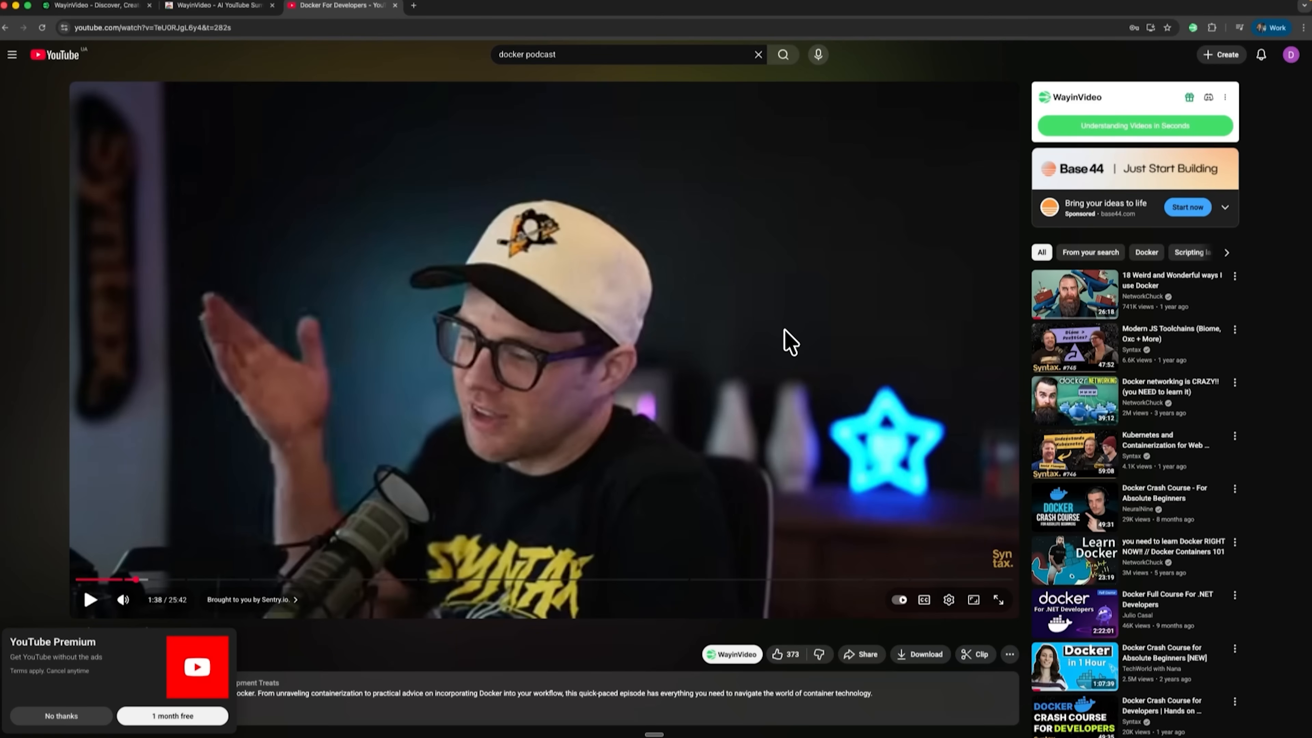
mouse_move(818, 350)
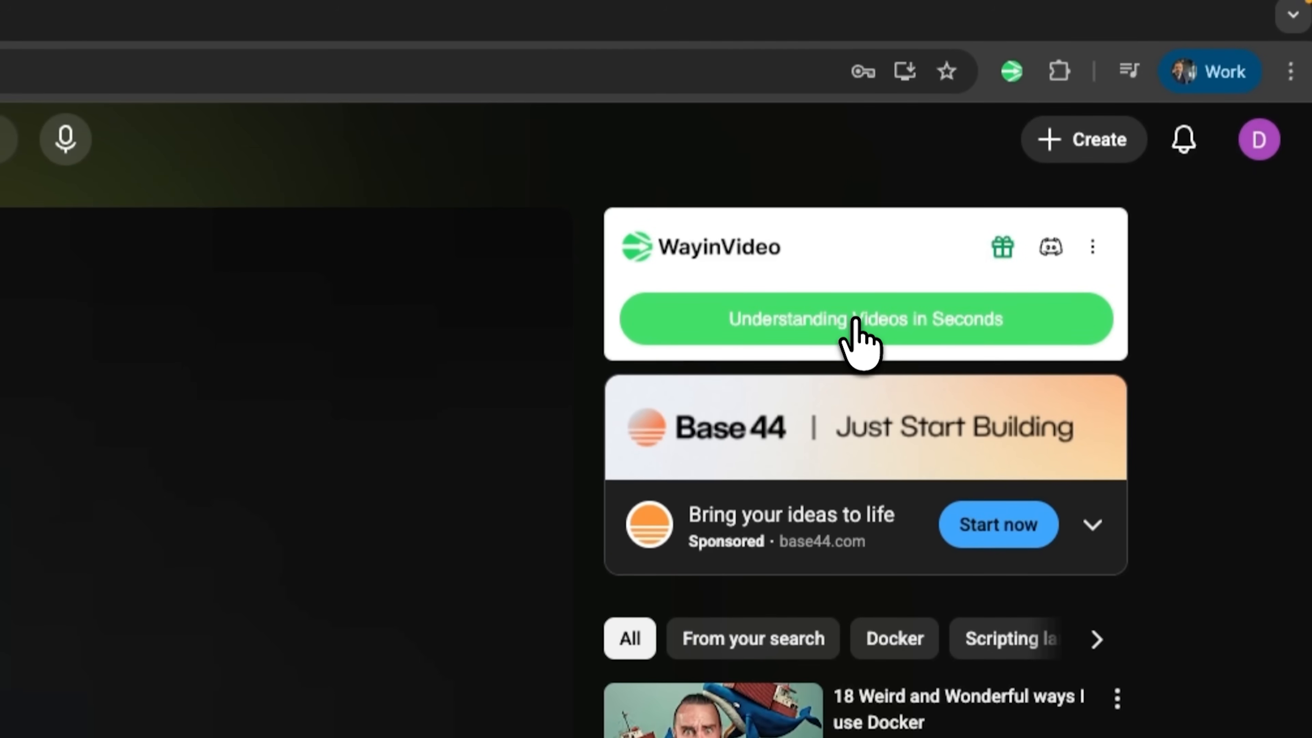
click(866, 319)
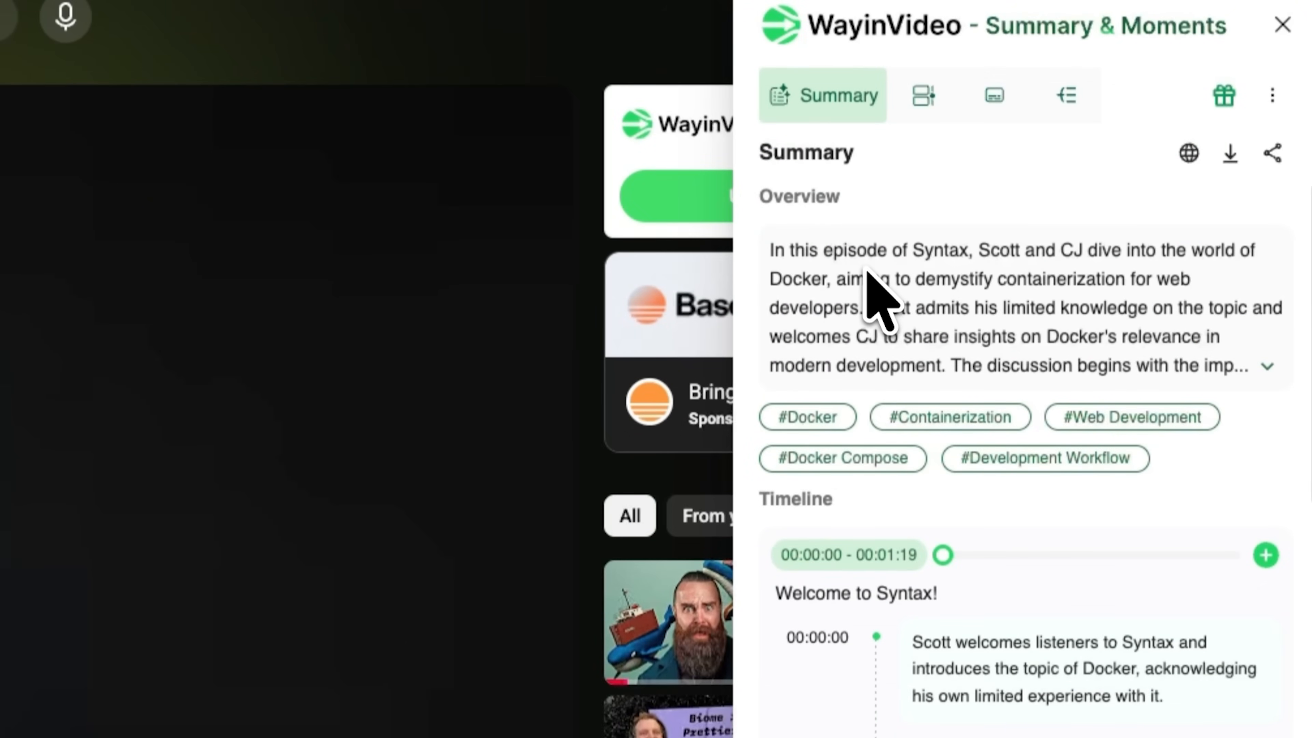
mouse_move(912, 410)
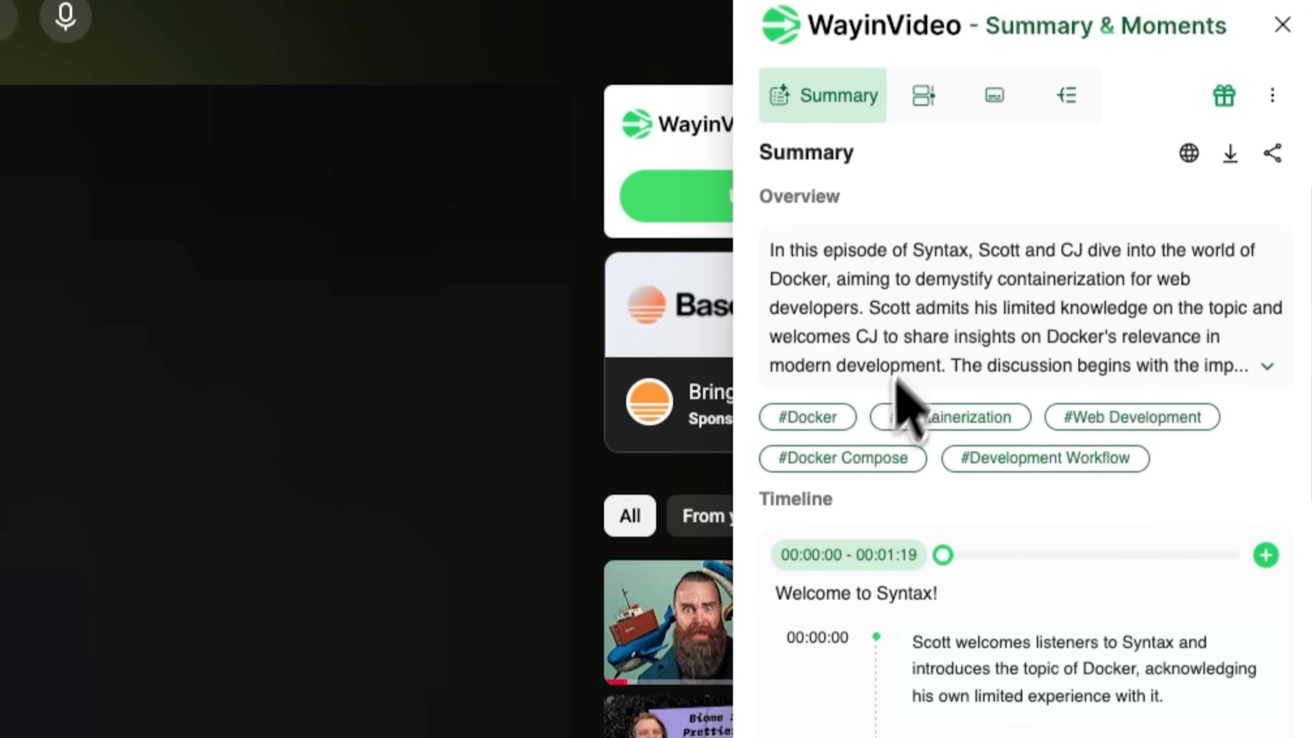
Step: Read down the timestamped Summary timeline of the episode's moments
scroll(down, 3)
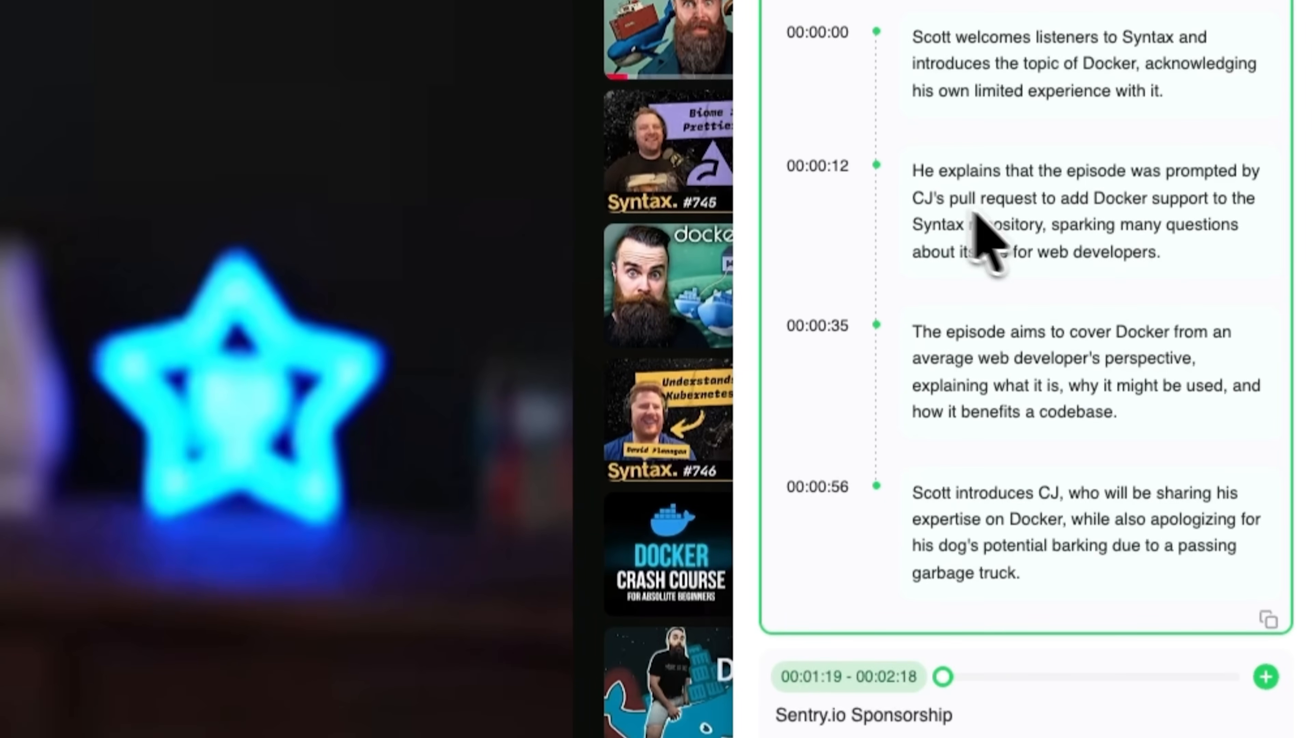
scroll(down, 3)
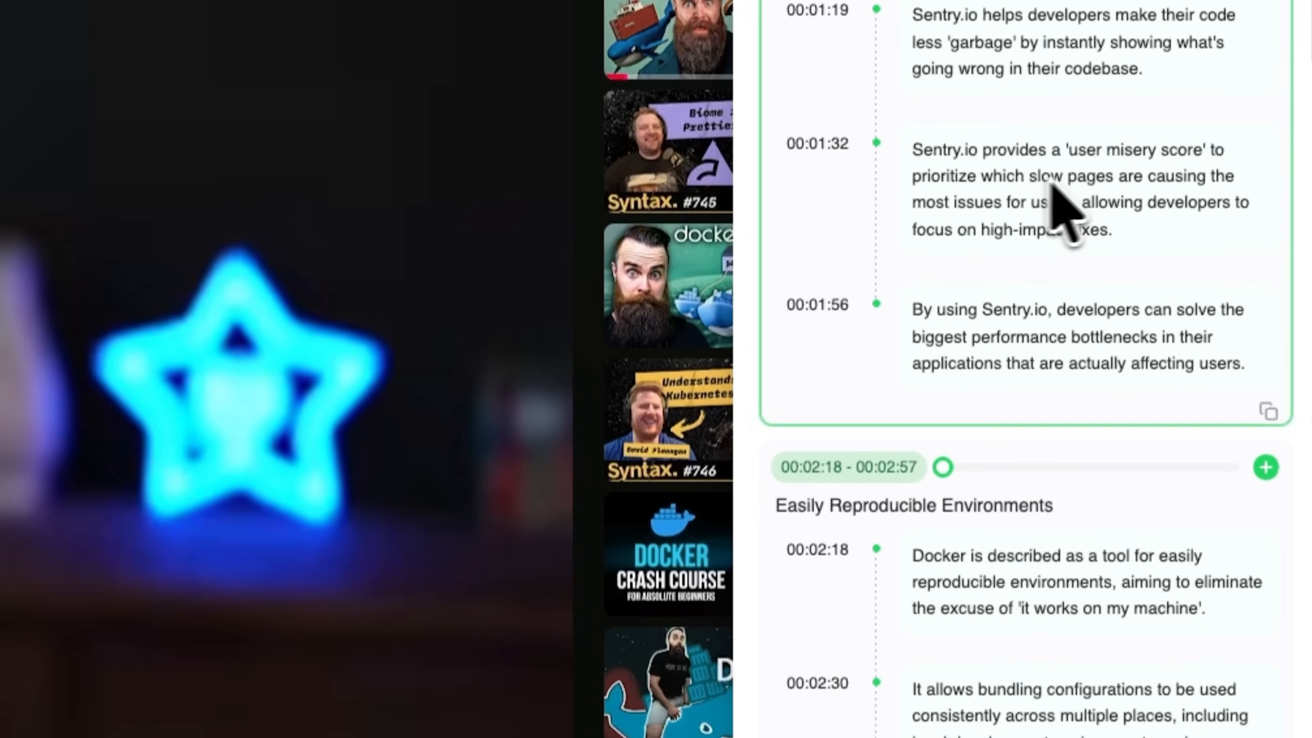
scroll(down, 3)
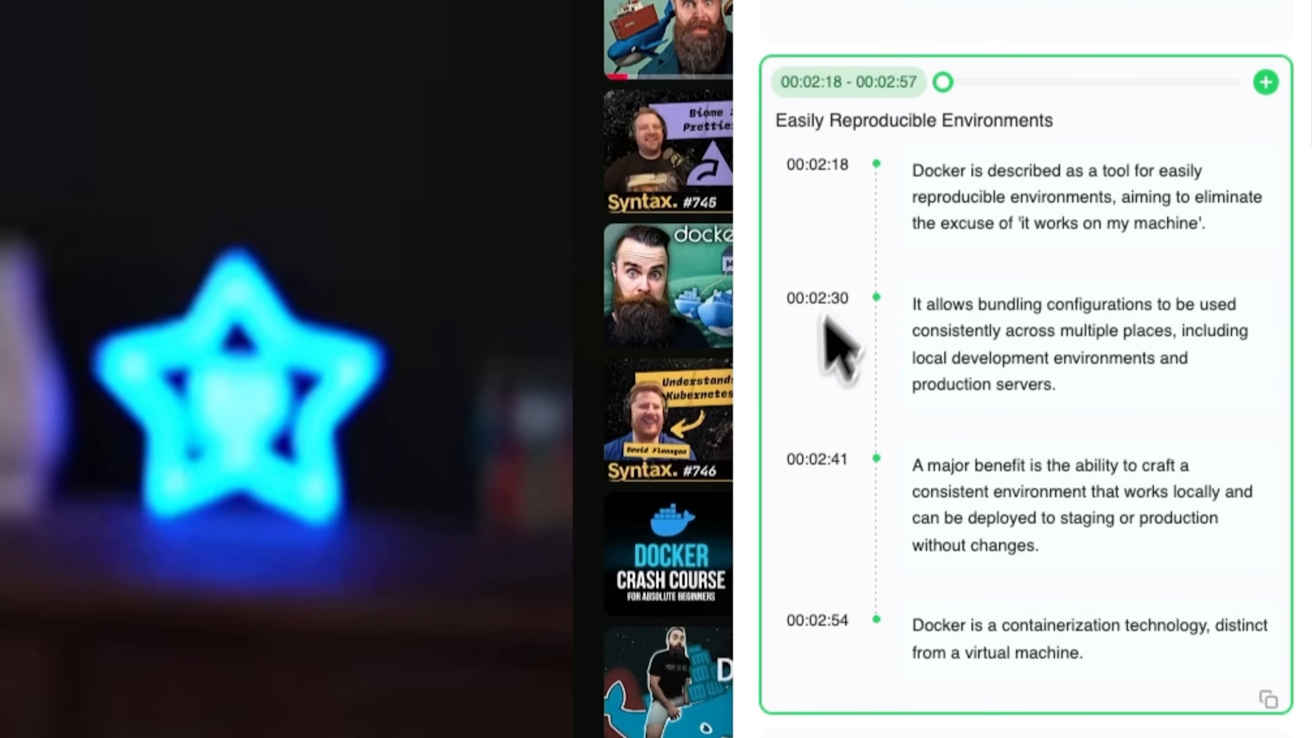
scroll(down, 3)
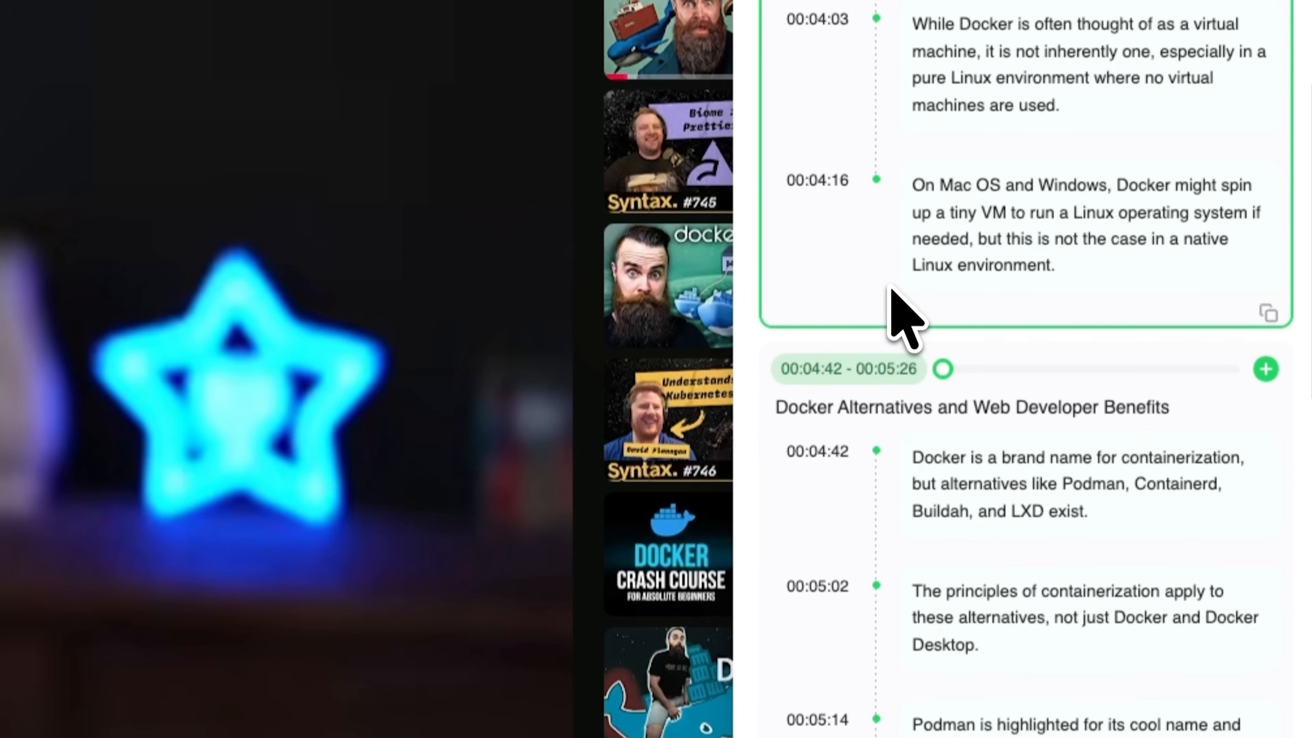
scroll(down, 3)
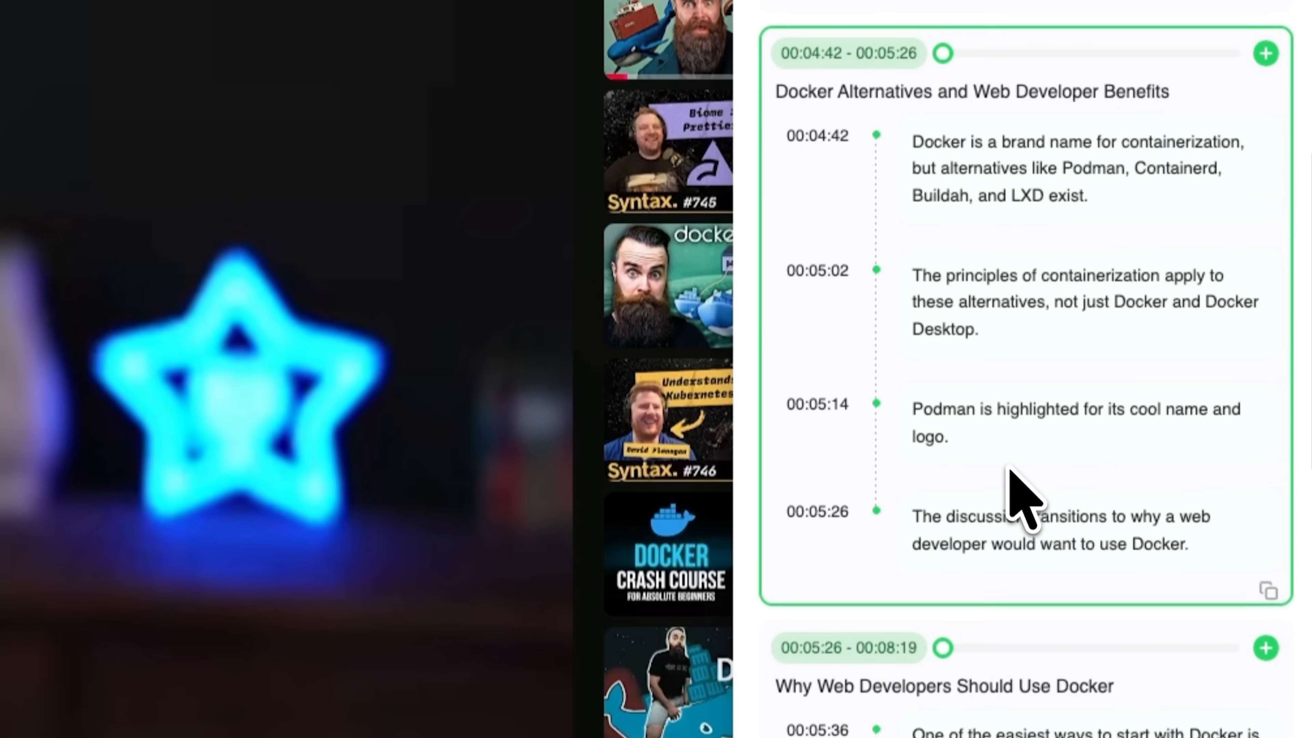
scroll(down, 3)
text(Explain the difference  between Docker Compose and Docker Swarm)
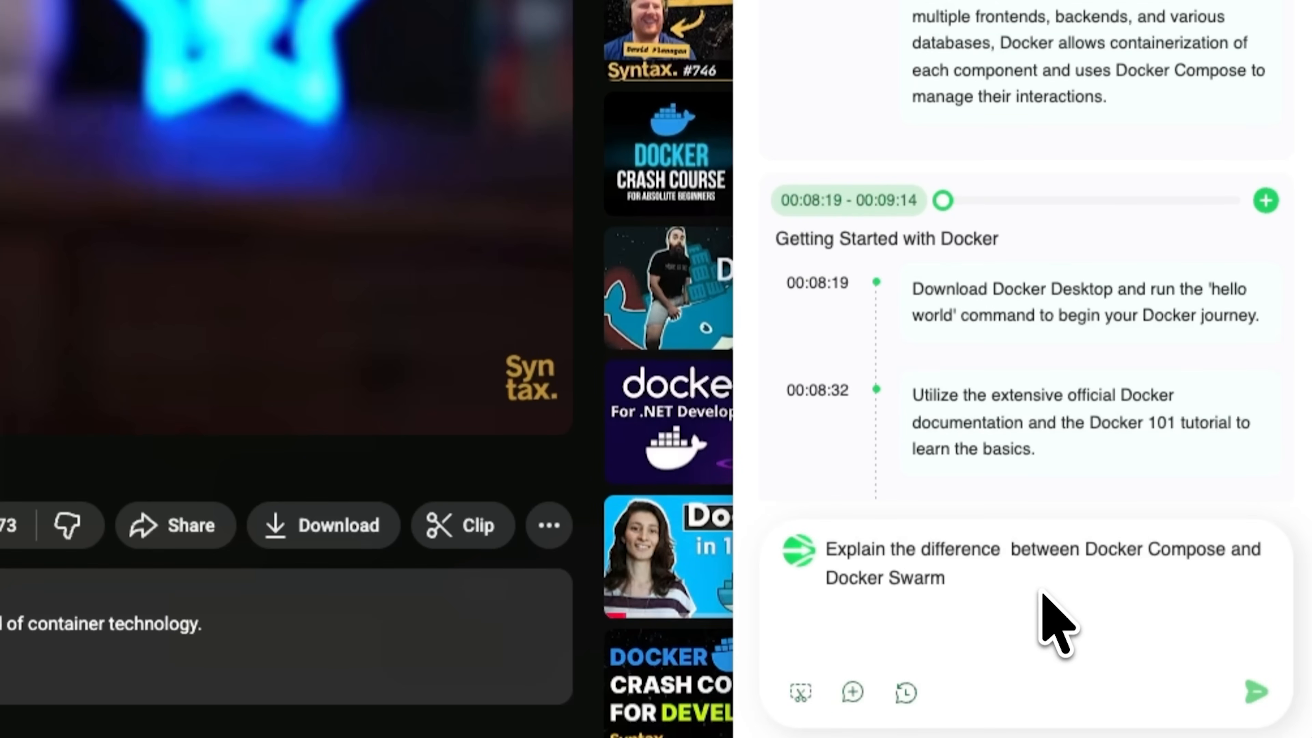
Step: Send the Docker Compose versus Swarm question to the chat and read its reply
click(1264, 692)
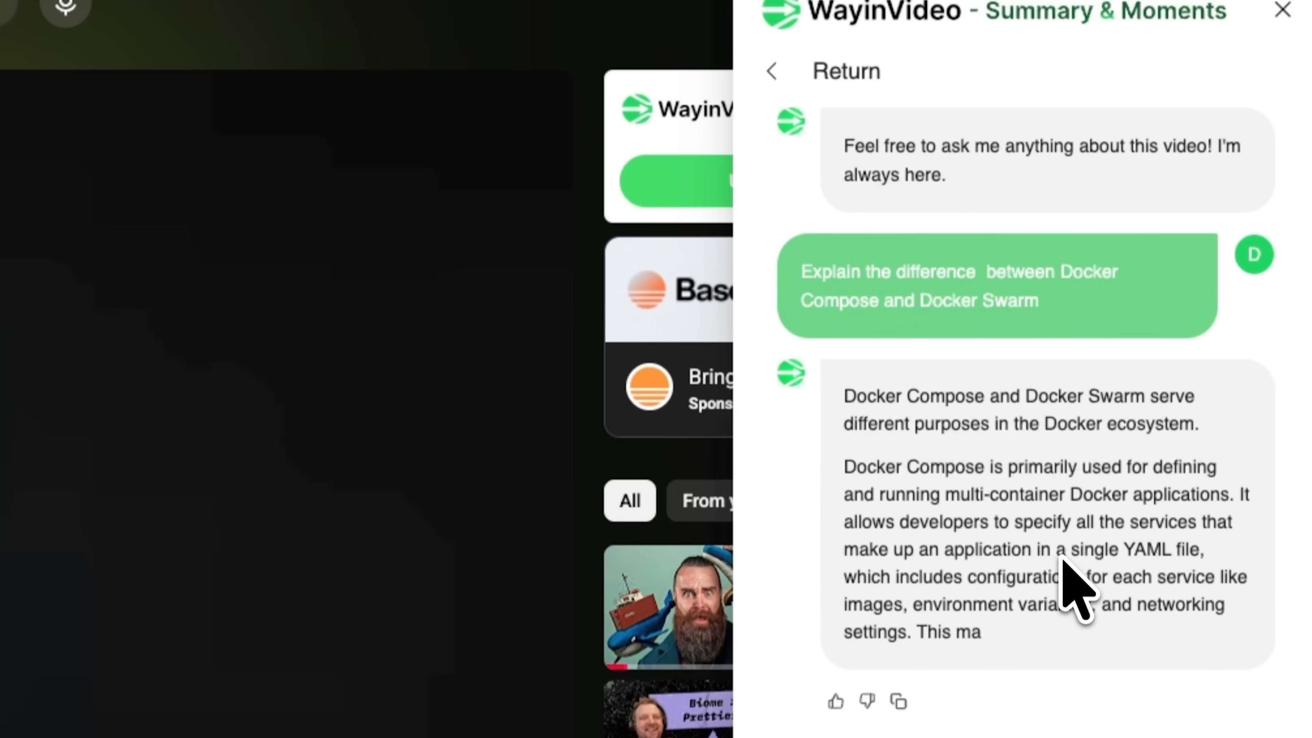
scroll(down, 3)
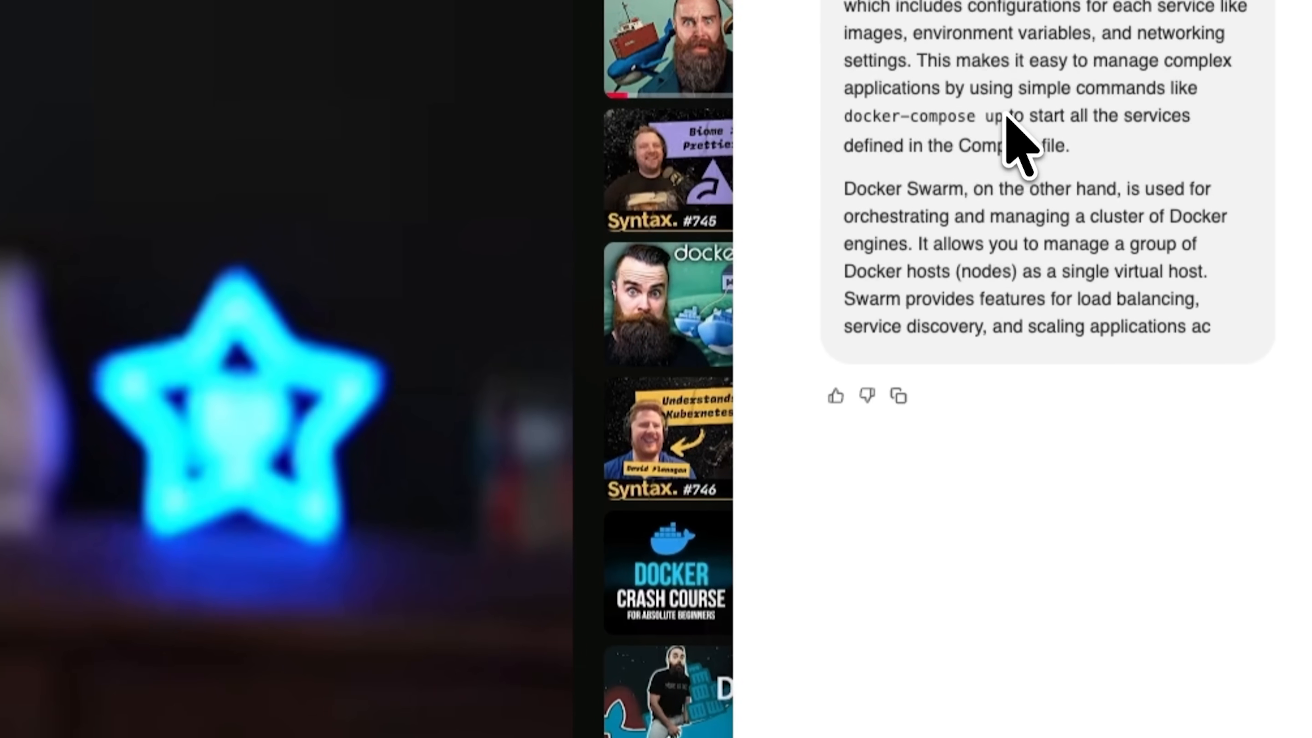
click(924, 217)
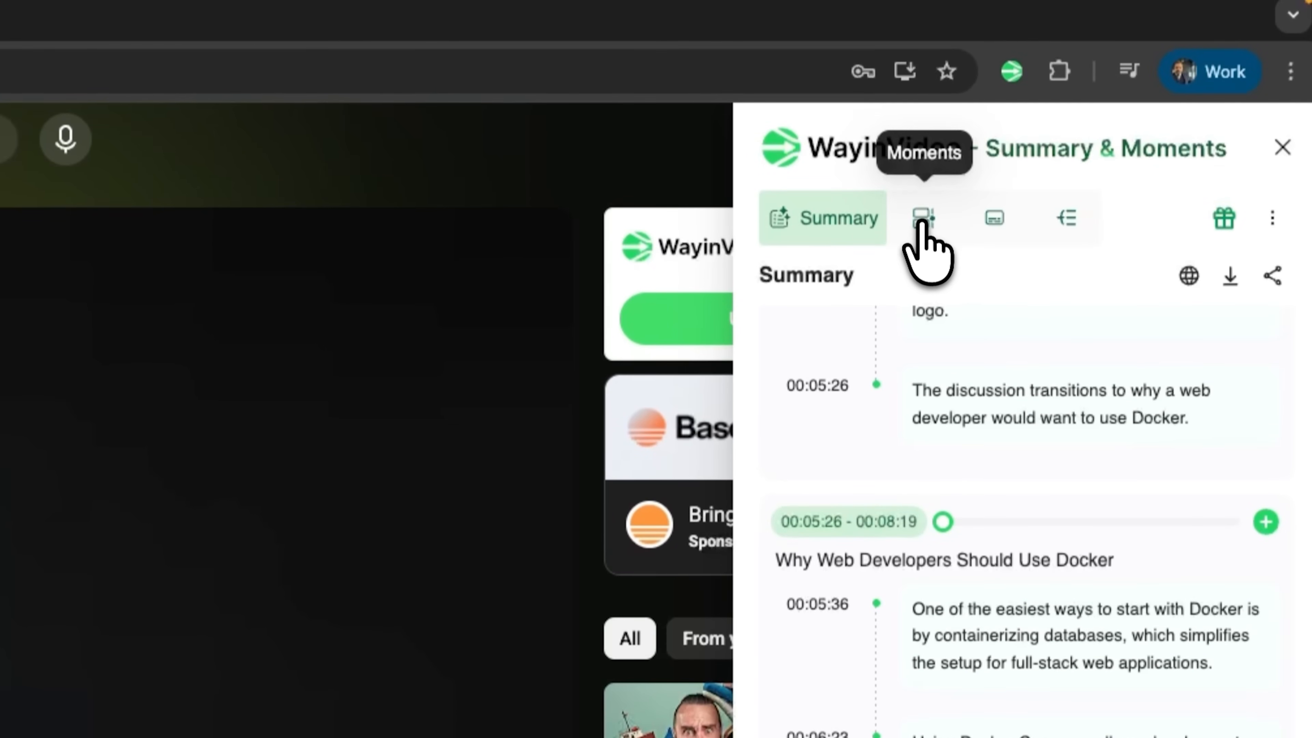
Step: Show the Moments list and read the moment cards with time ranges and quoted clips
click(923, 218)
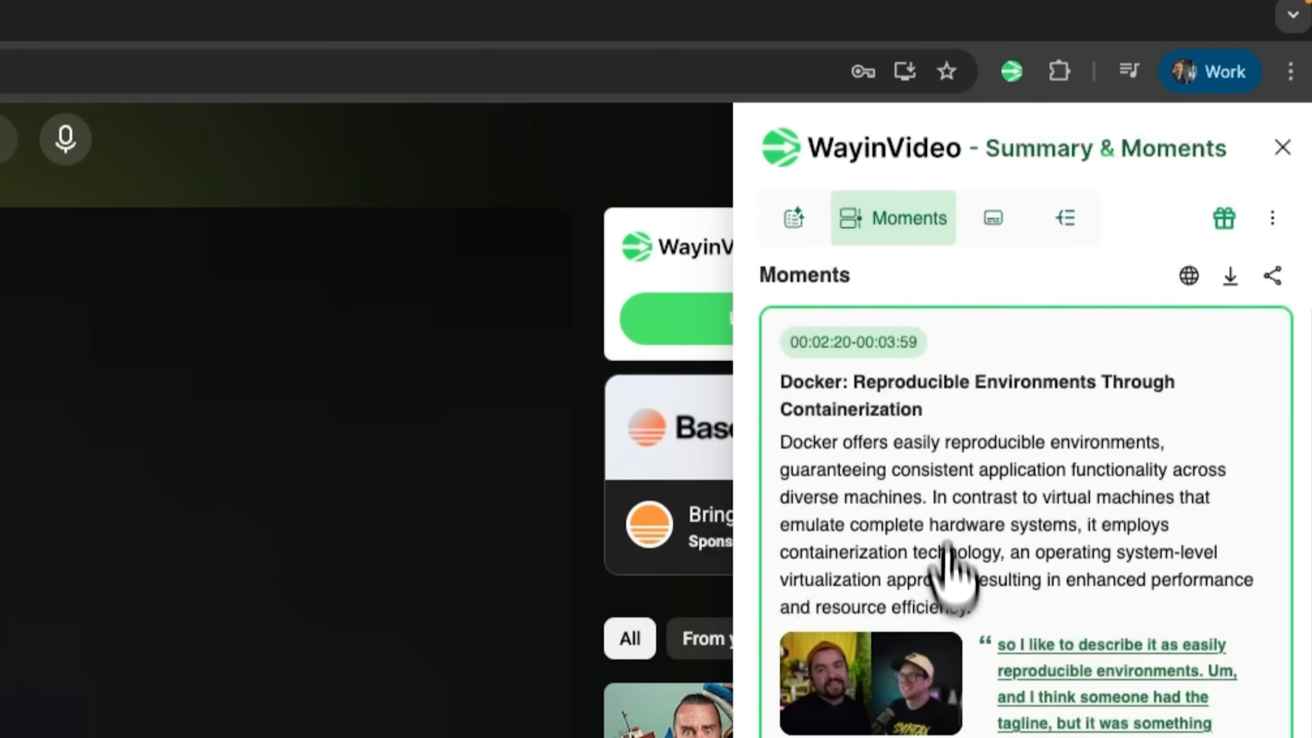
scroll(down, 3)
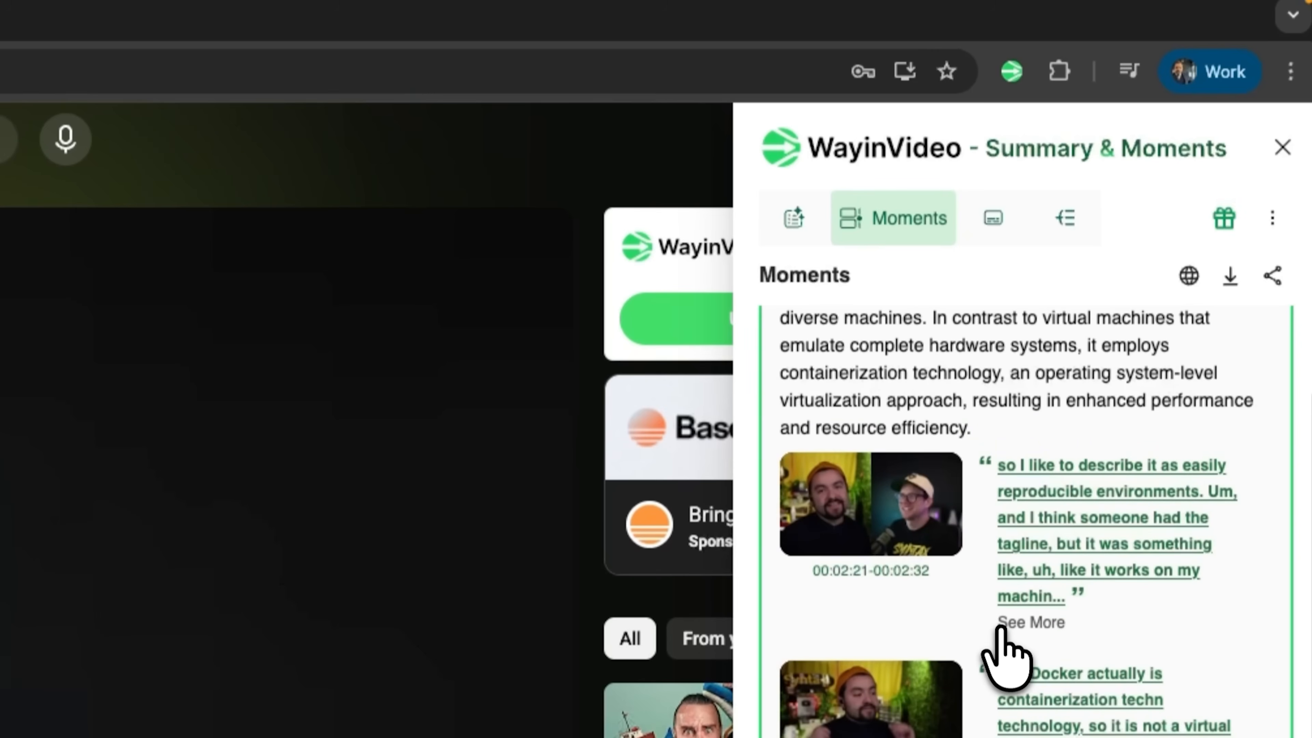
scroll(down, 3)
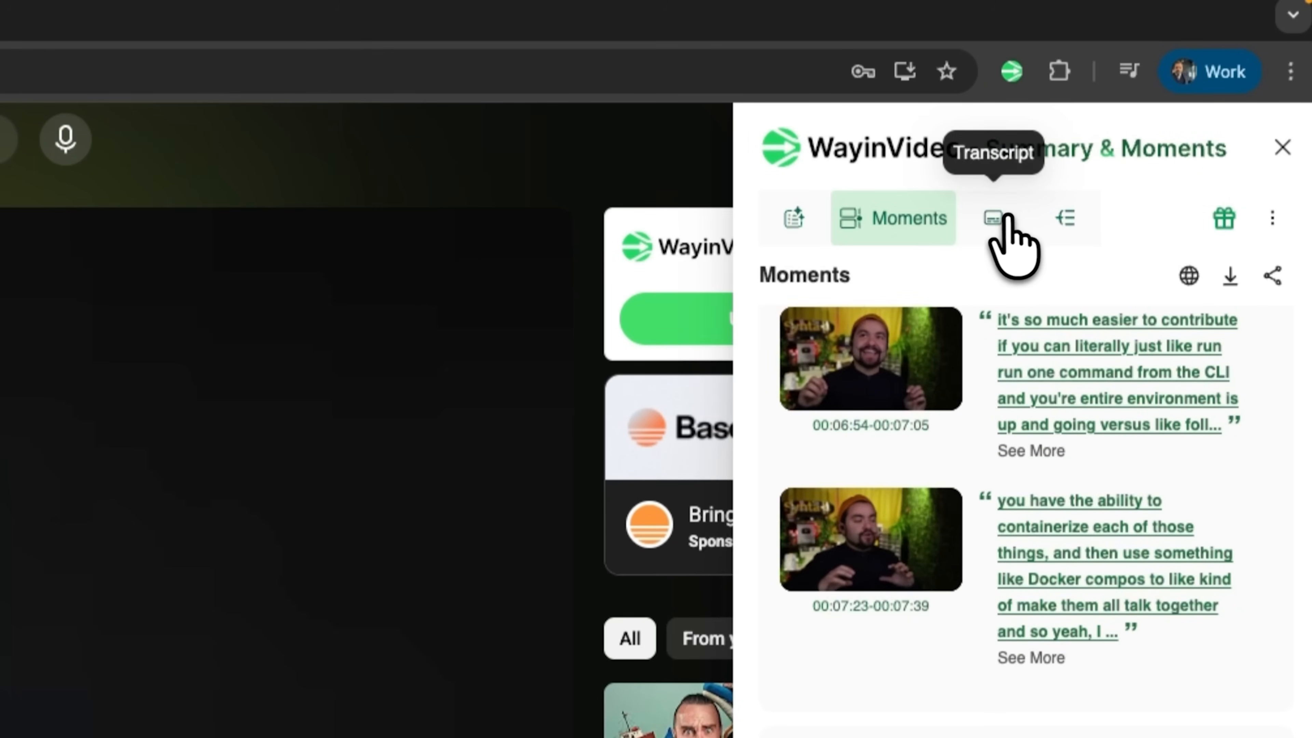
Step: Show the speaker-labelled transcript and check which languages it offers
click(995, 217)
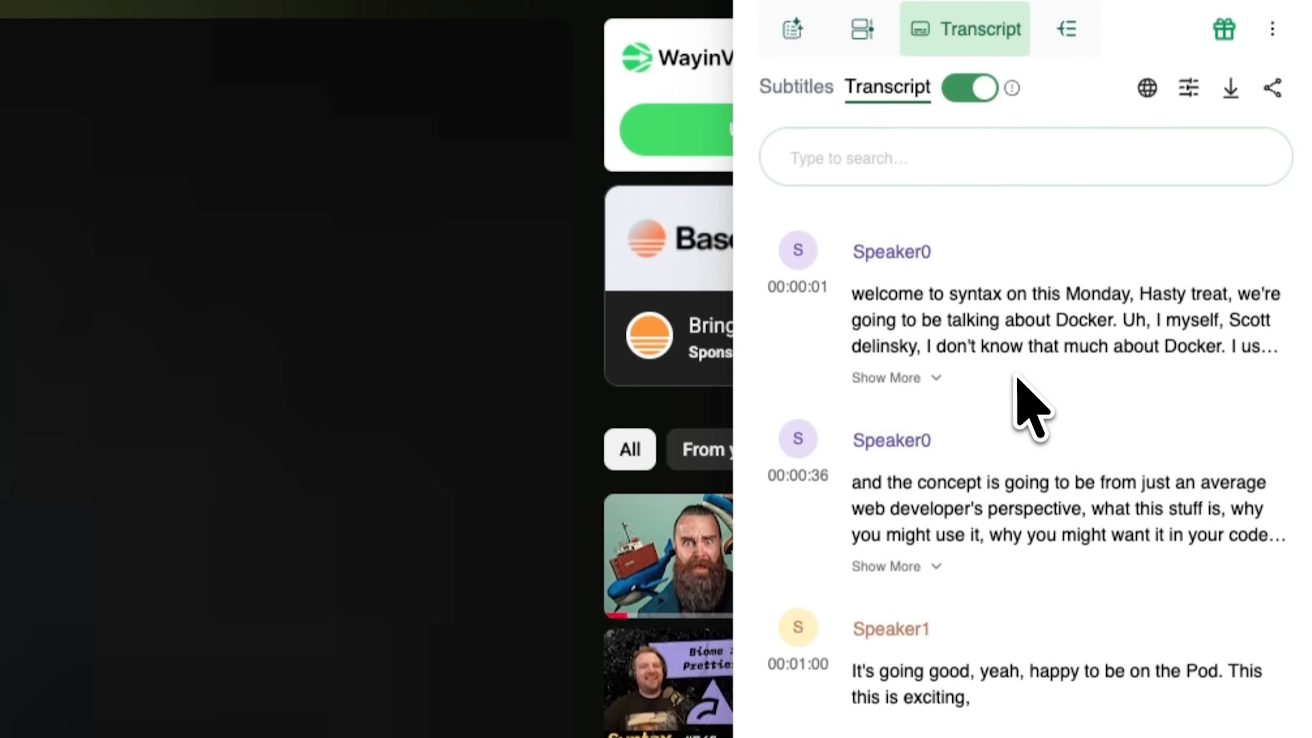
mouse_move(903, 485)
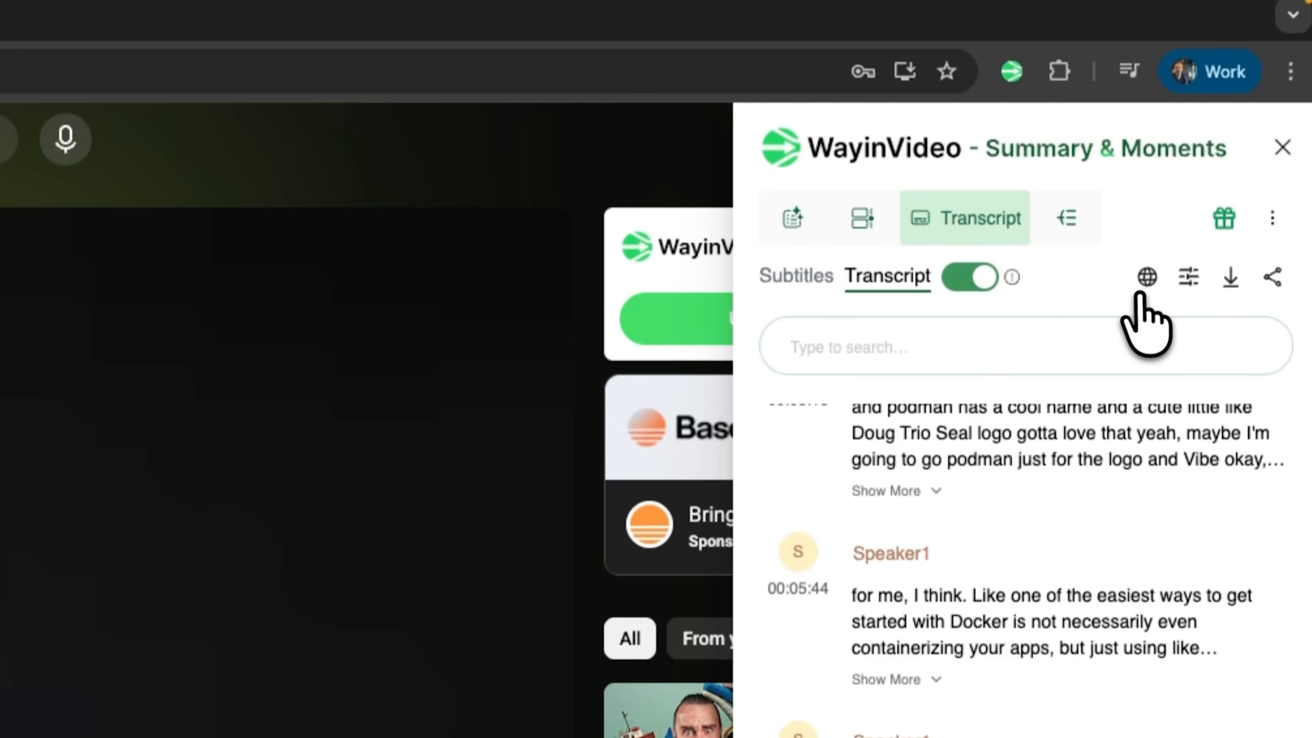
click(1147, 277)
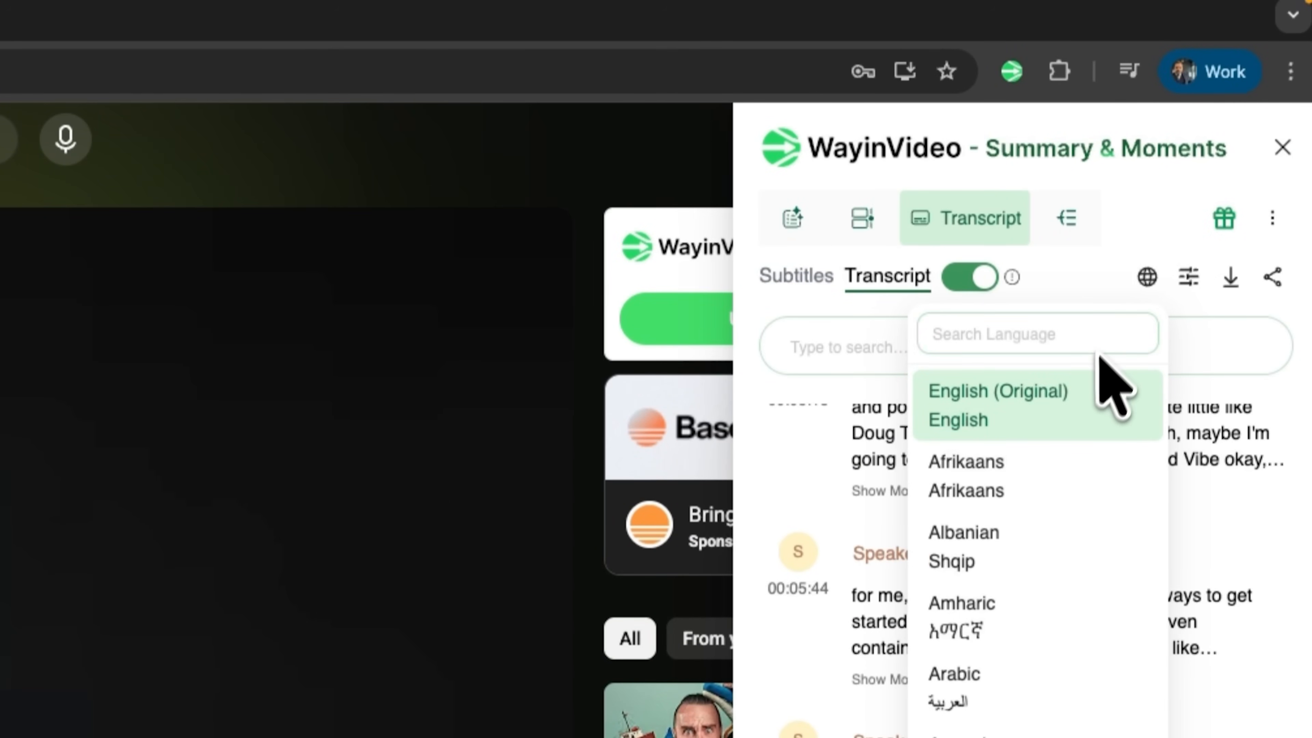
click(1231, 277)
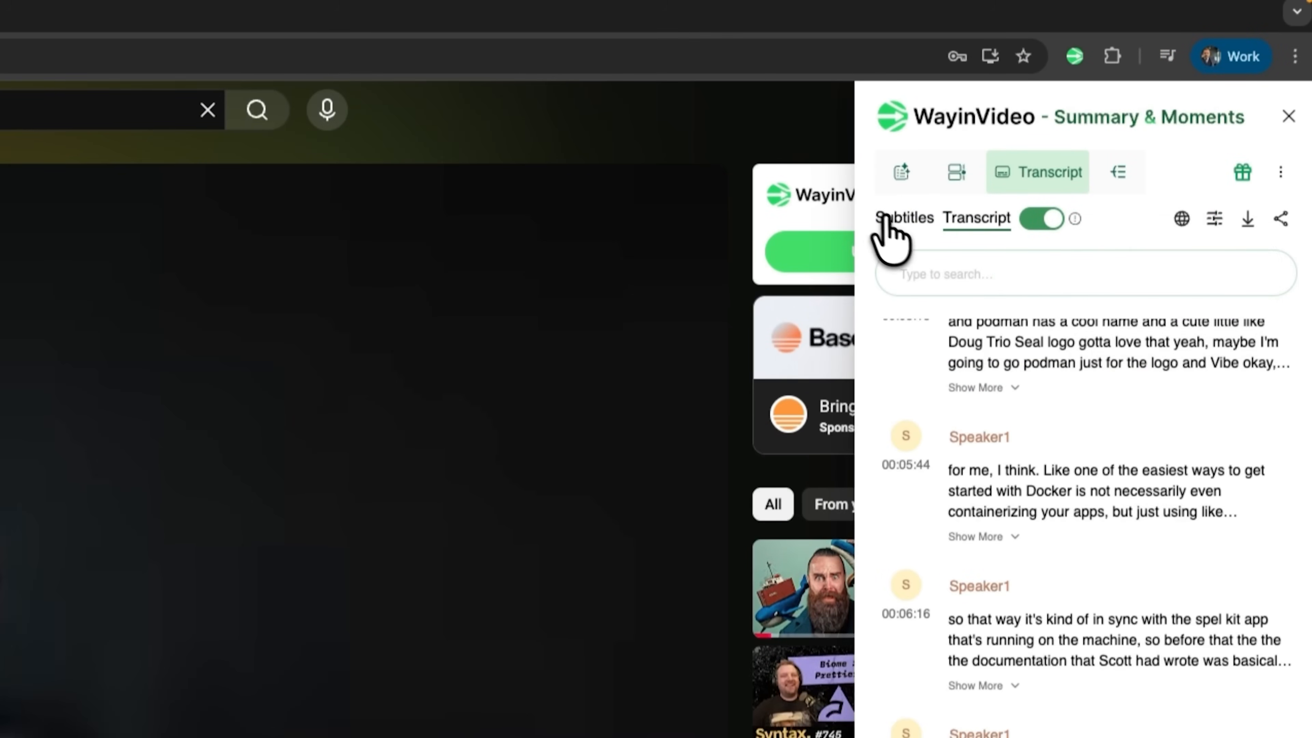
Step: Try the timestamped Subtitles view and its TXT/SRT download formats, then return to Transcript
click(1246, 218)
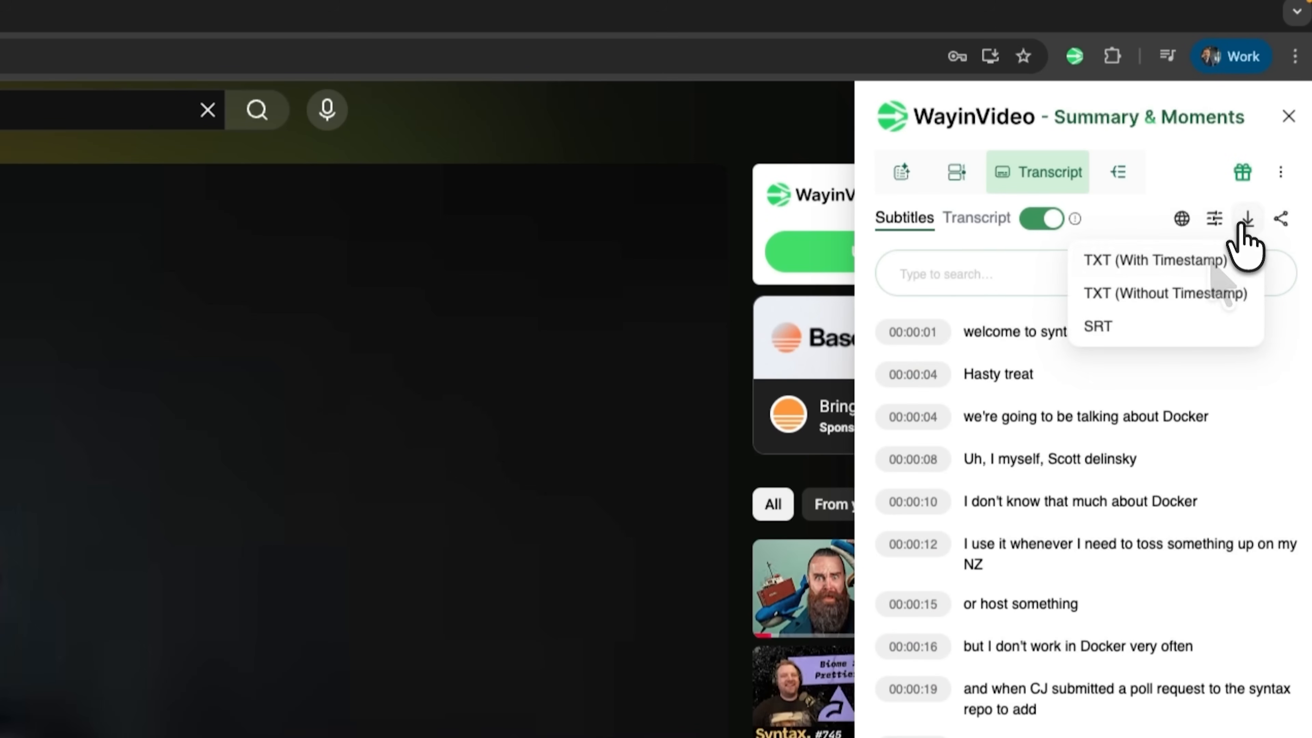
click(976, 219)
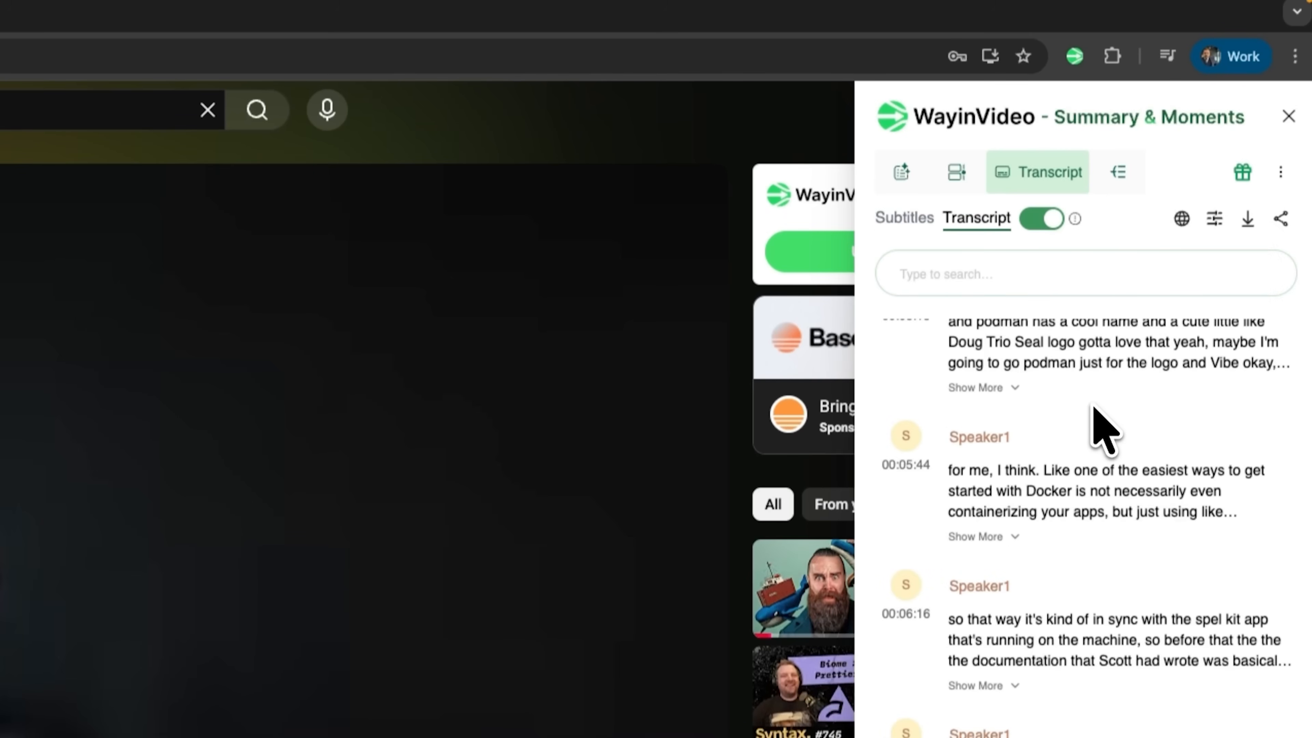
mouse_move(1246, 288)
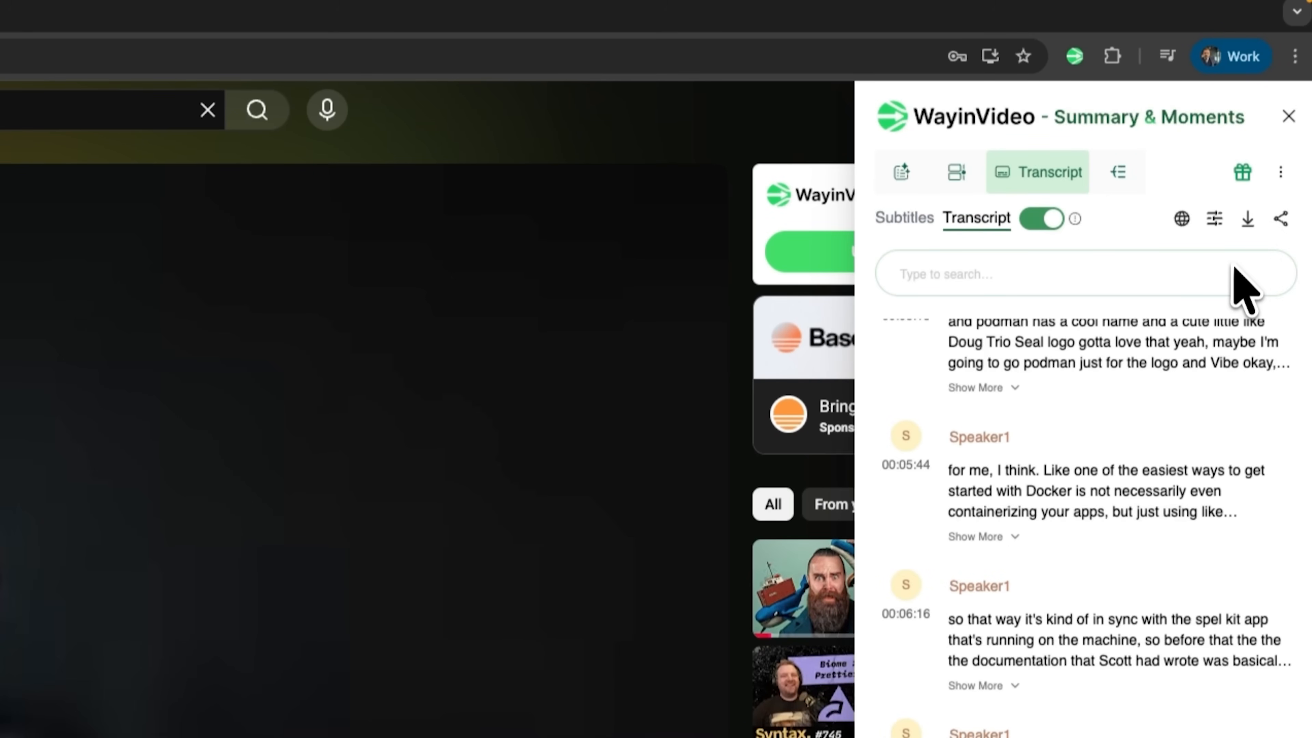
click(1248, 219)
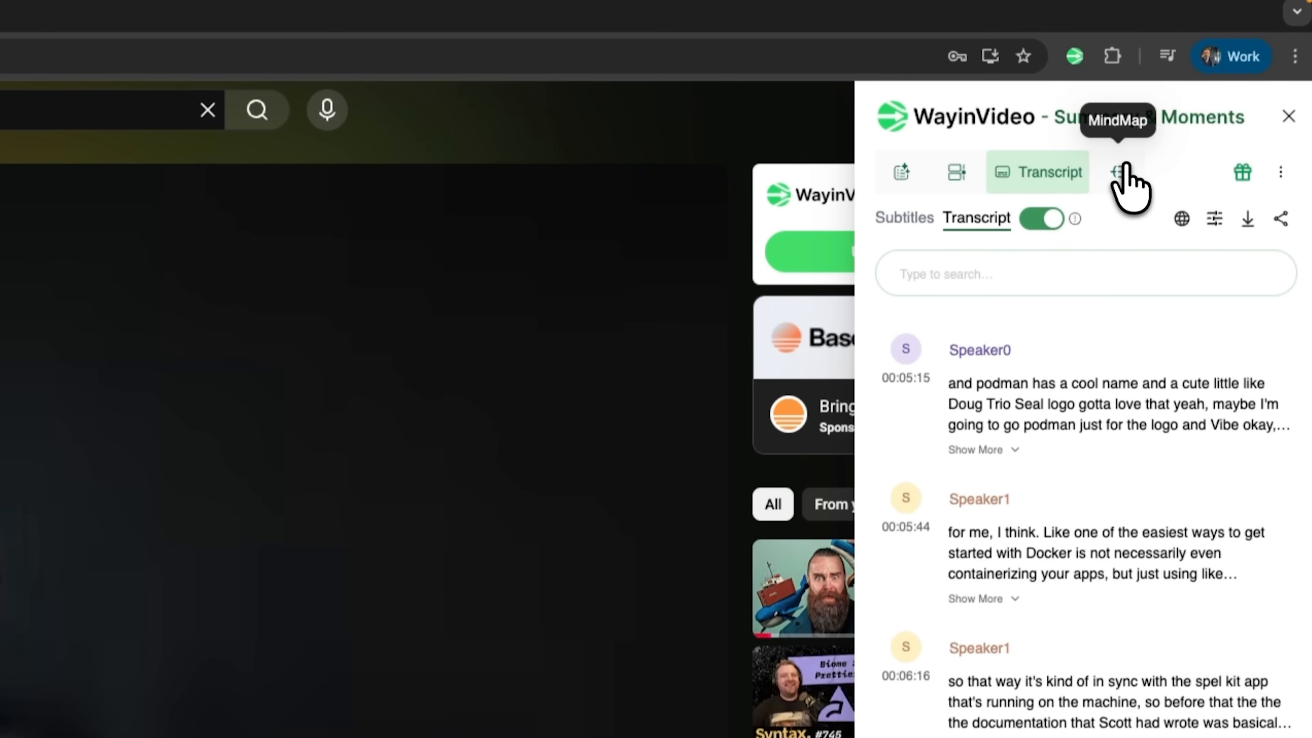
click(1095, 173)
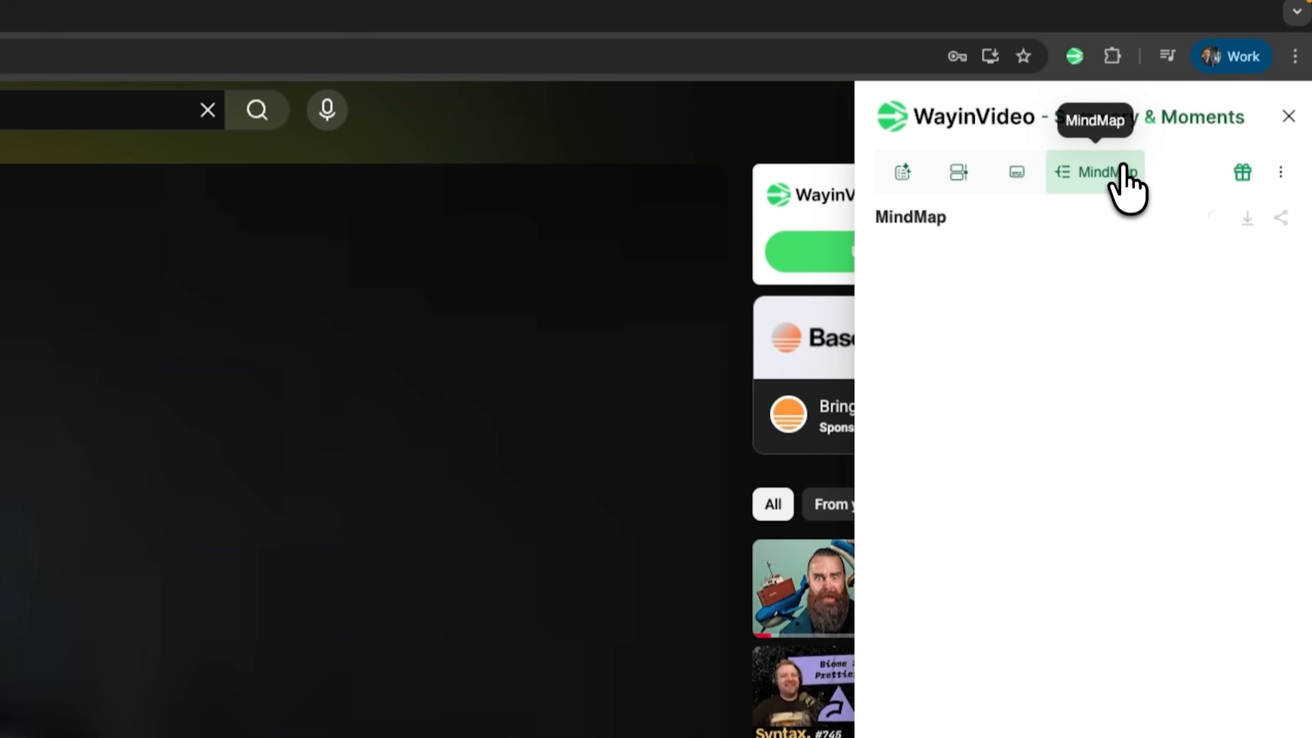
click(1095, 172)
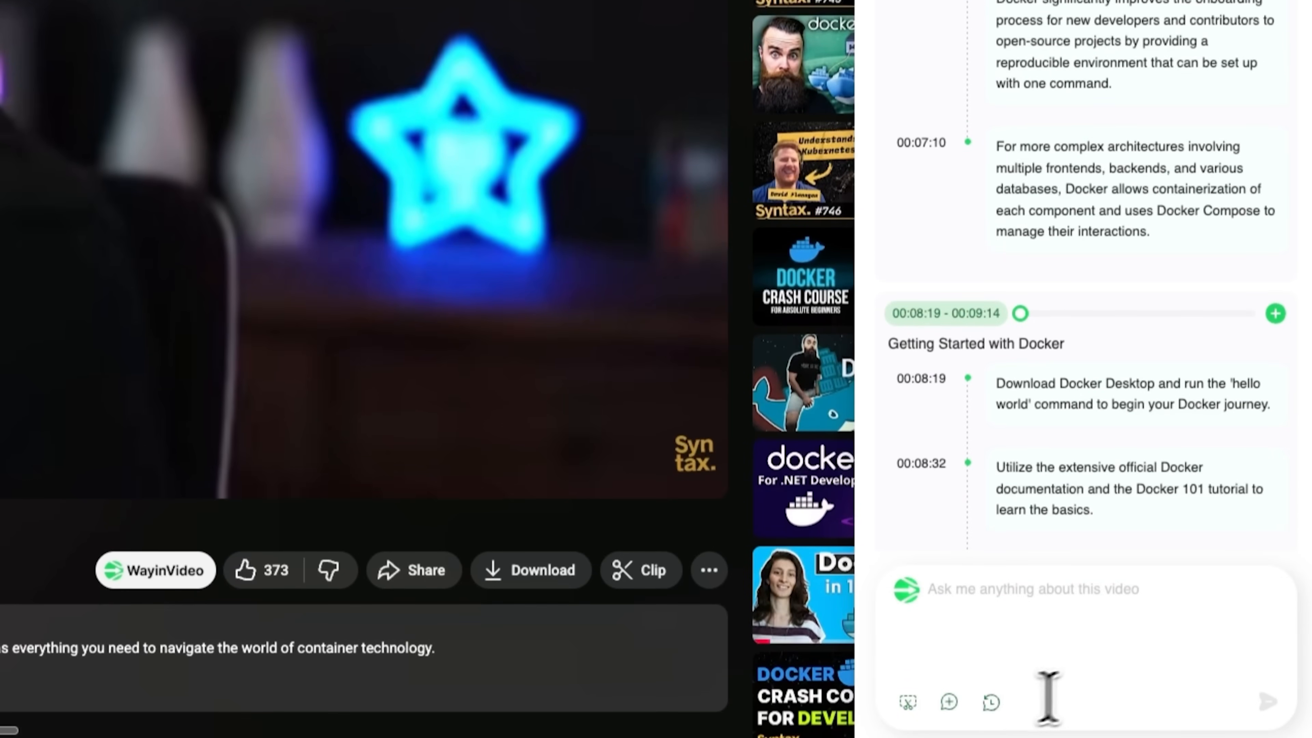
mouse_move(1230, 596)
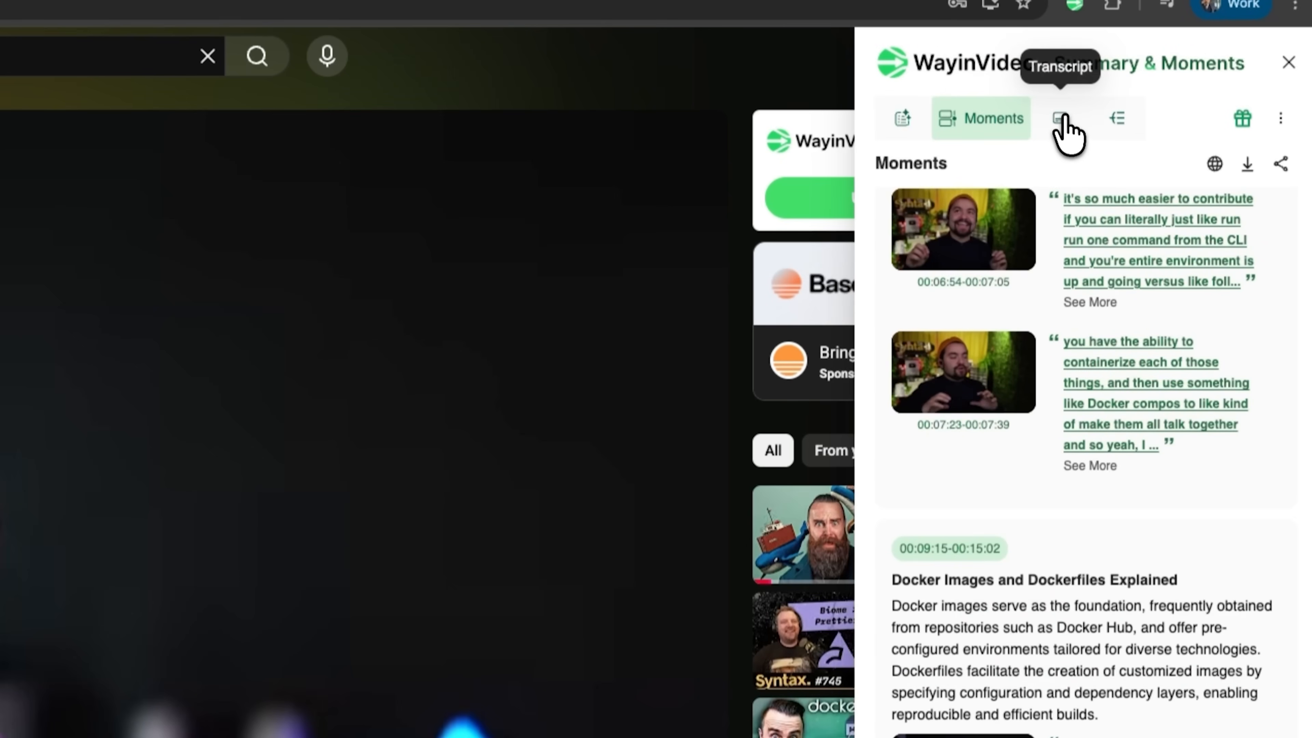
click(1060, 118)
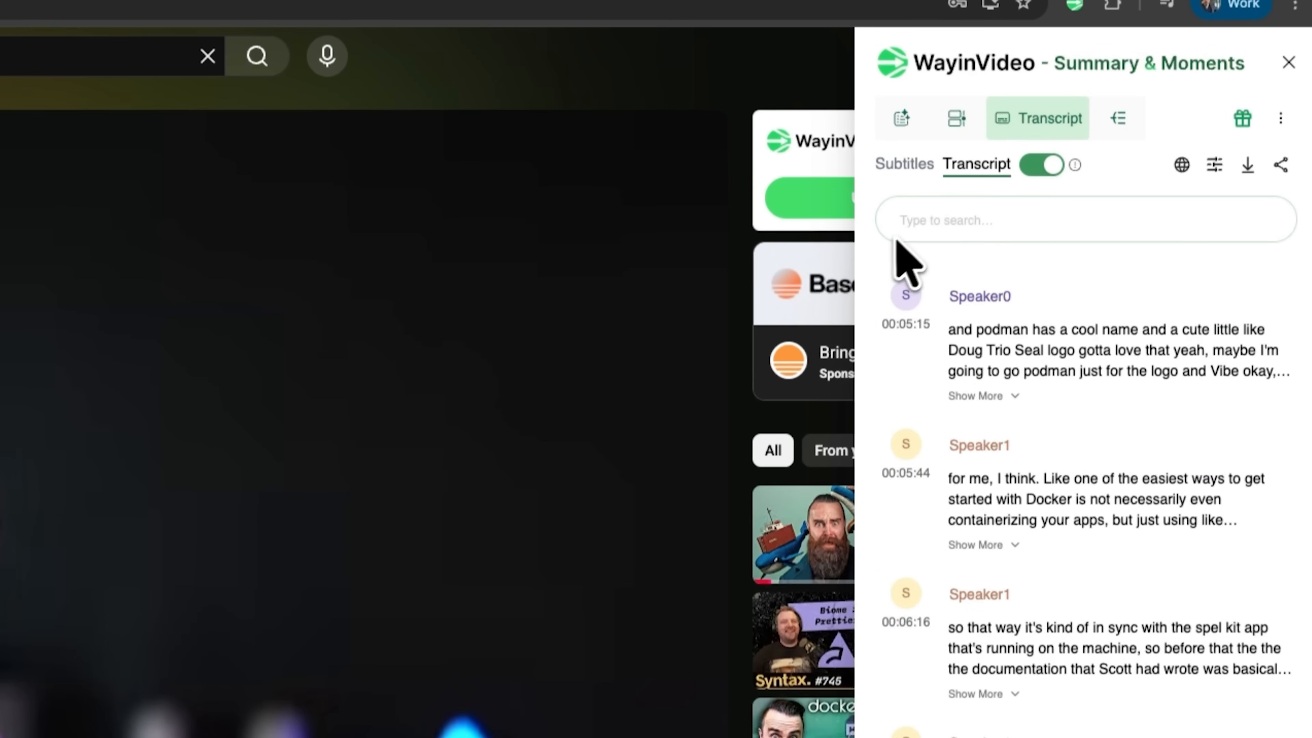
click(1289, 62)
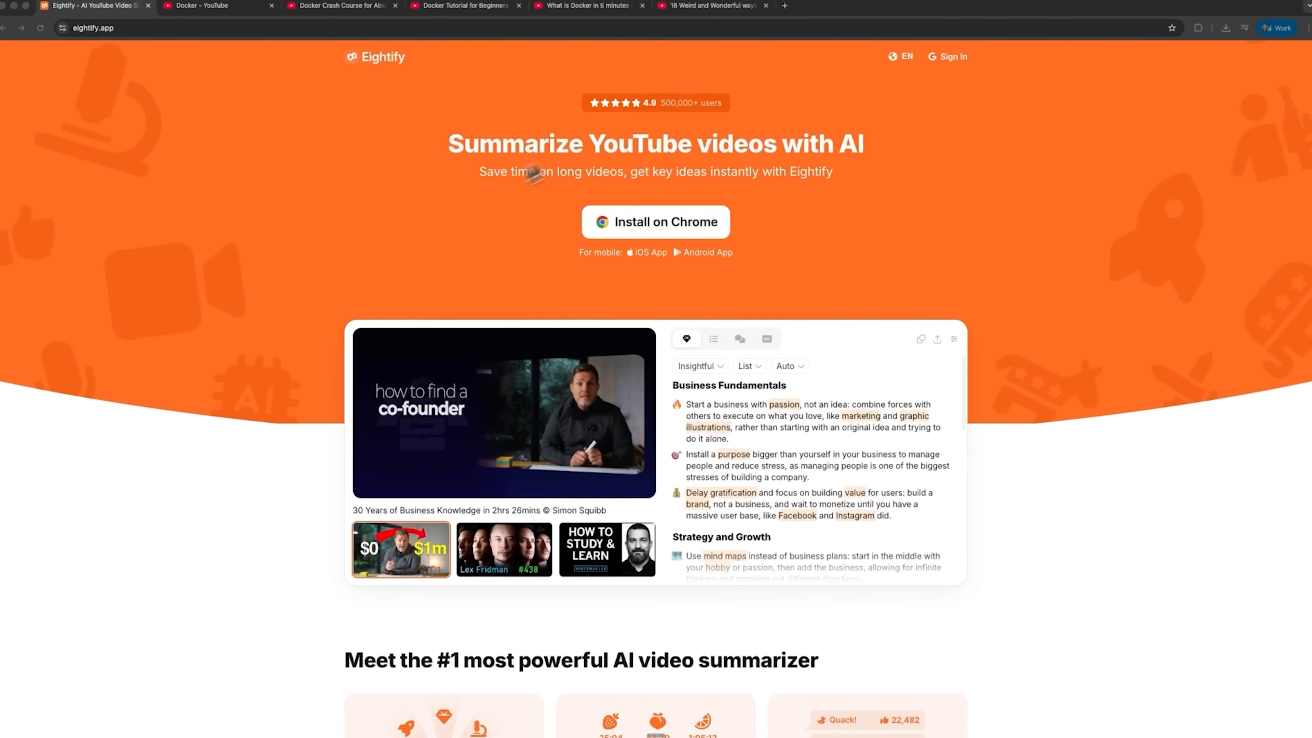
Step: Review the Decopy AI summarizer tab, then bring up the Docker video with Glasp's summary sidebar
click(705, 6)
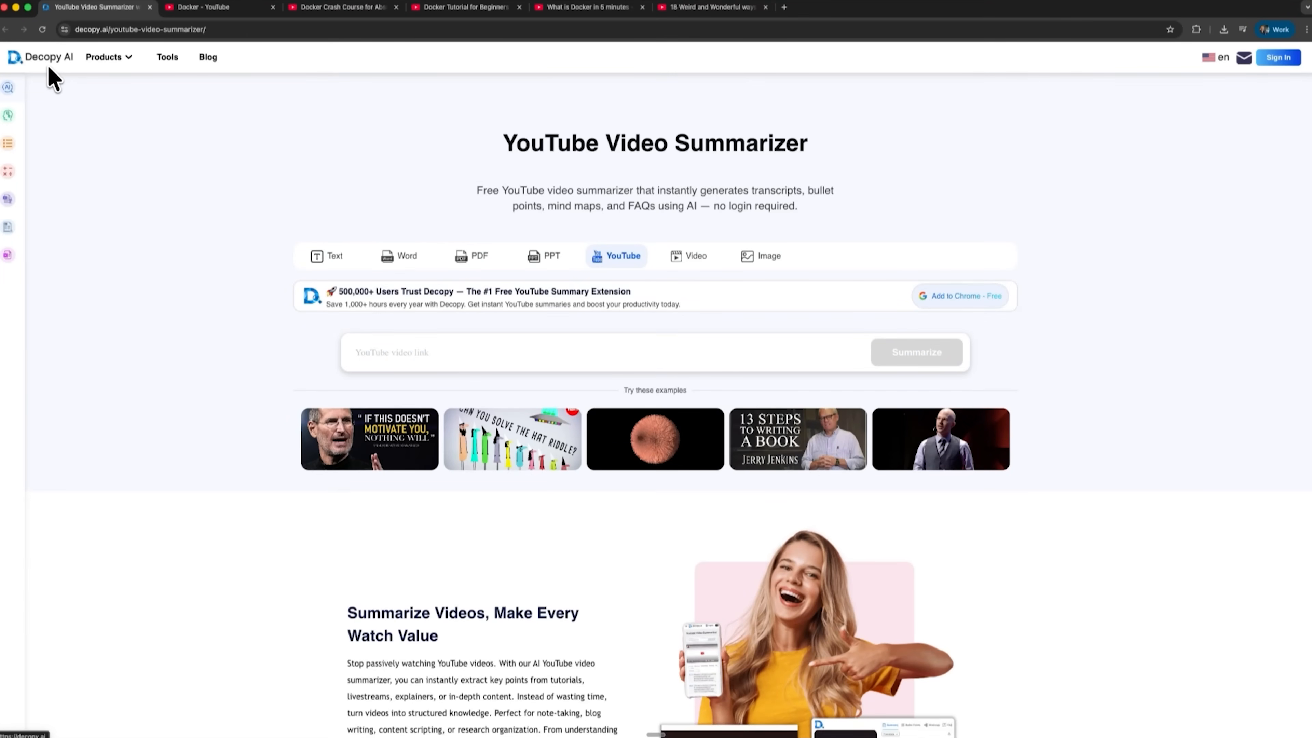
mouse_move(970, 329)
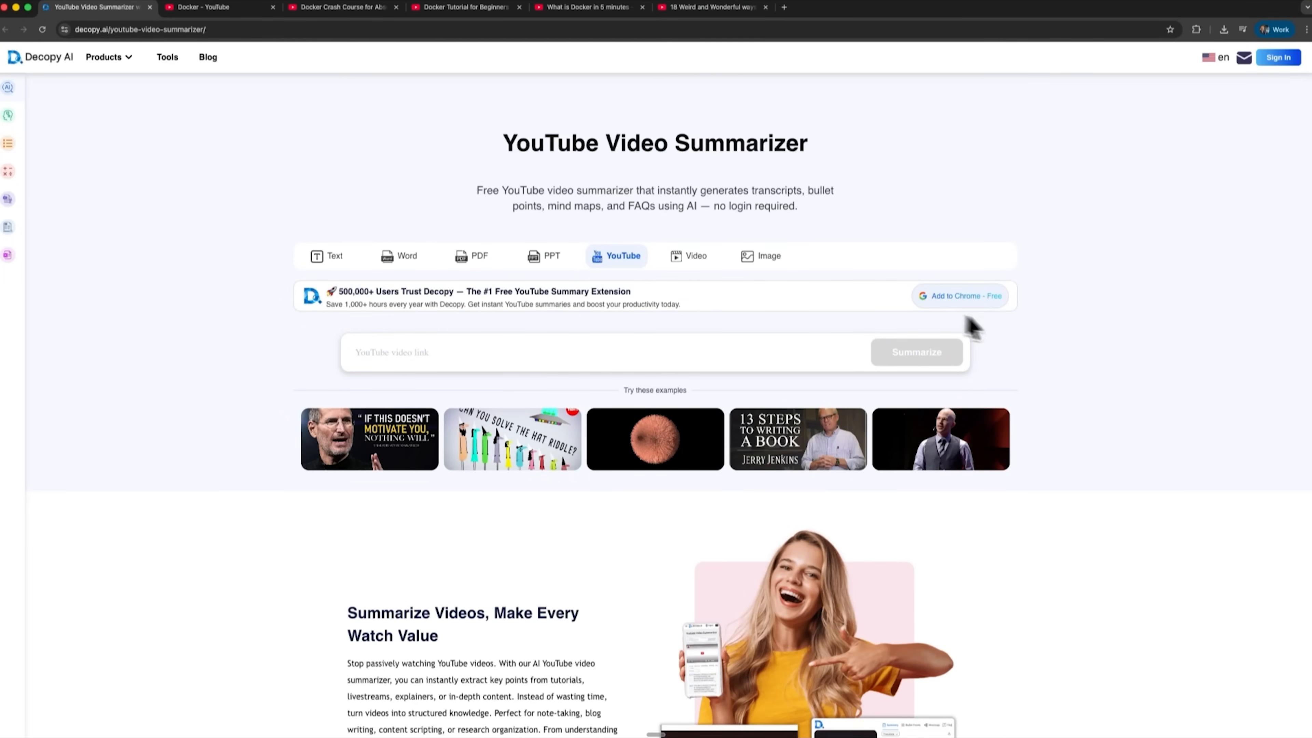
mouse_move(674, 284)
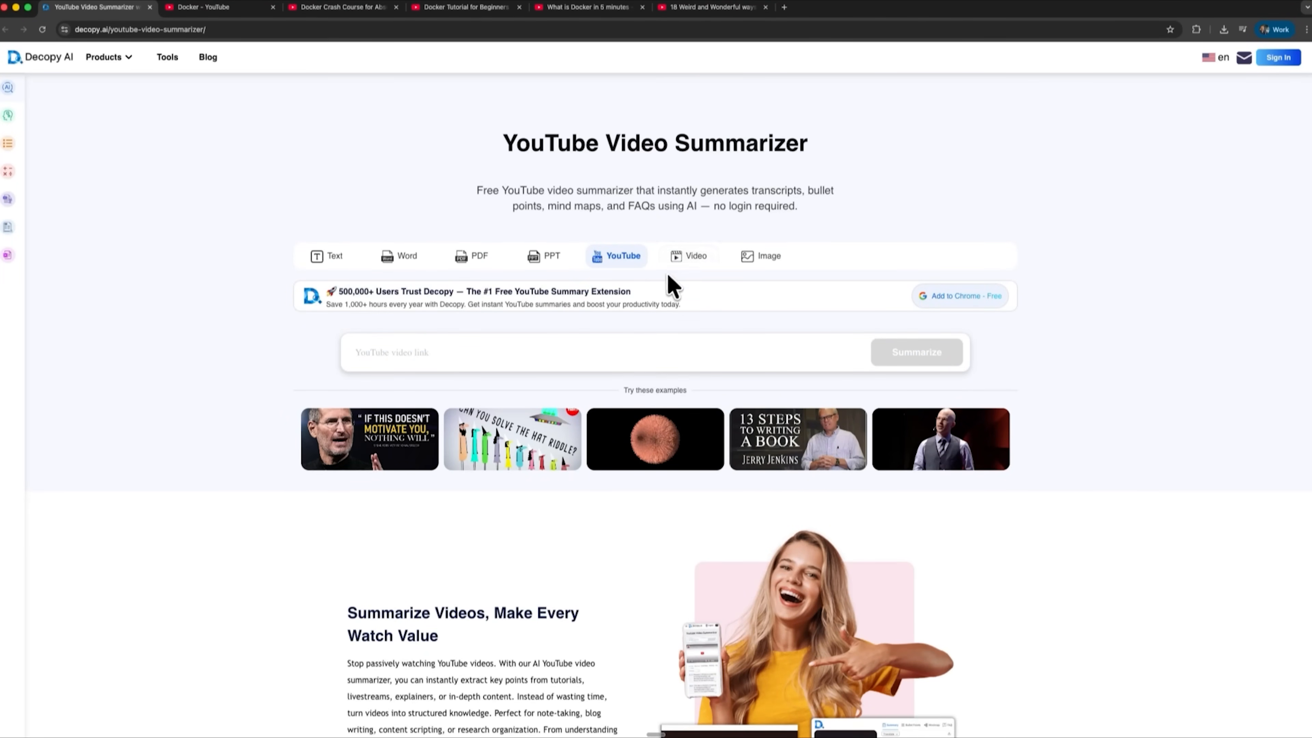
click(220, 7)
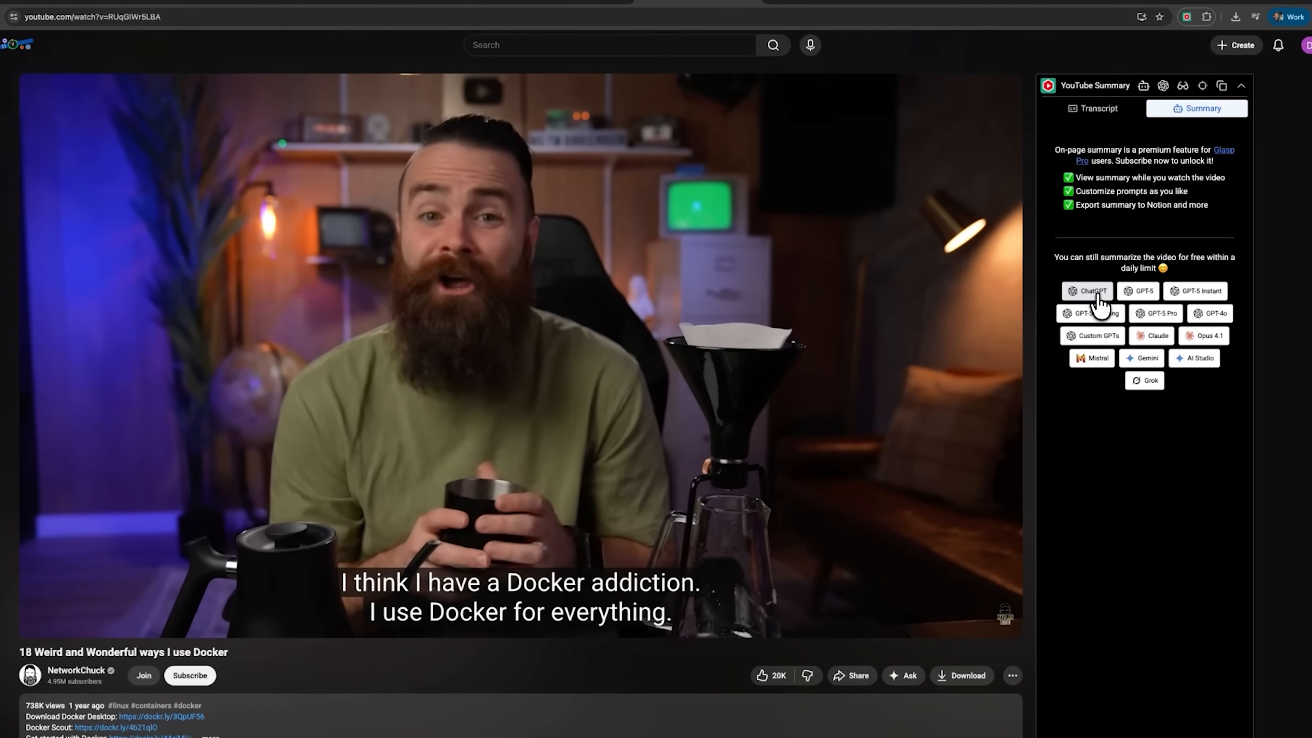
Step: Have ChatGPT summarize the Docker video transcript and read its timestamped summary
click(1087, 291)
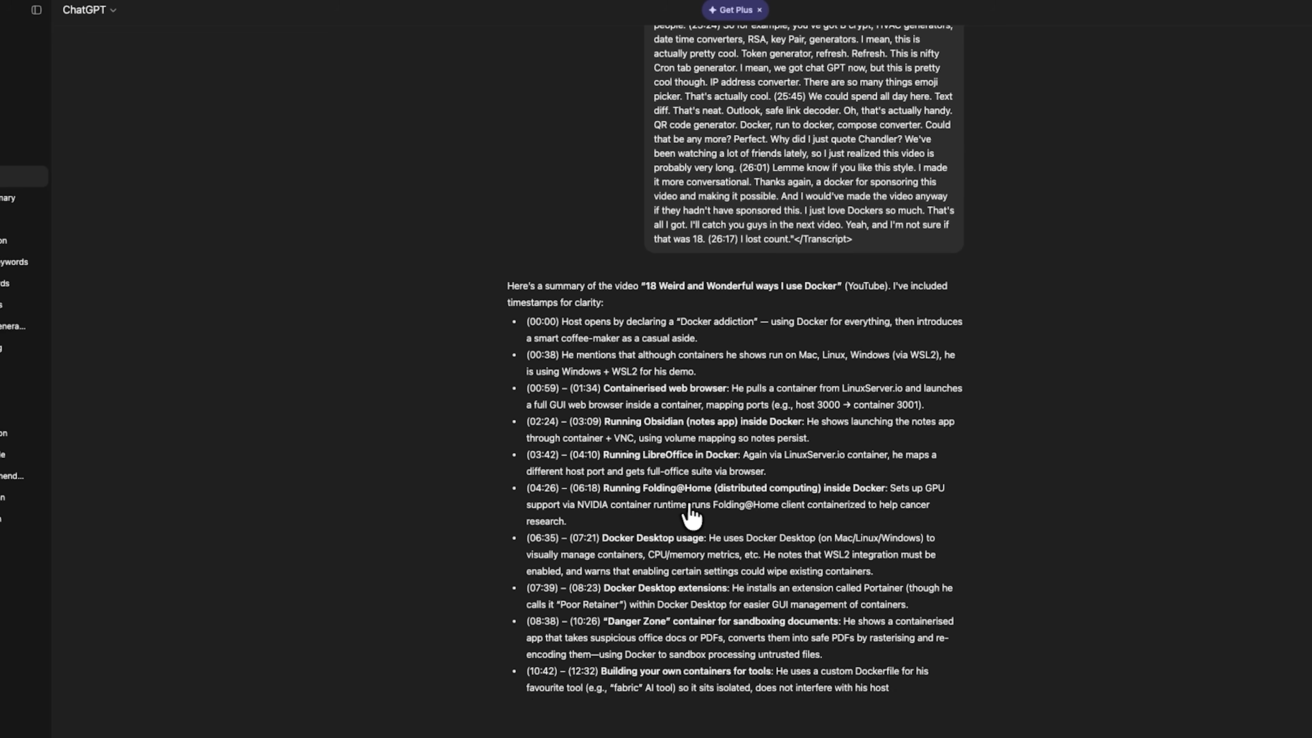
scroll(down, 3)
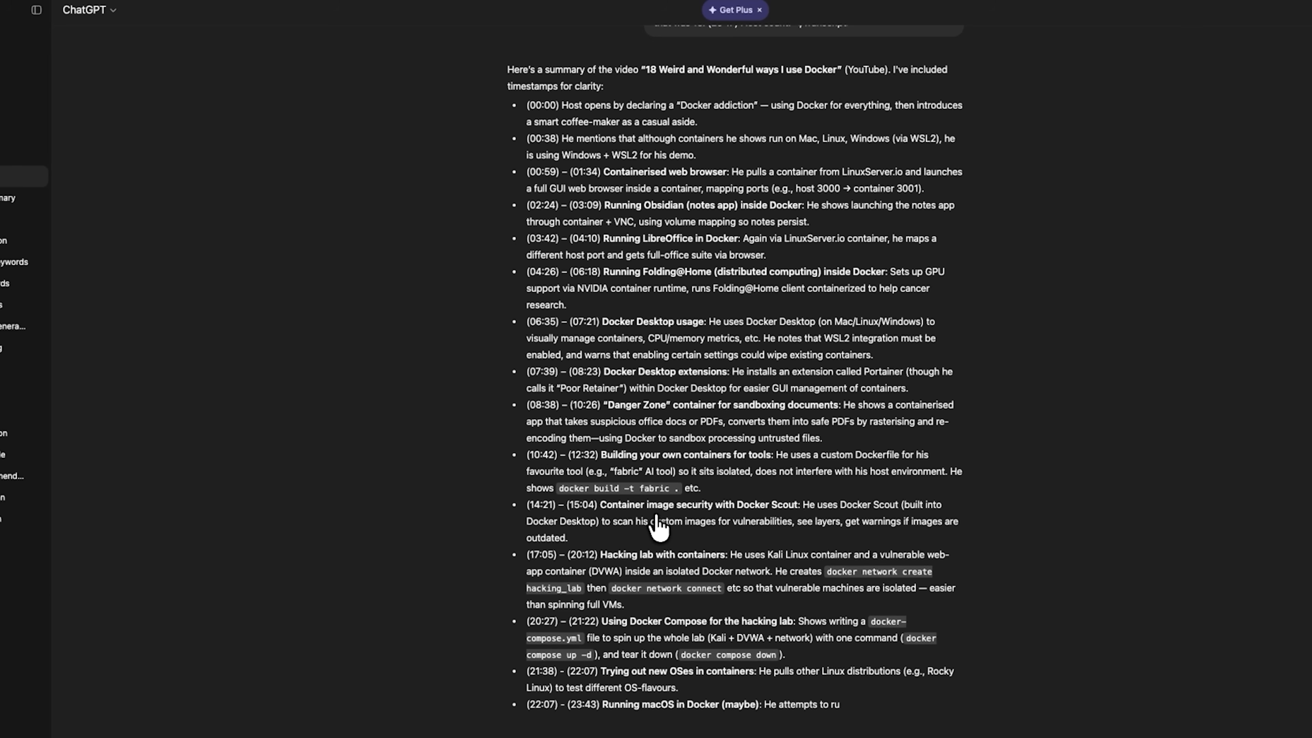
scroll(down, 3)
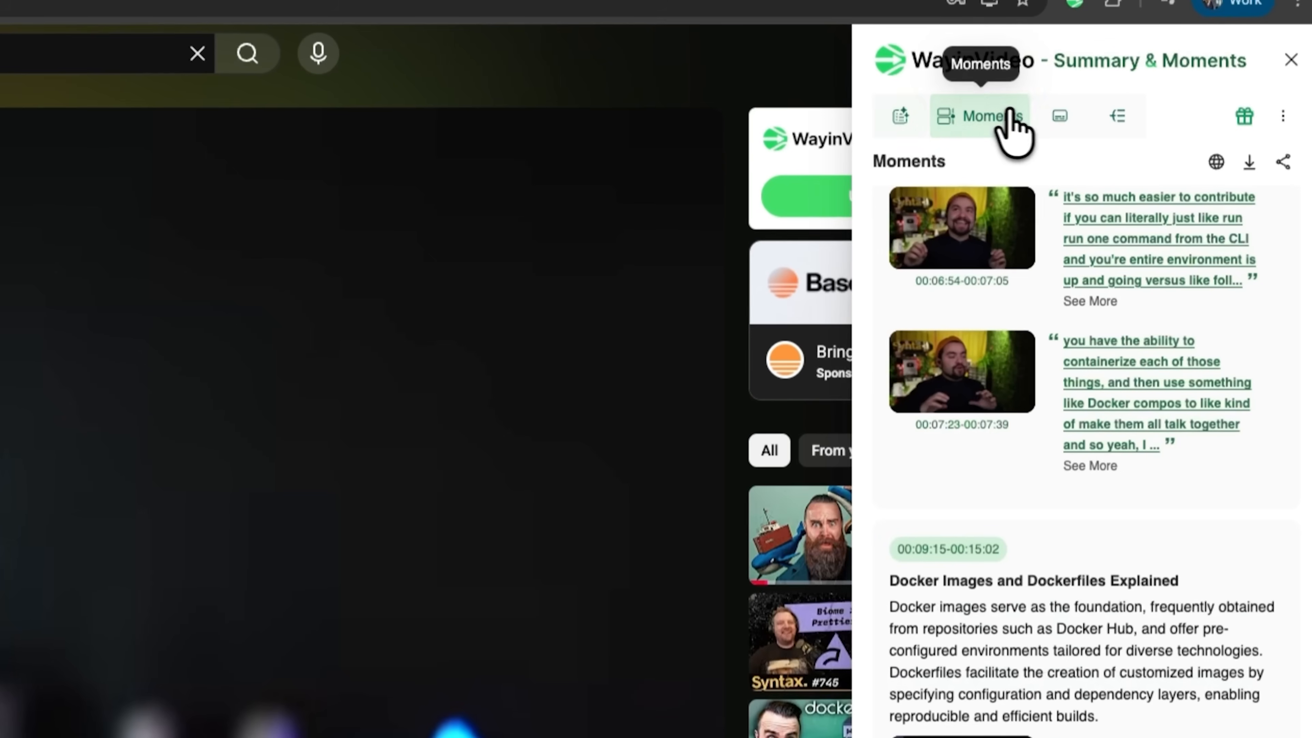
Step: Review WayinVideo's homepage and Sentry.io sponsorship summary, then return to the YouTube page
click(1059, 116)
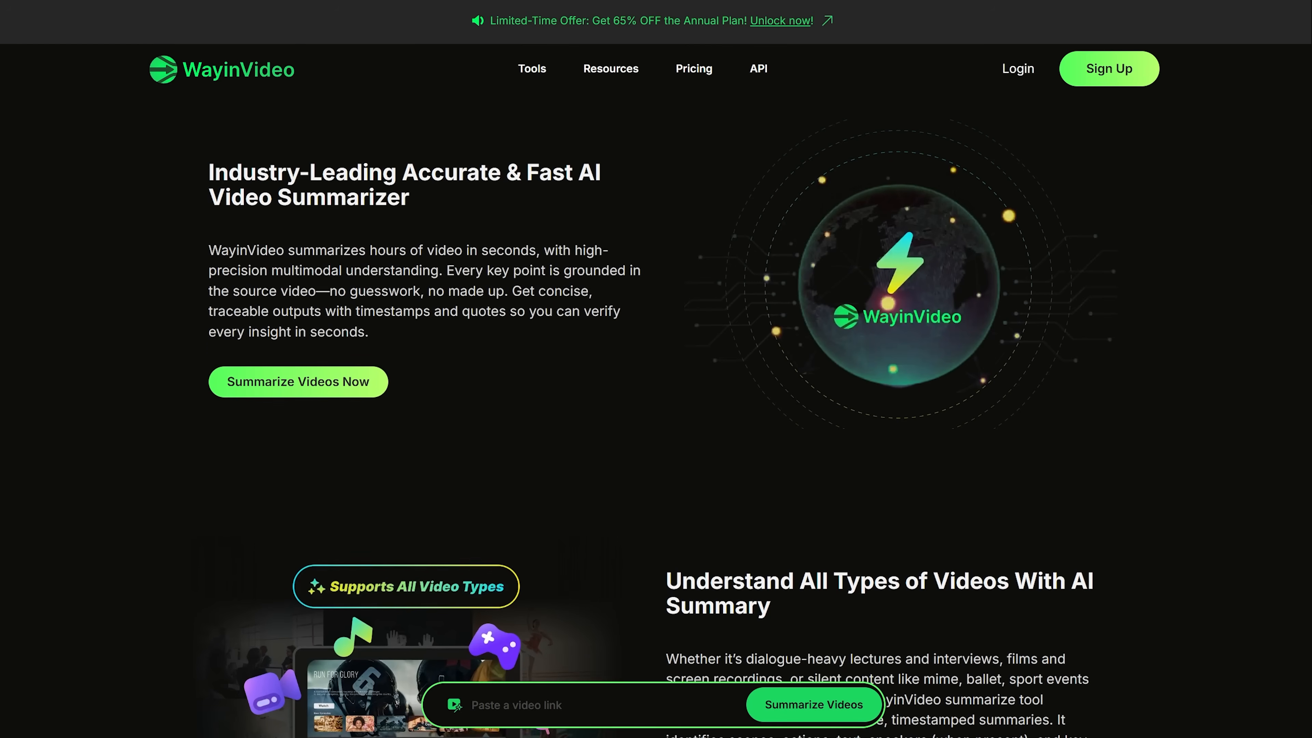
scroll(down, 3)
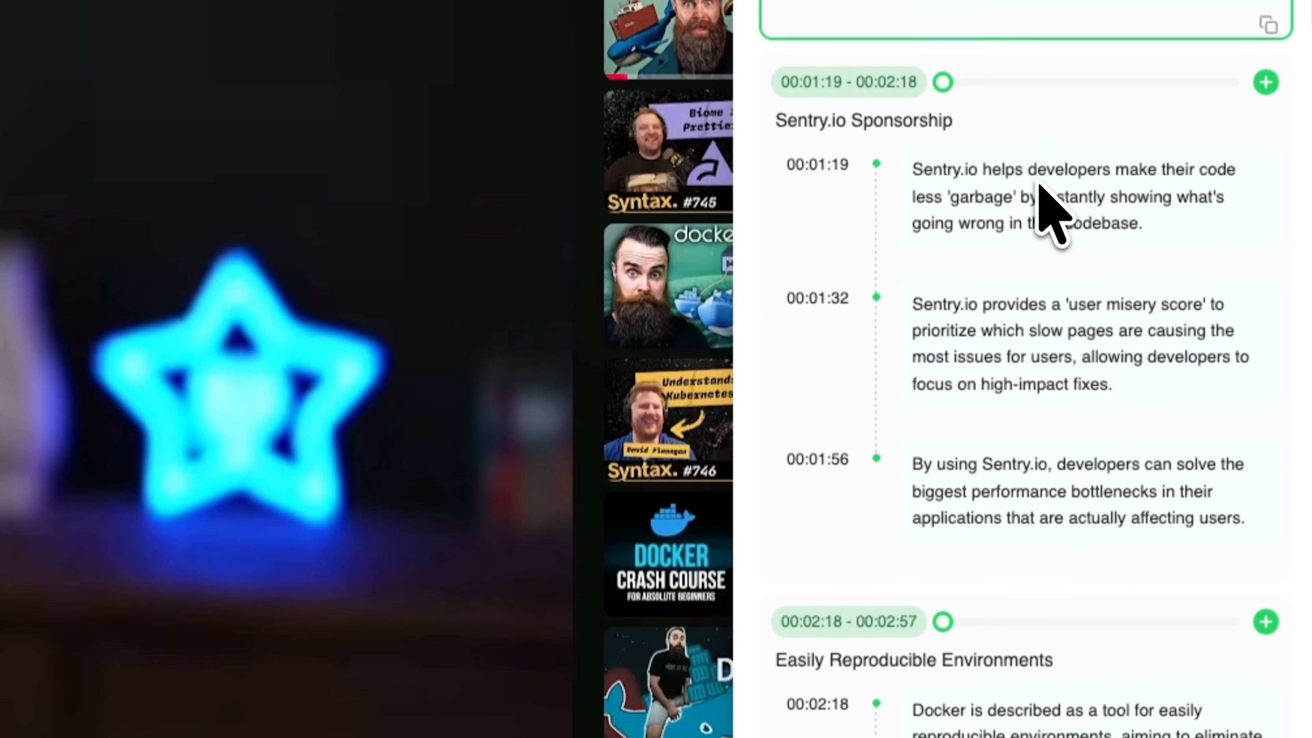
scroll(down, 3)
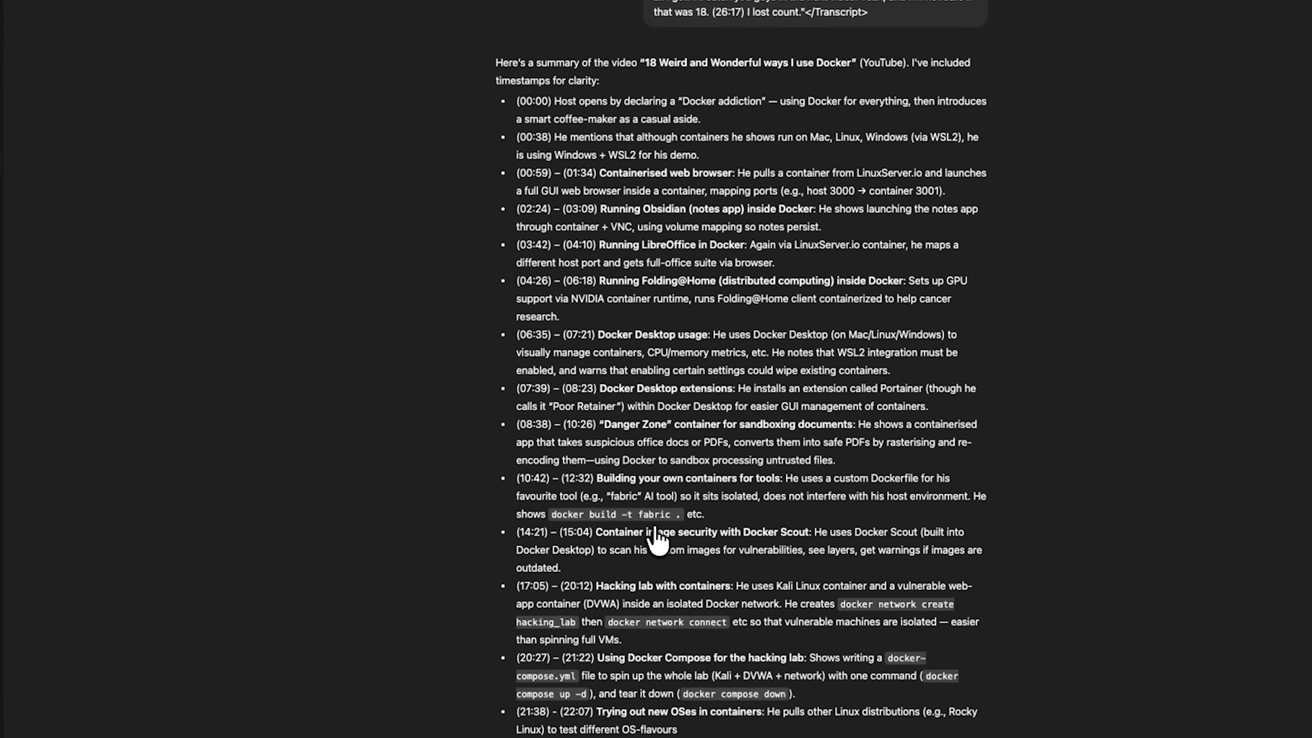
click(335, 3)
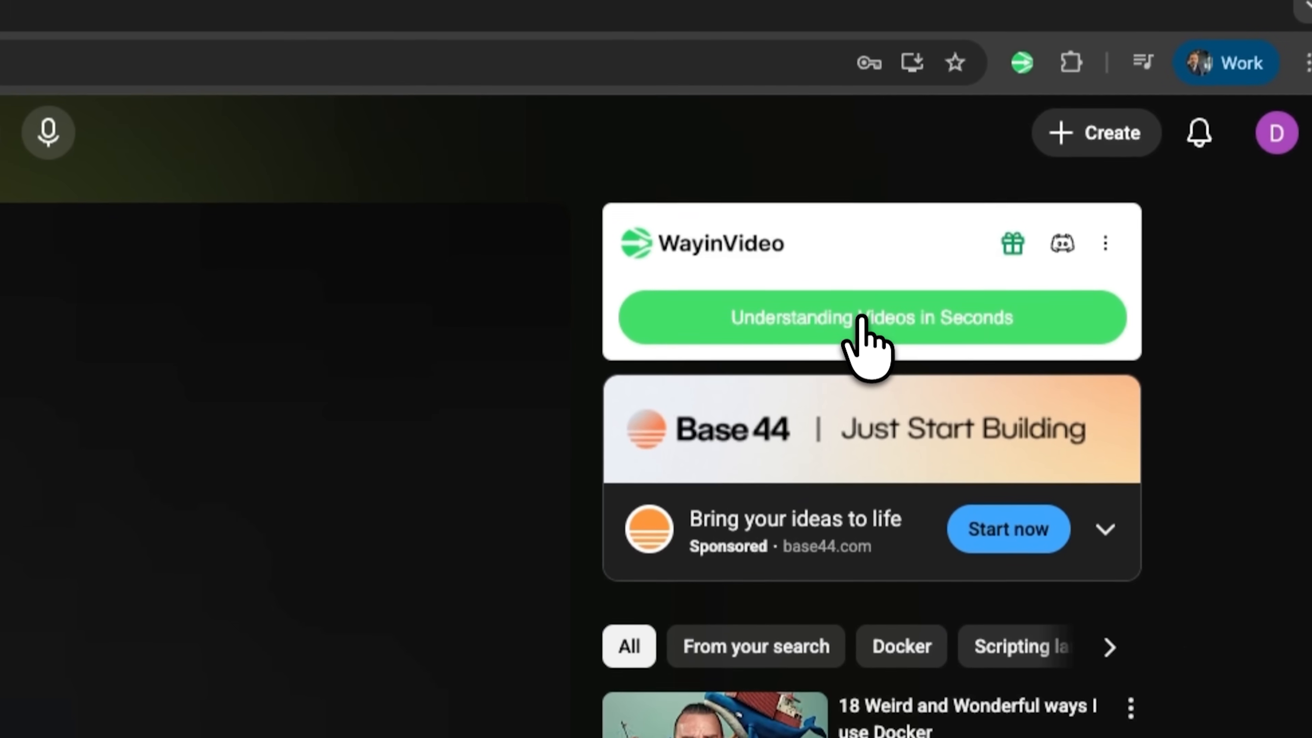
Step: Regenerate WayinVideo's panel for the Syntax episode and show its speaker-labelled transcript
click(871, 317)
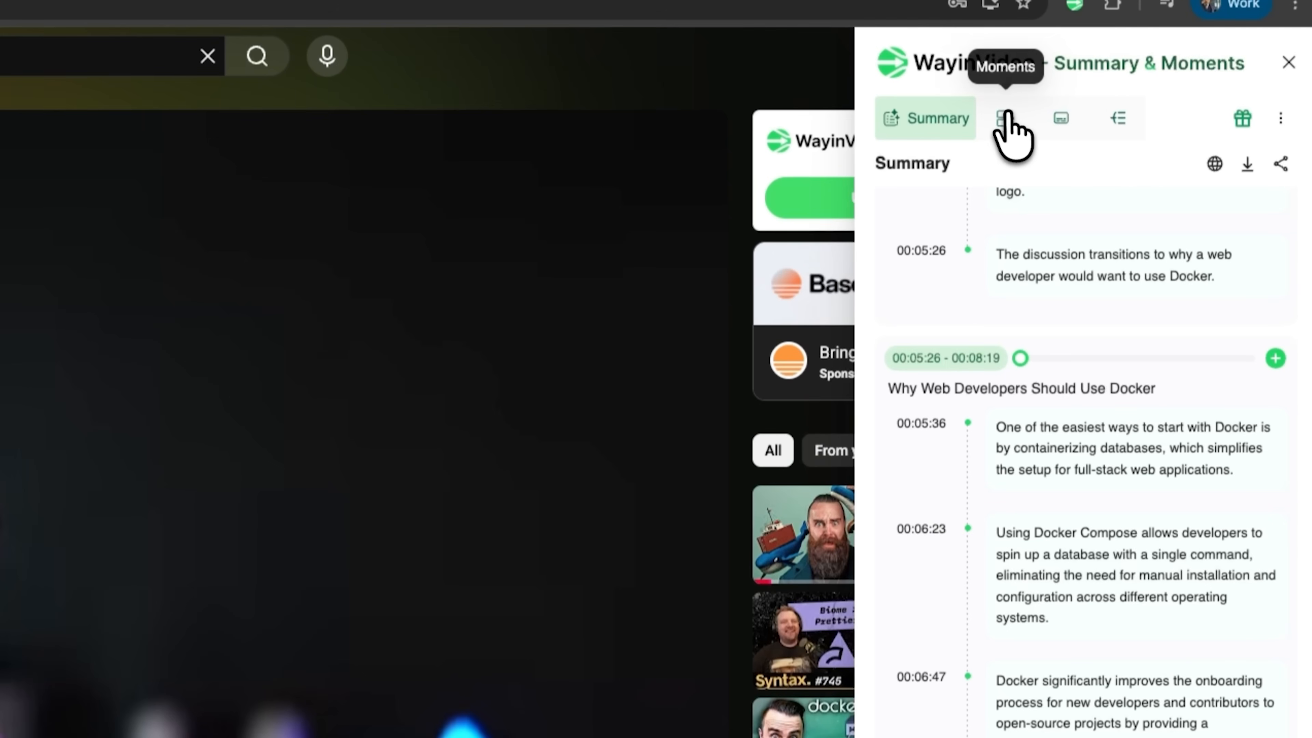
click(1036, 118)
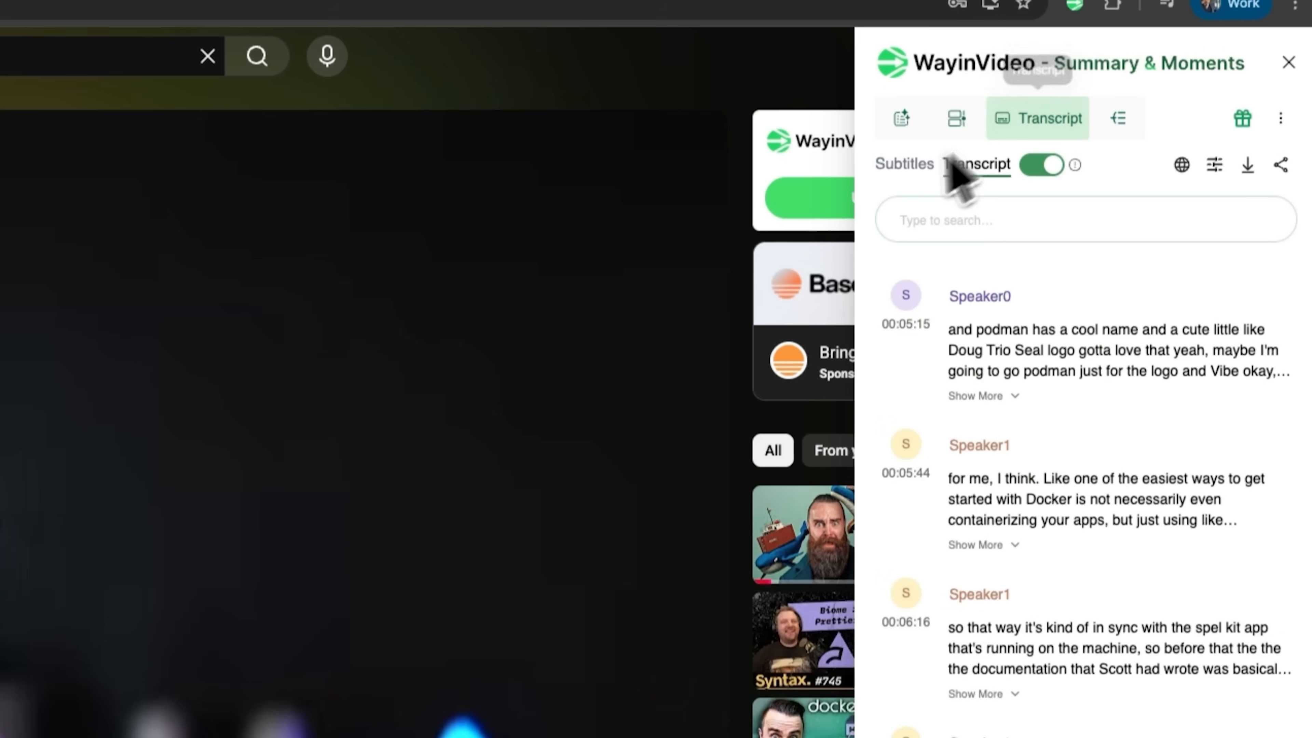